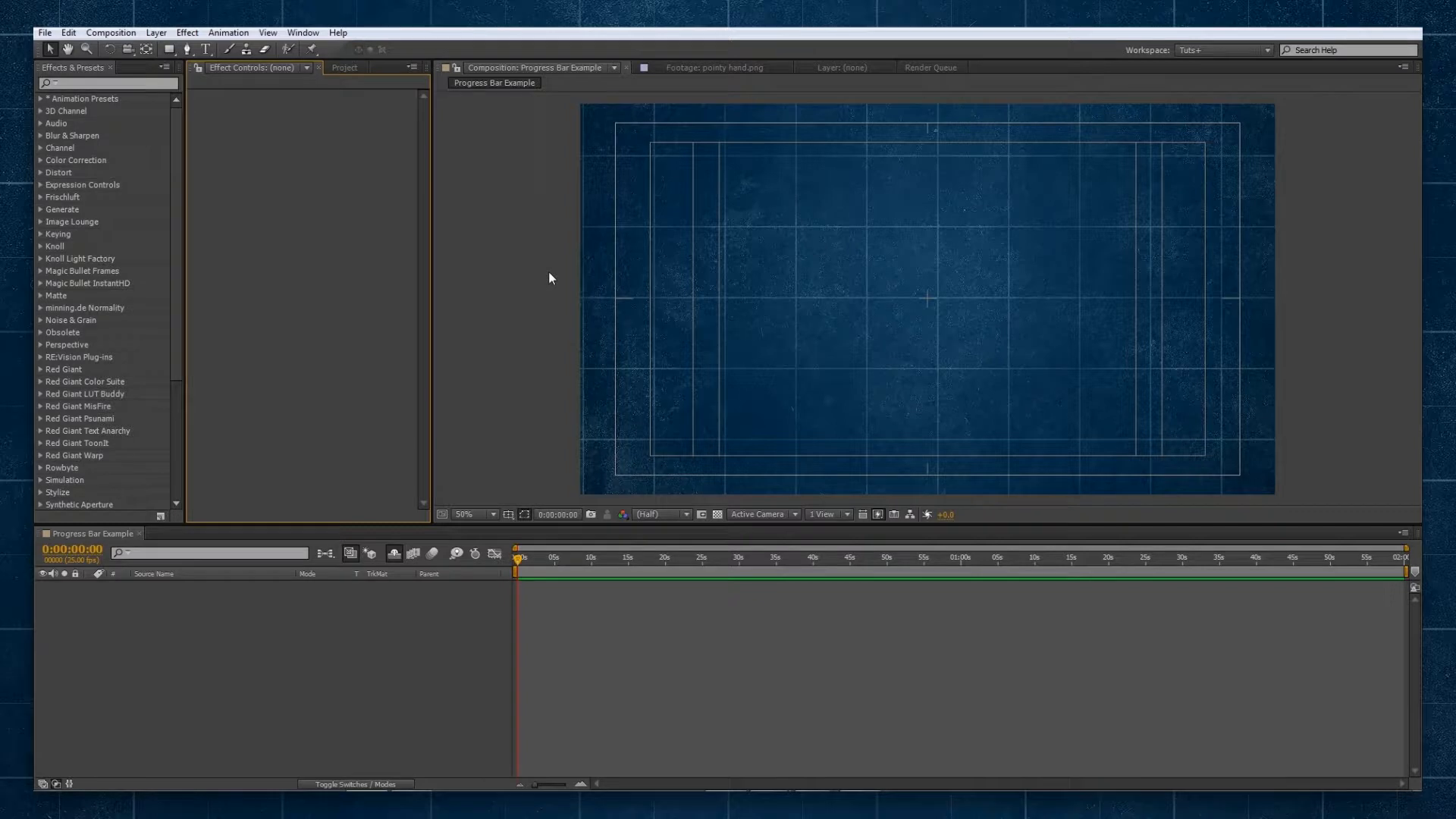
Step: Create a comp-size orange solid layer named 'Progress Bar'
left_click(156, 32)
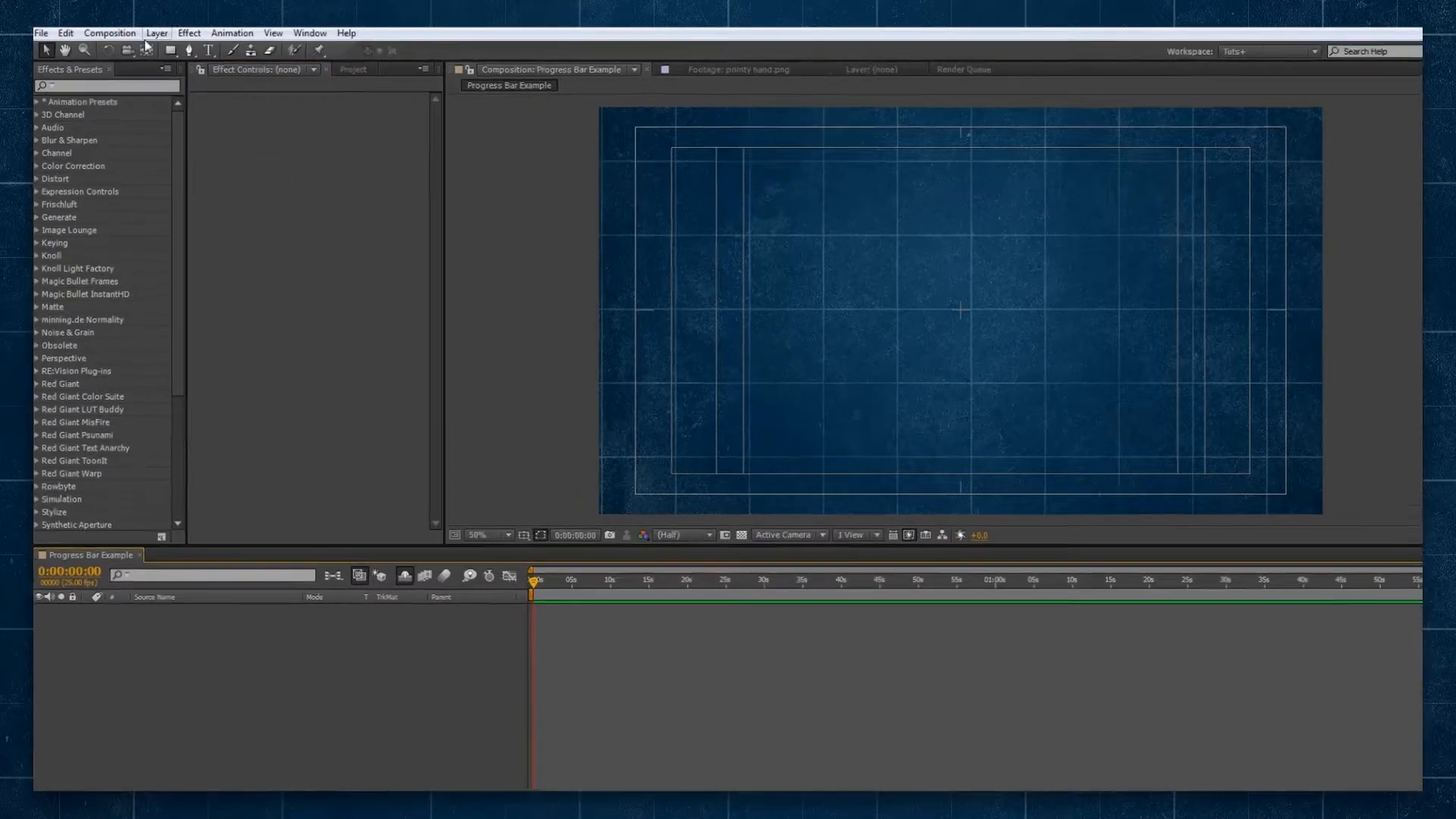
left_click(156, 32)
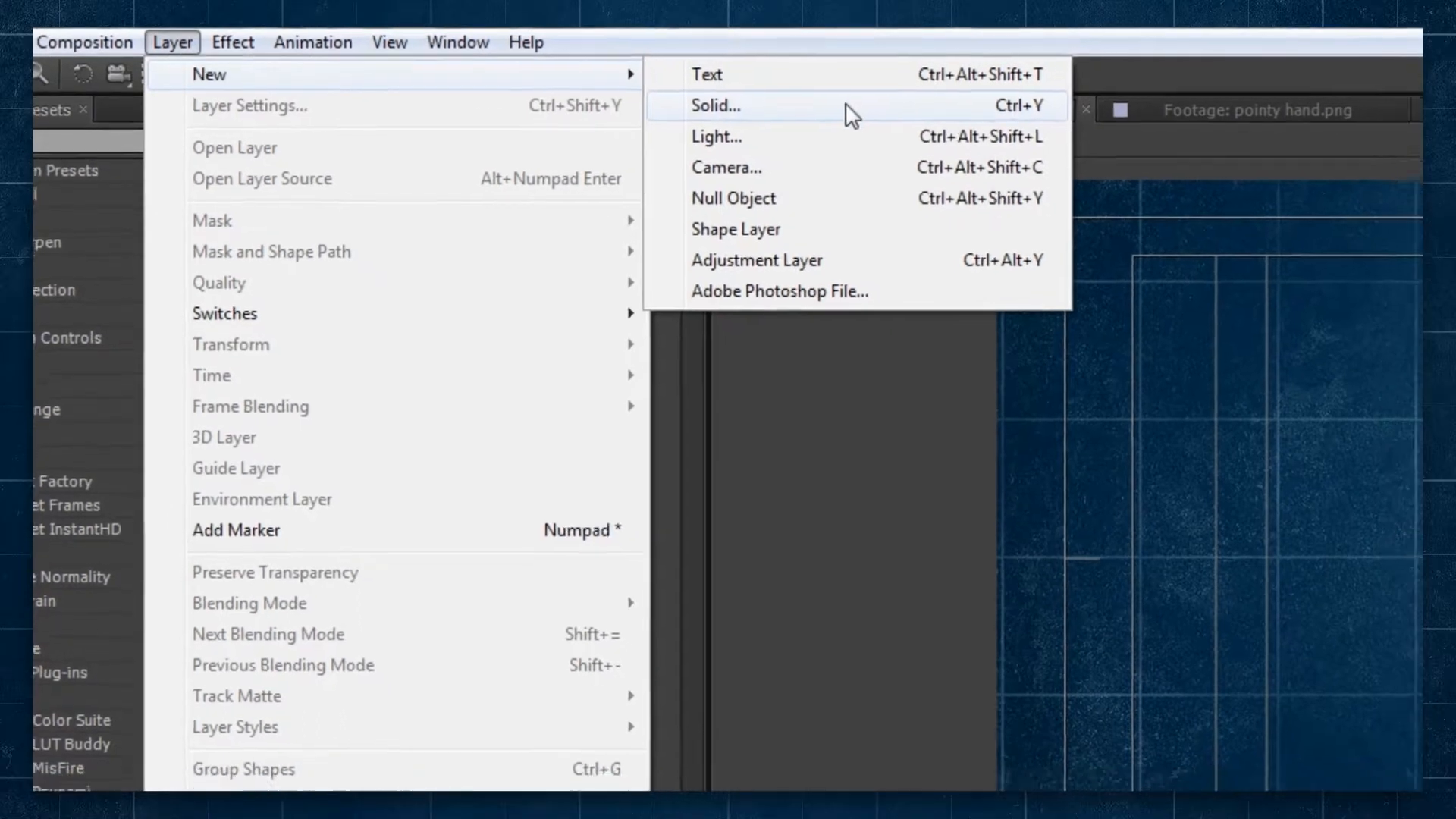
left_click(714, 105)
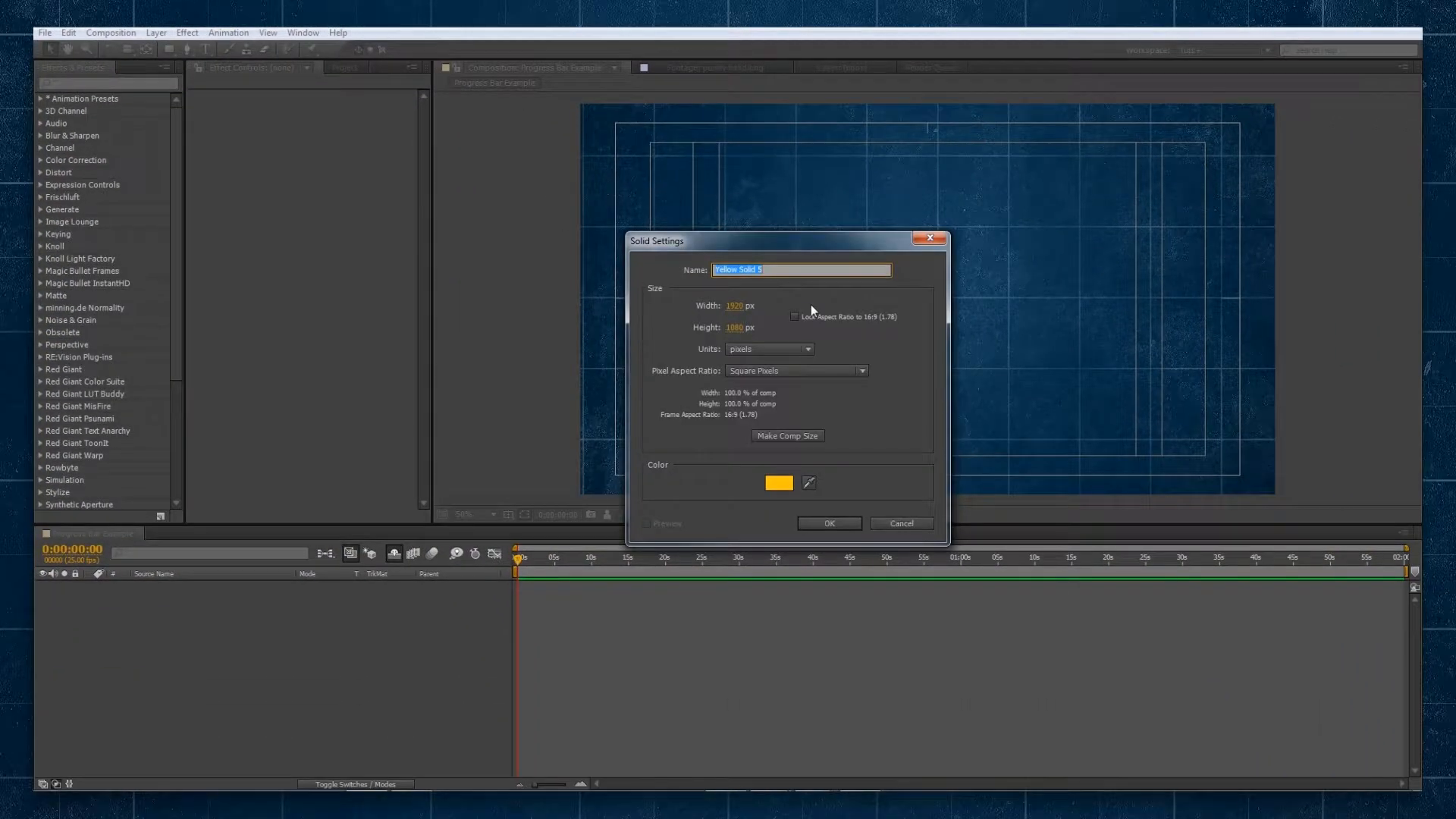
type("Por")
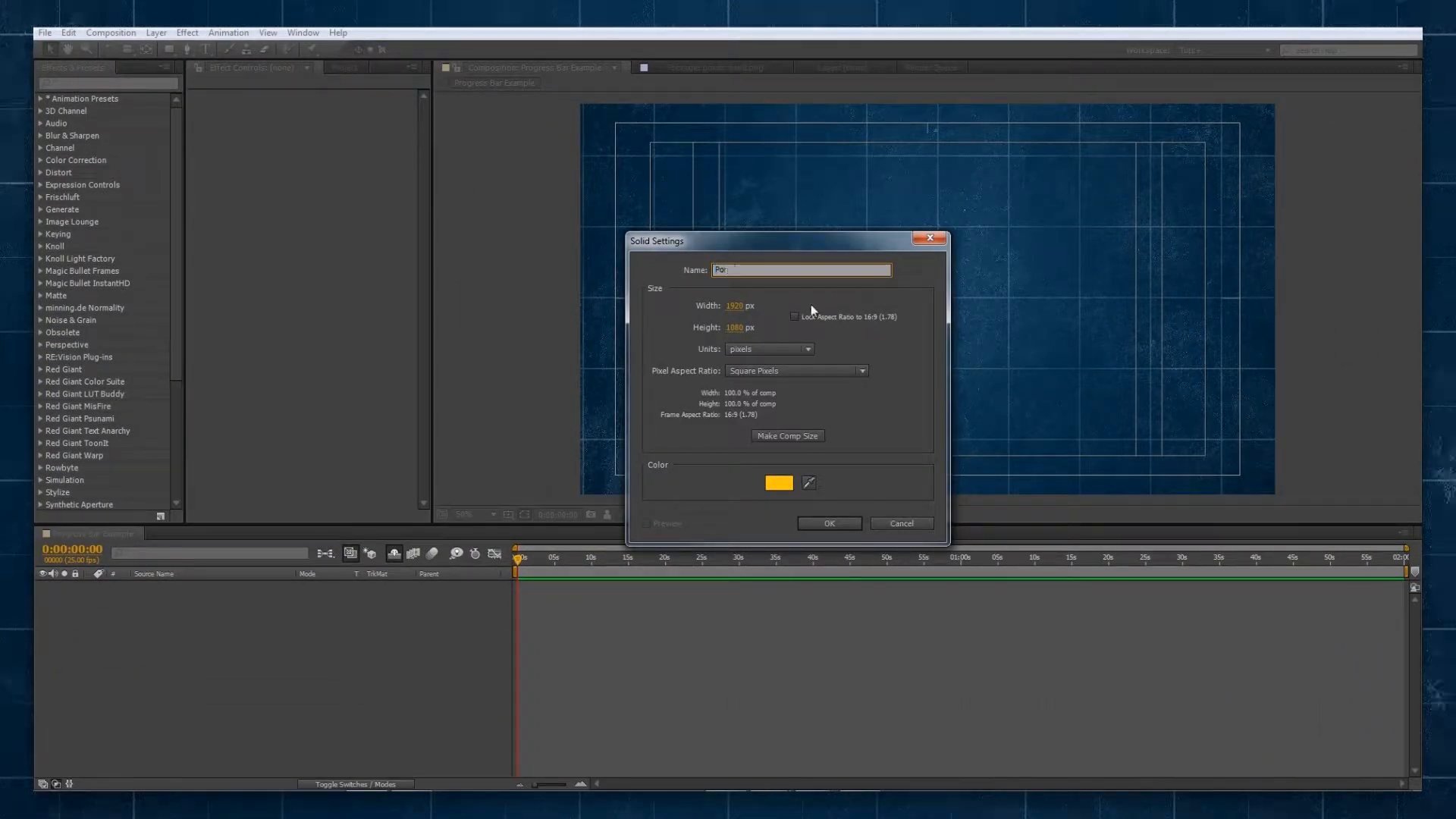
type("Progress Bar")
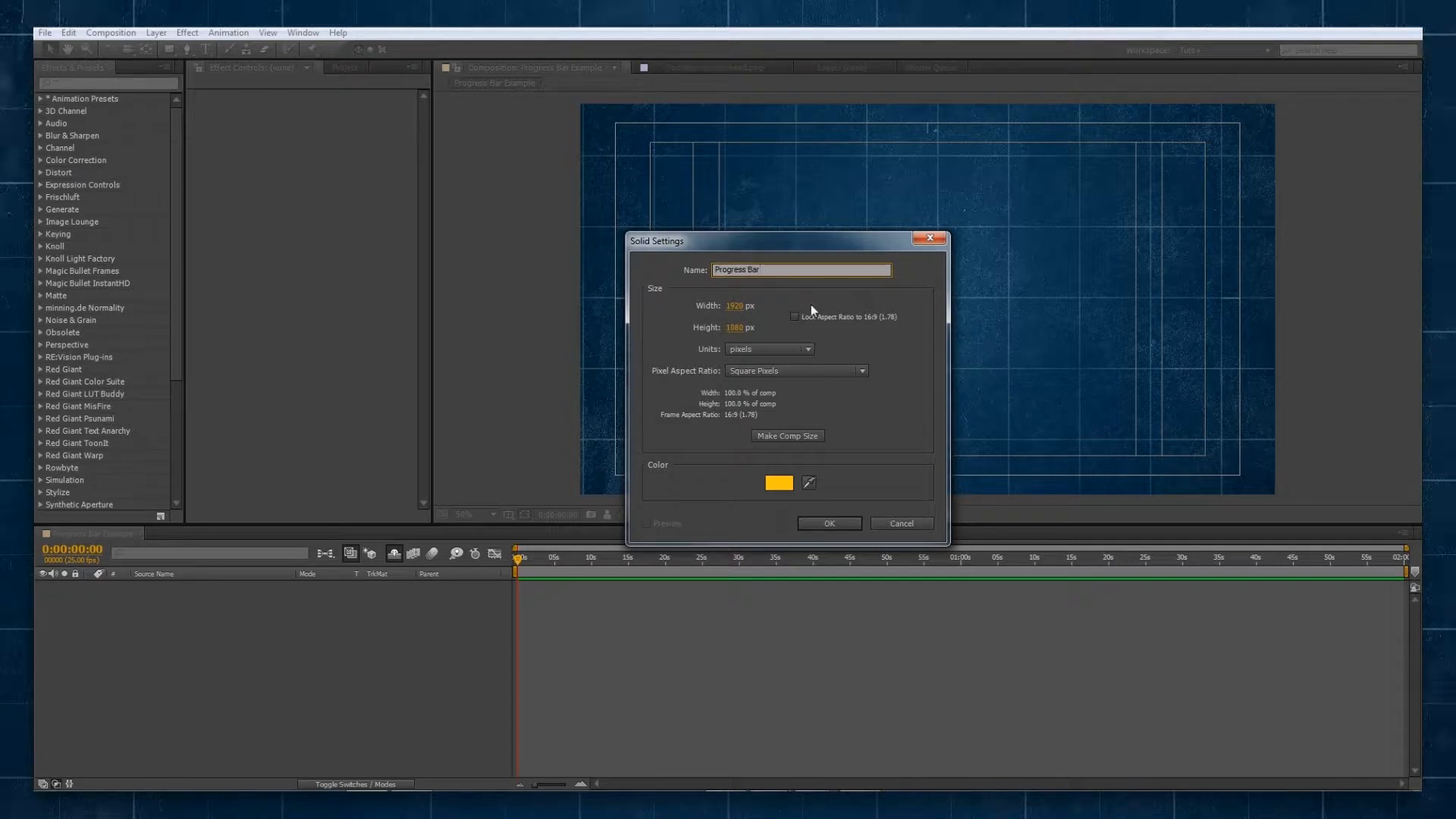
mouse_move(820, 507)
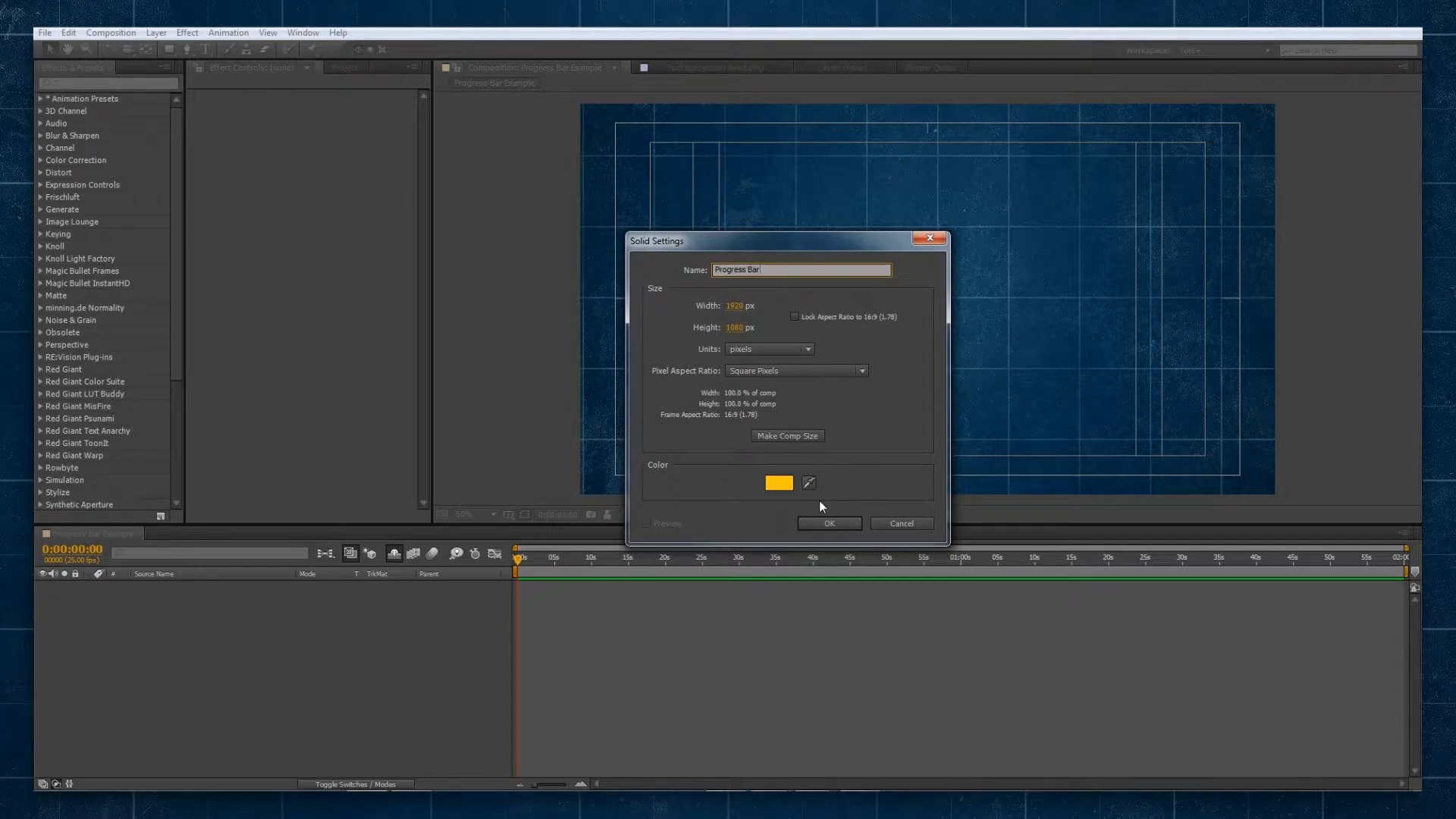
left_click(828, 523)
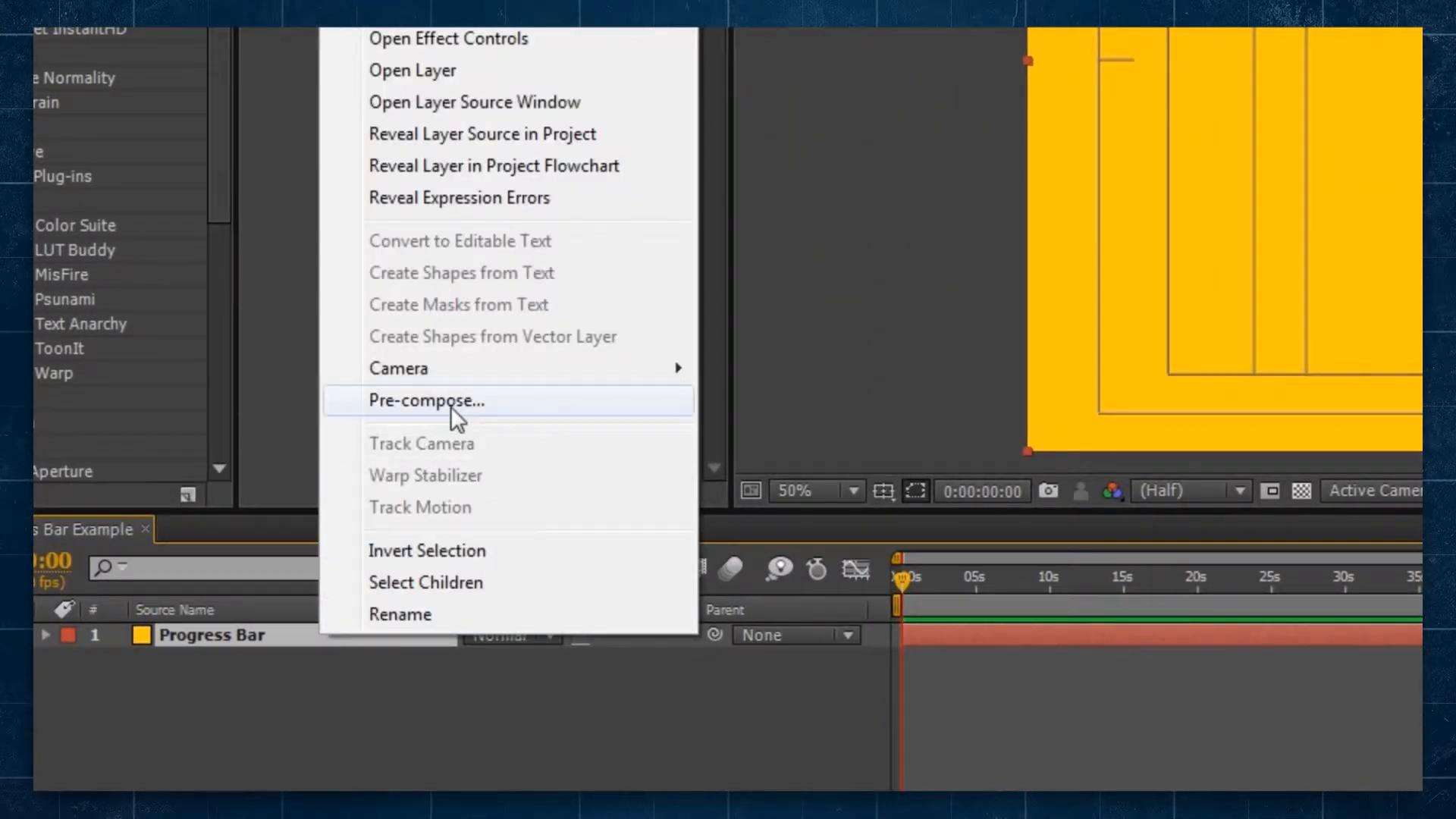
Step: Pre-compose the solid as 'Progress Bar Graphic', enter the precomp and select the solid
left_click(426, 400)
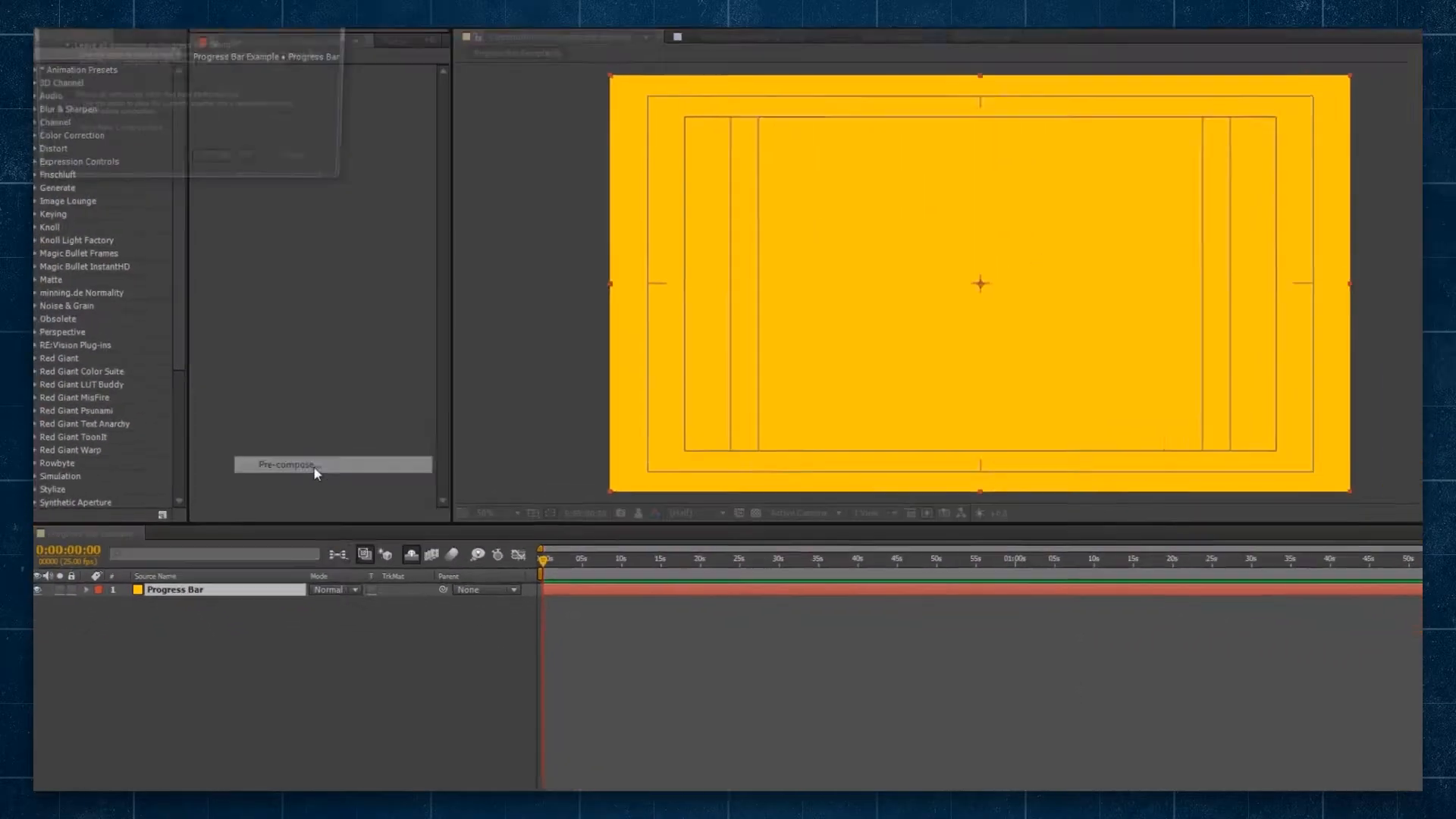
left_click(283, 464)
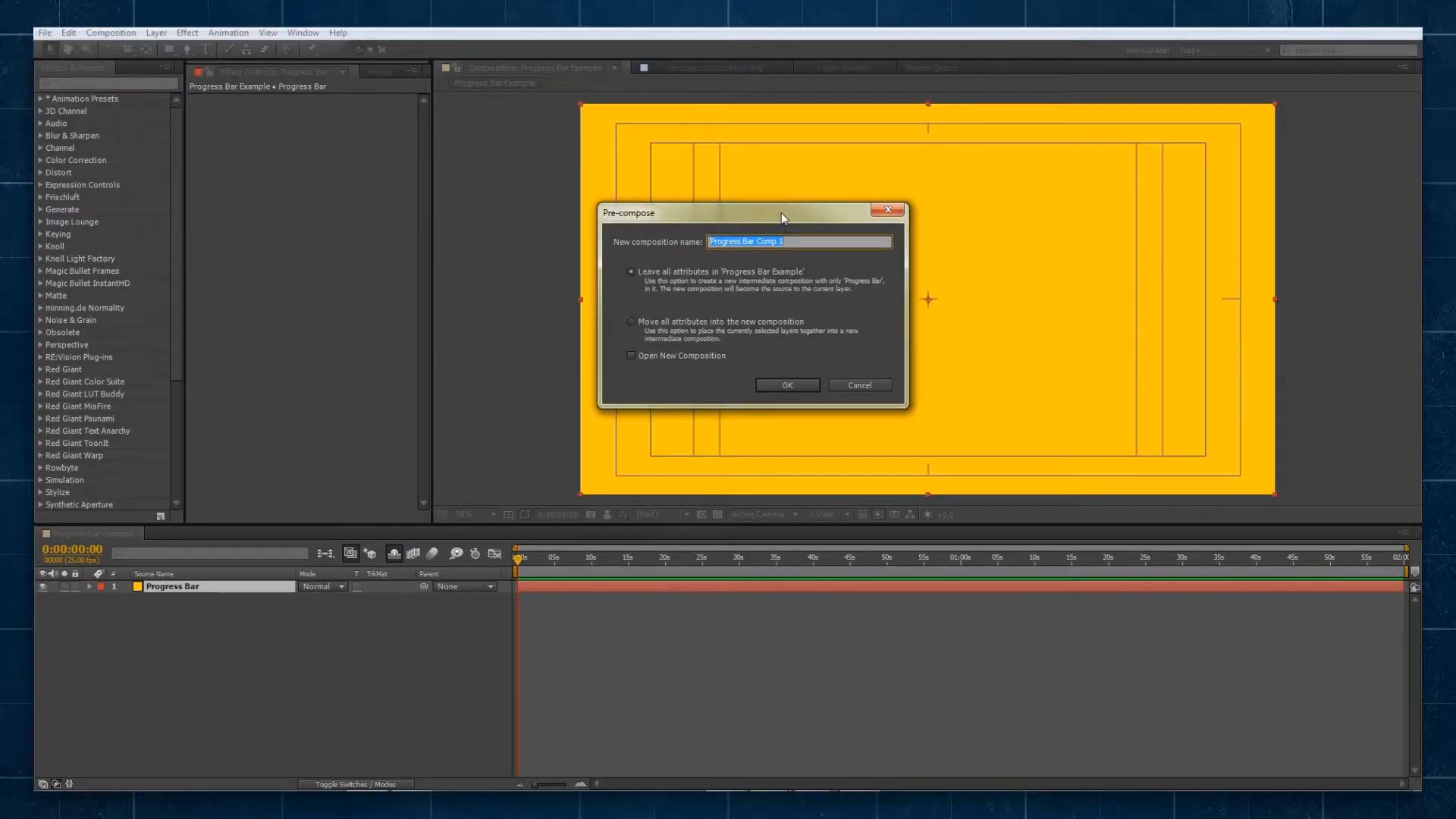
type("Progress Bar")
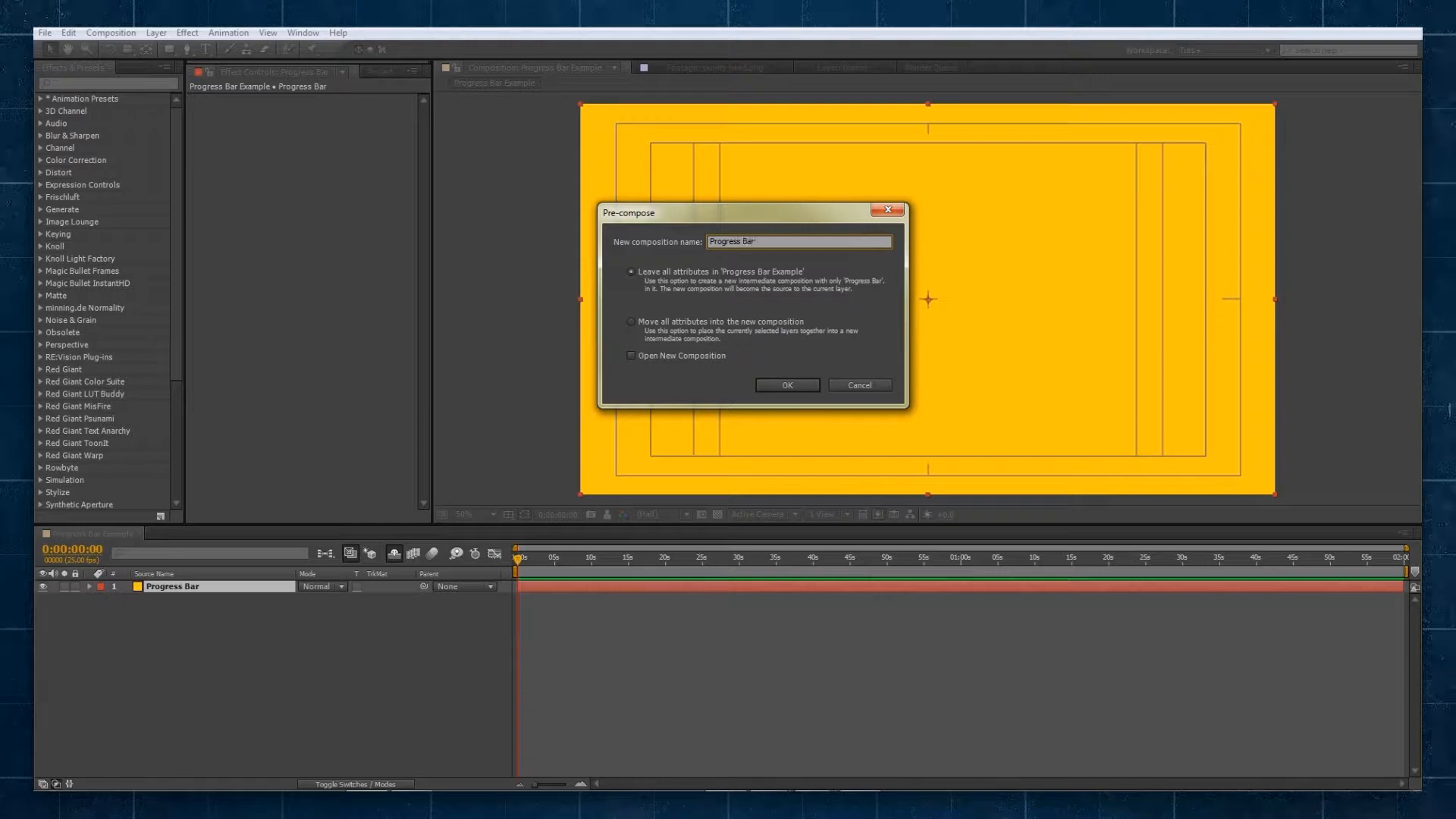
left_click(786, 384)
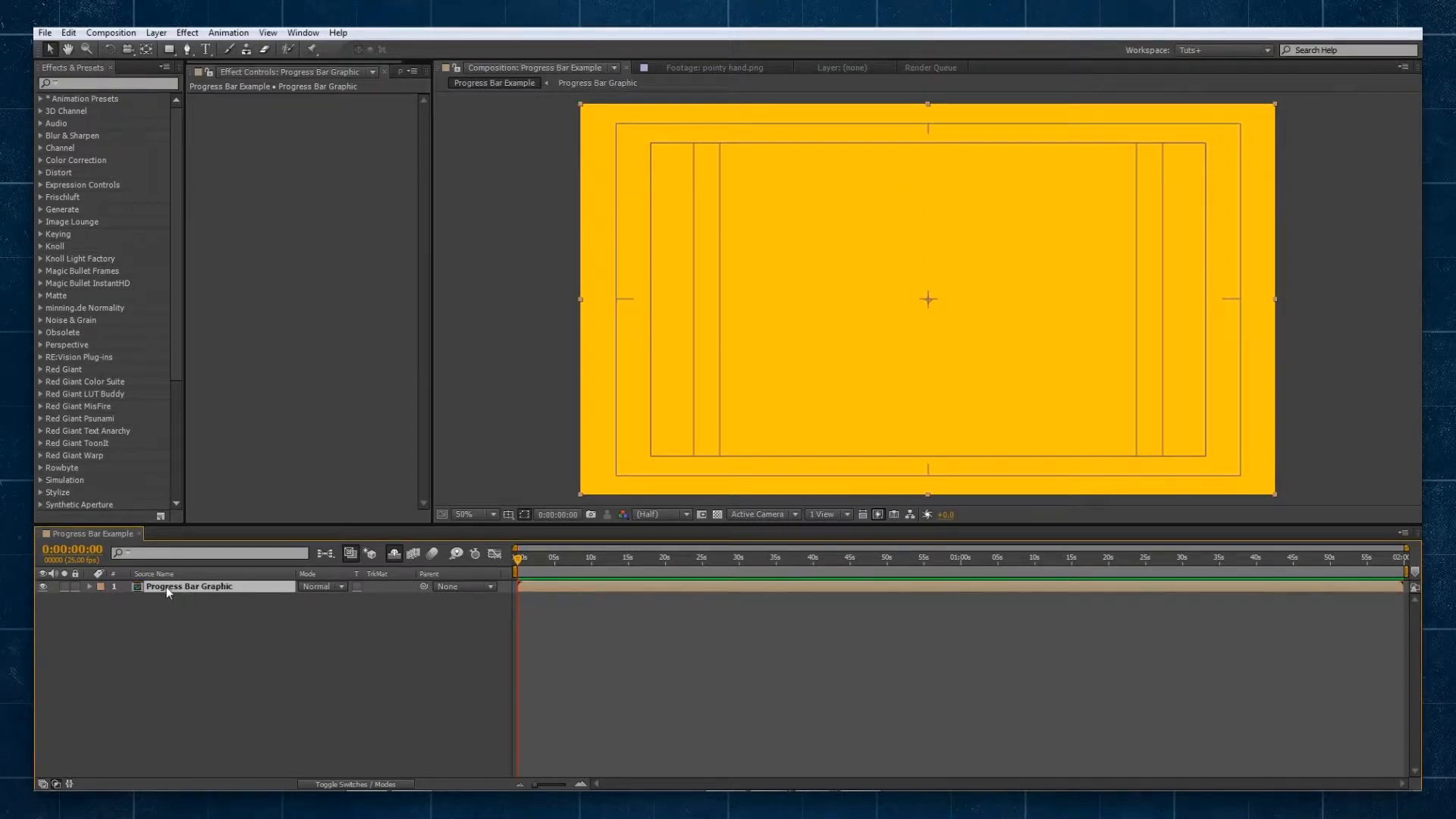
double_click(190, 586)
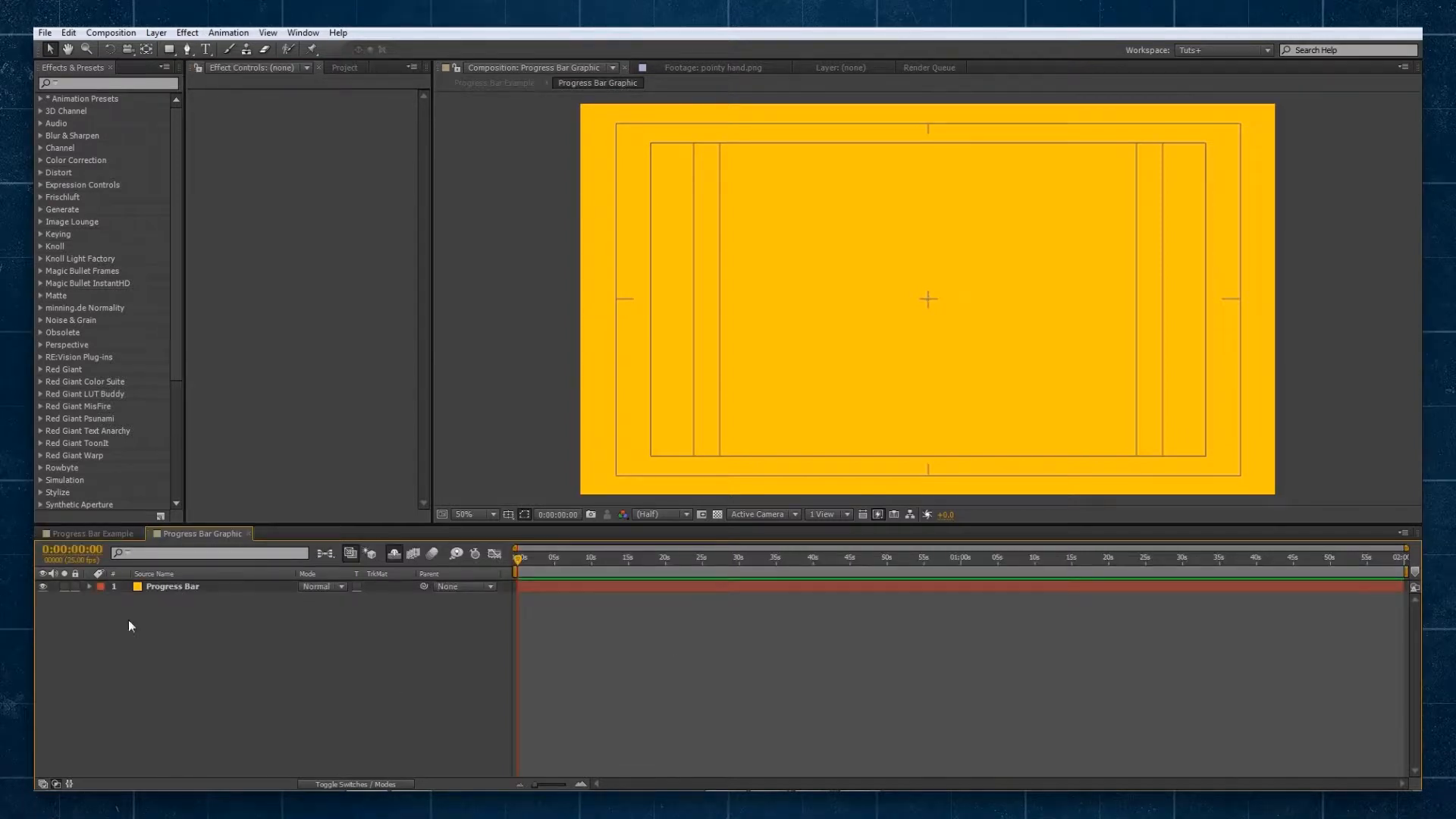
left_click(173, 586)
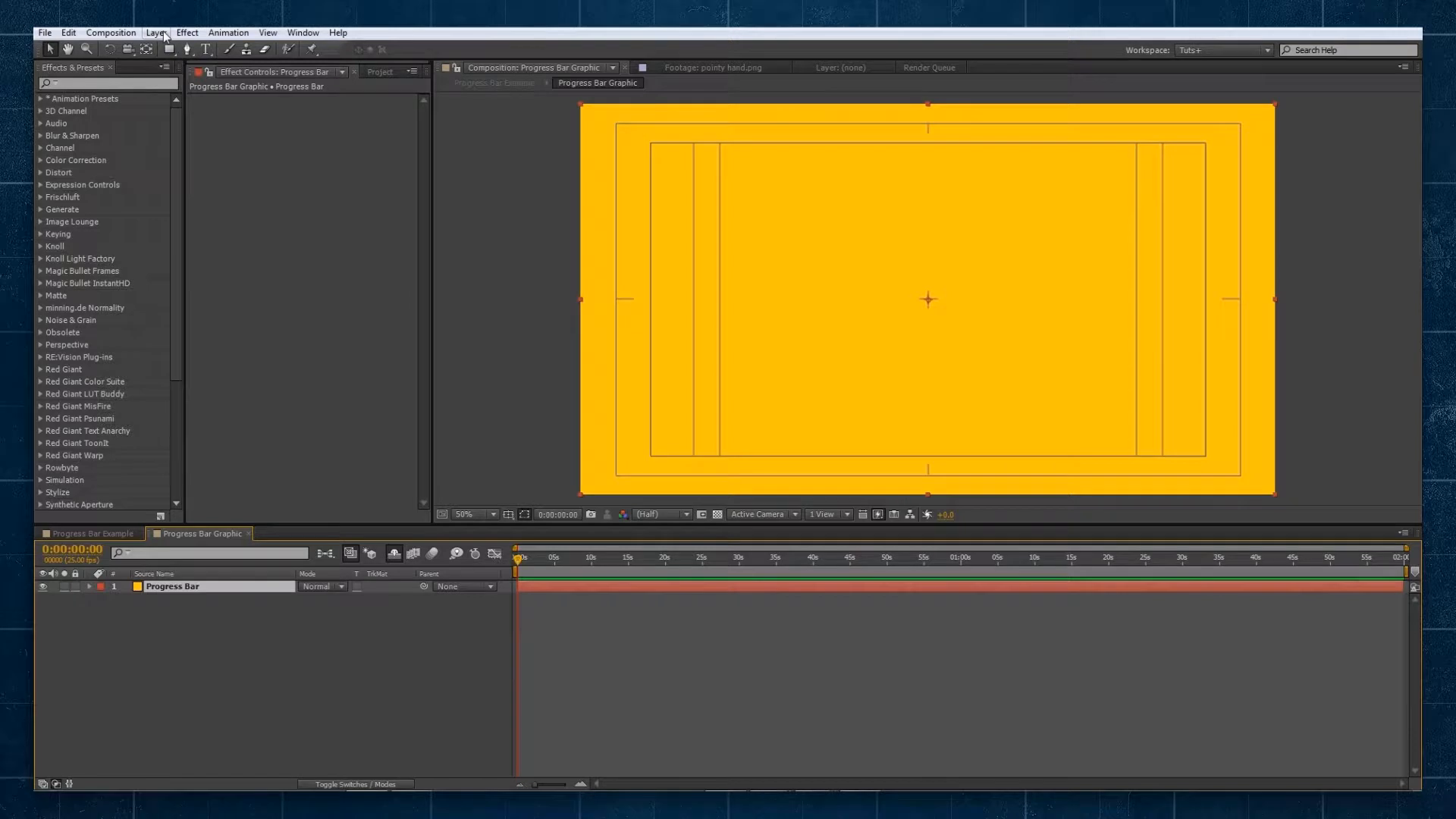
Step: Apply Fractal Noise to the solid with a different fractal type and Overlay blending mode
left_click(185, 32)
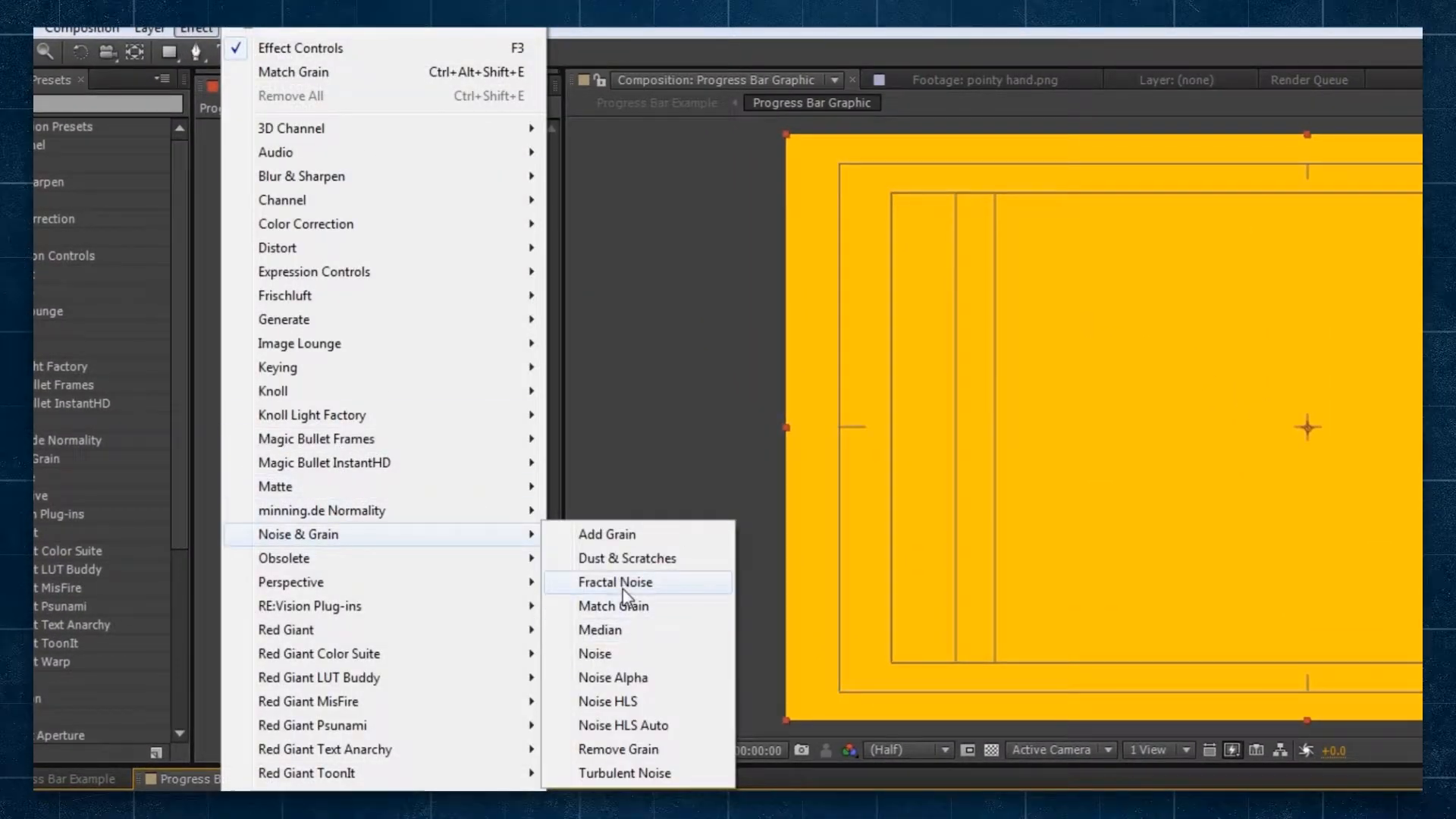
left_click(614, 582)
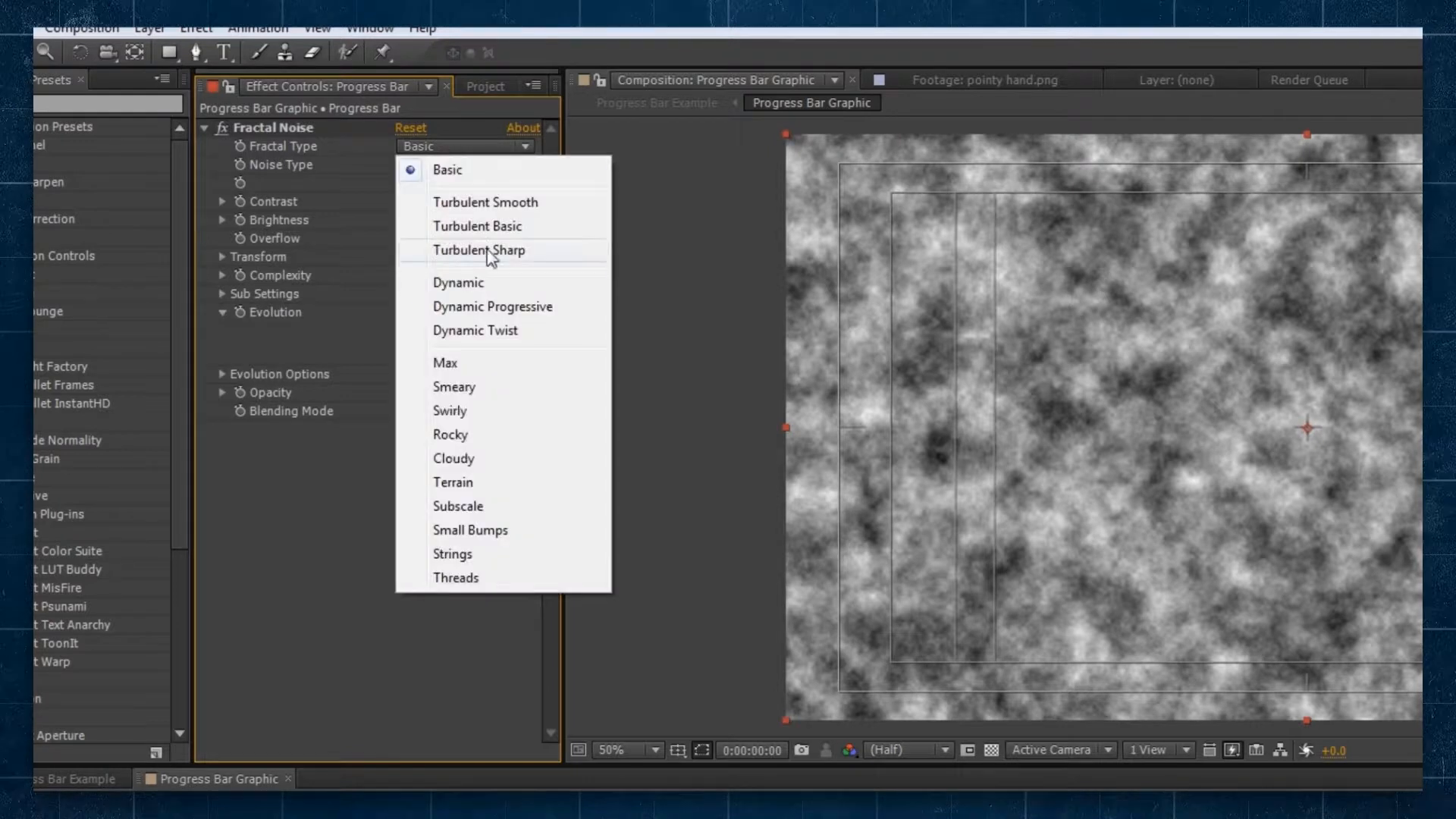
left_click(491, 306)
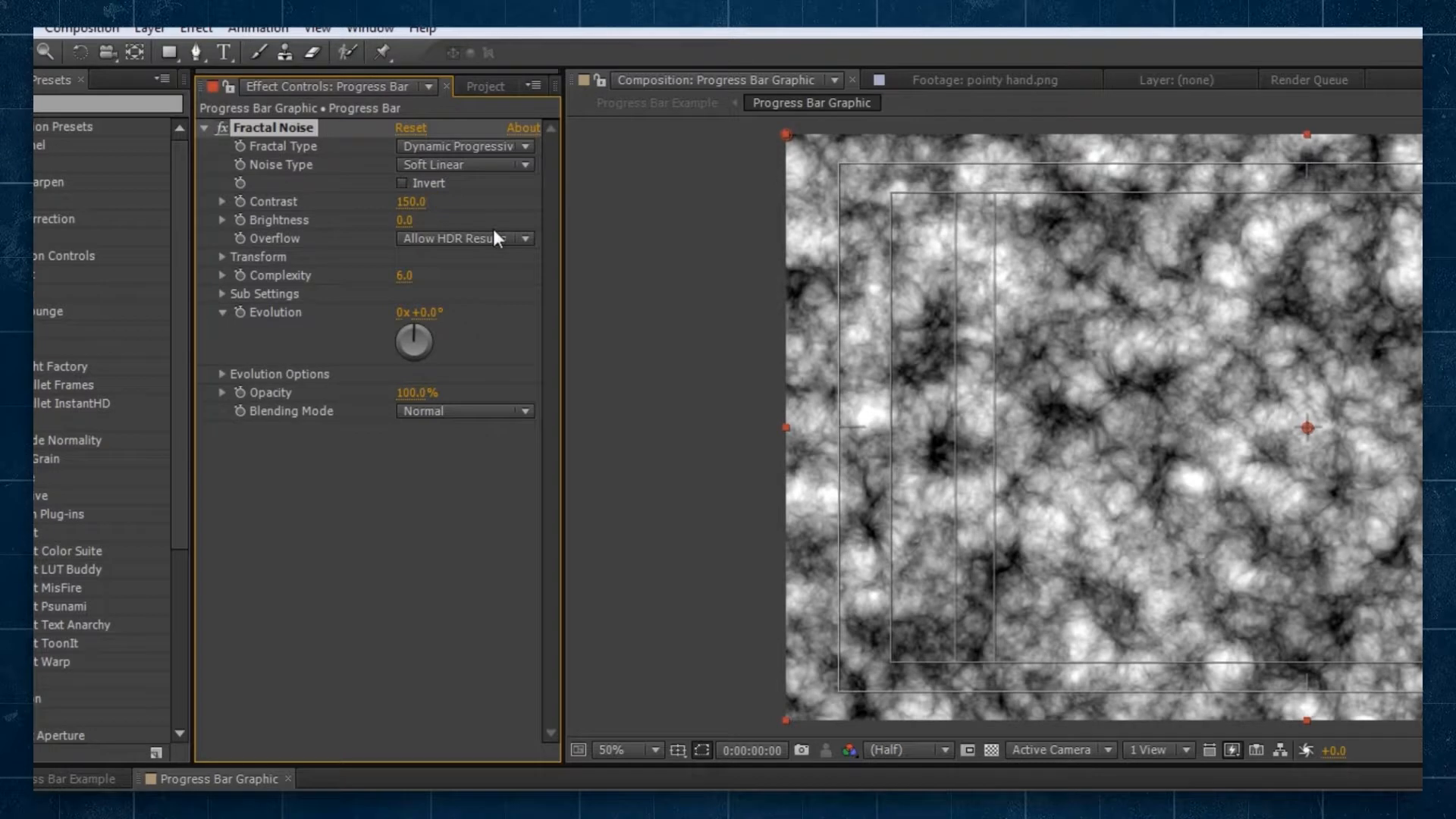
left_click(464, 411)
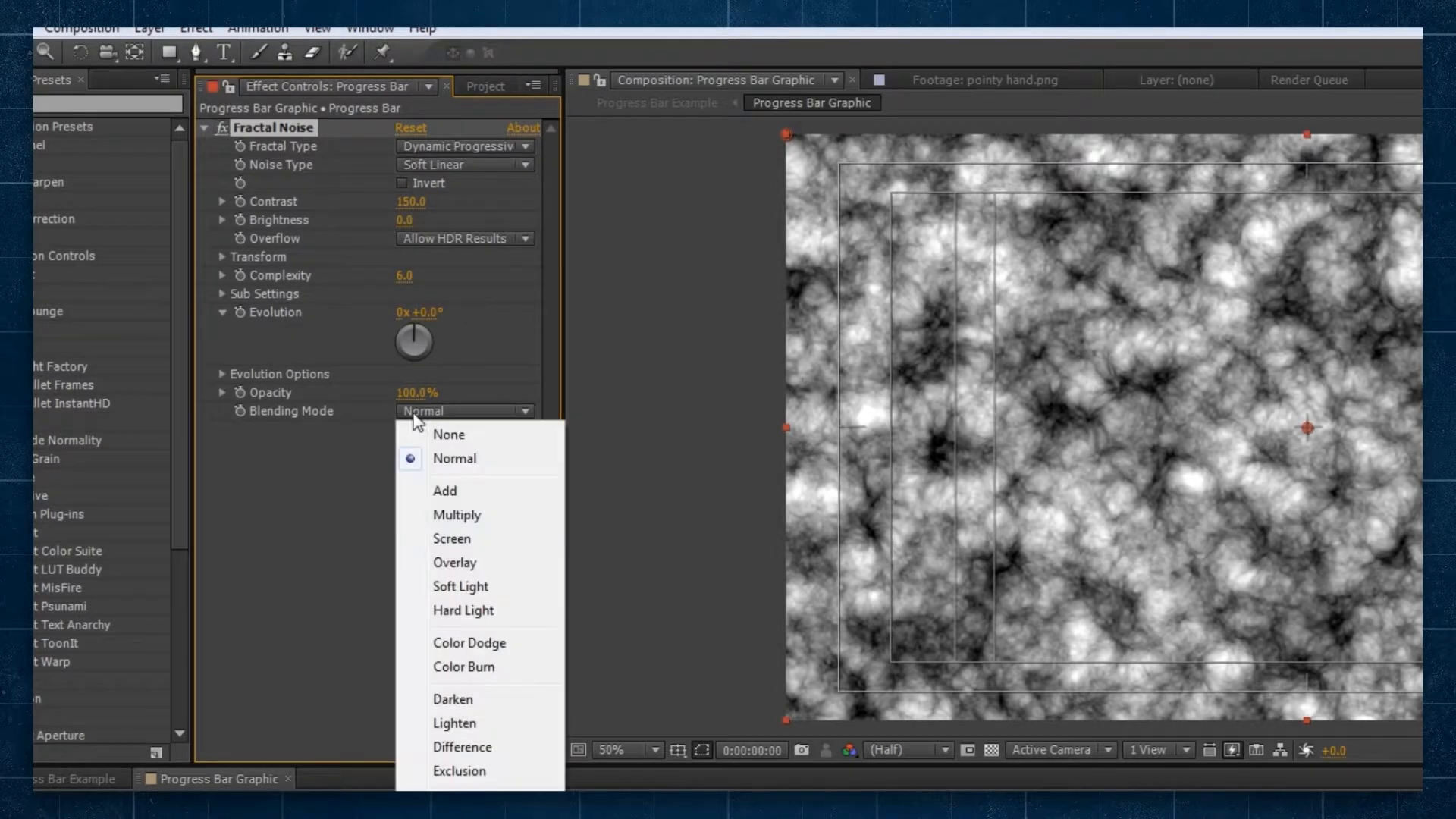
left_click(453, 561)
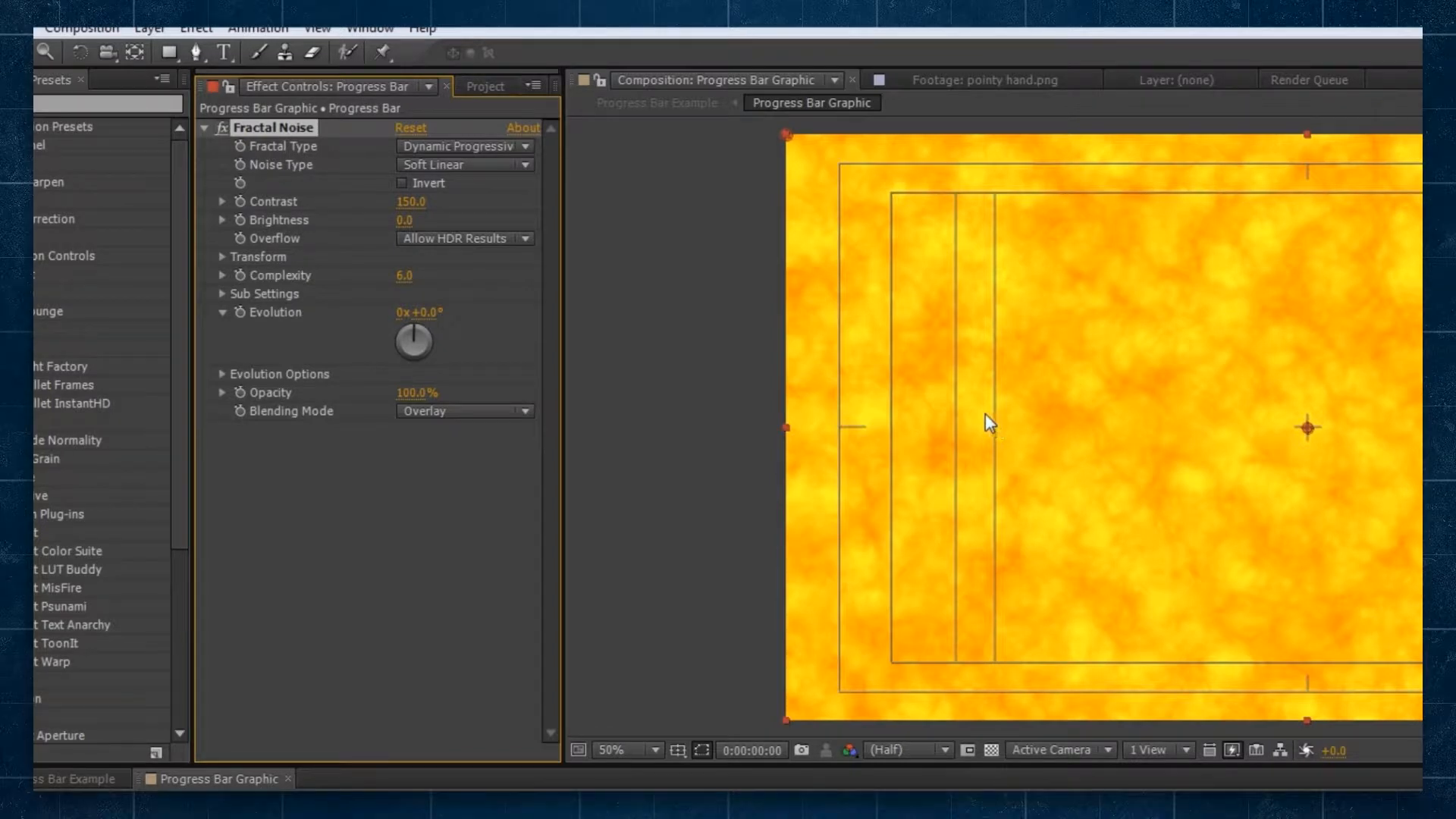
mouse_move(1184, 340)
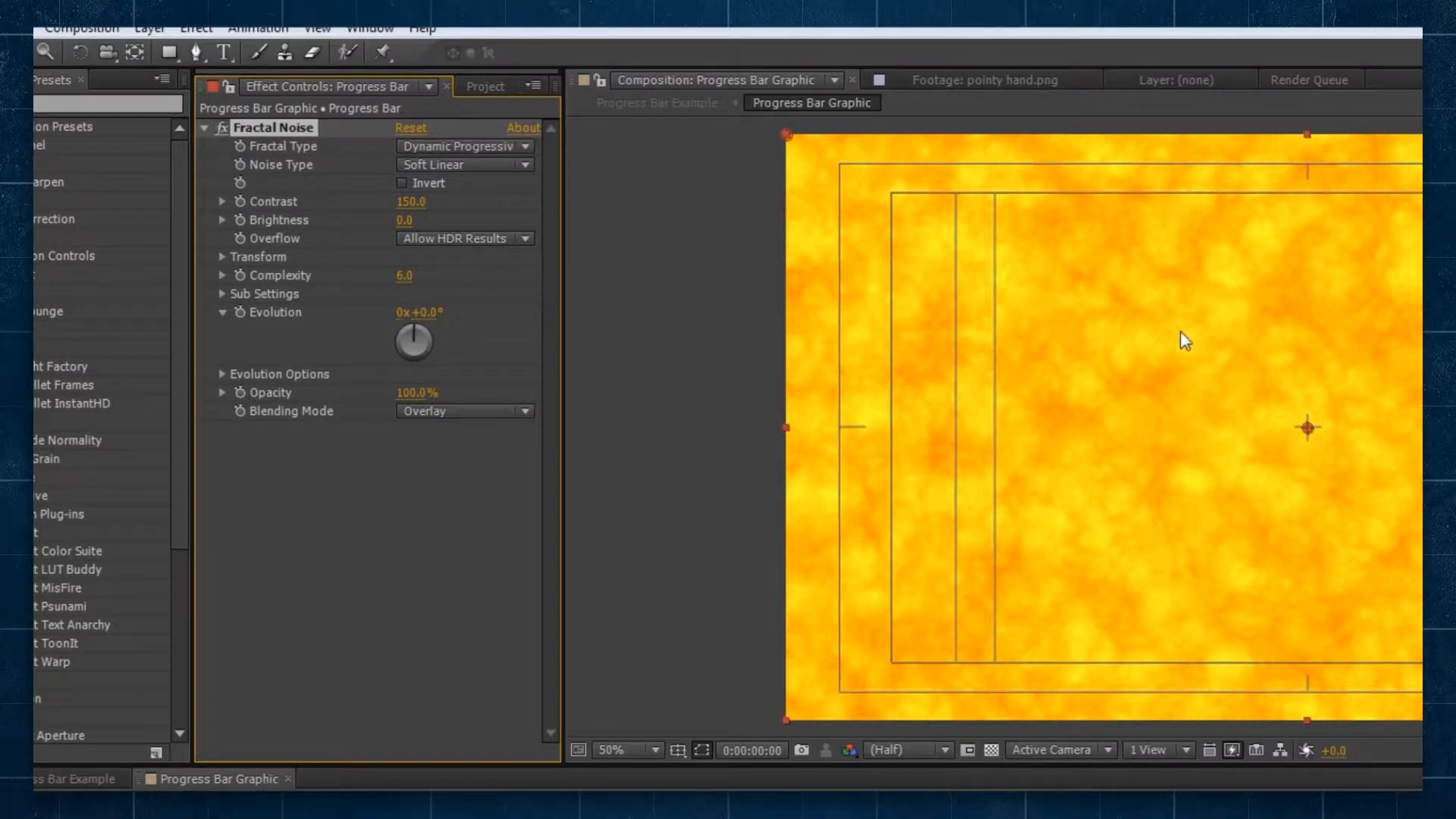
mouse_move(500, 326)
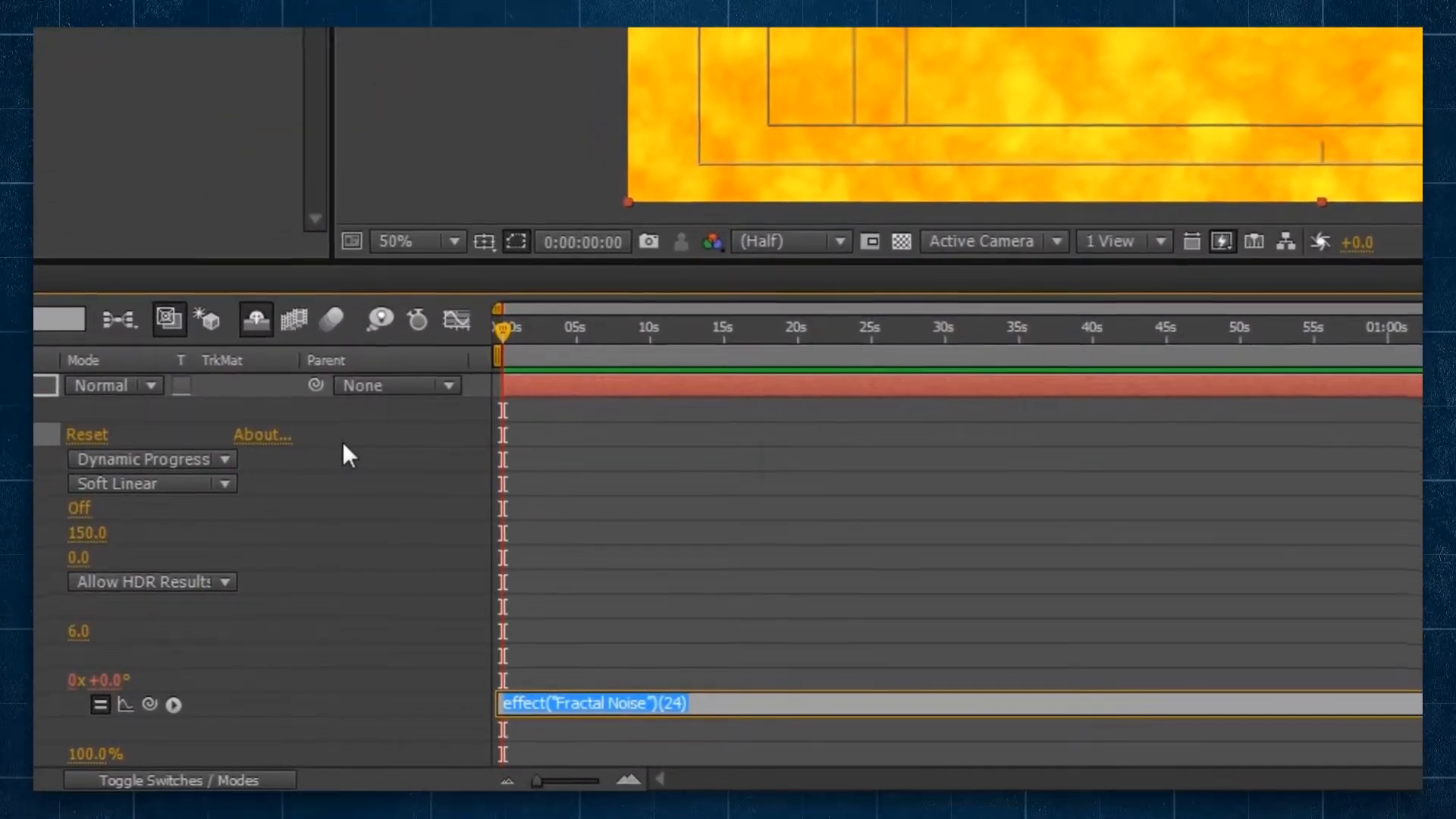
mouse_move(459, 709)
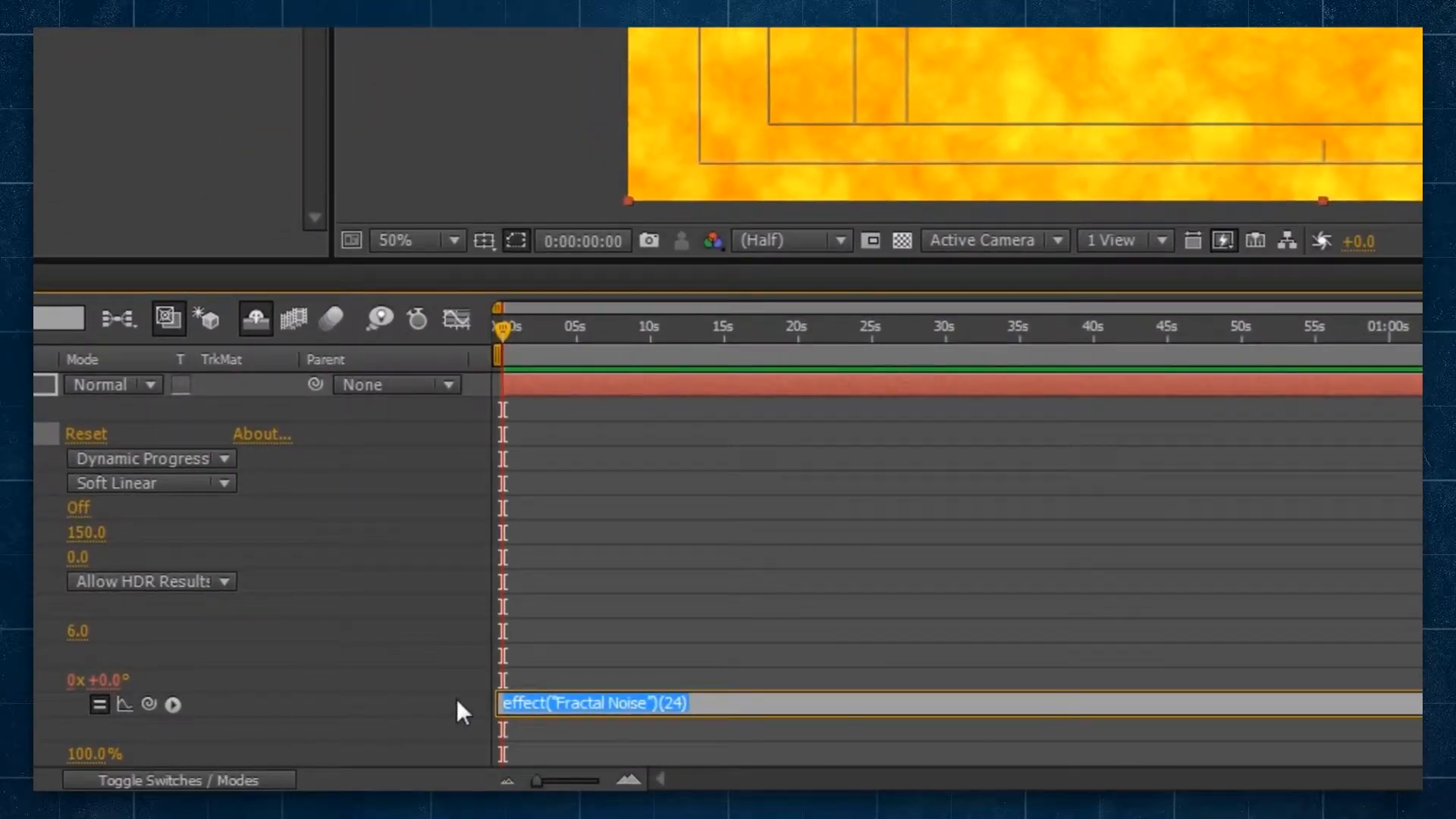
Step: Drive the Fractal Noise Evolution with the expression time*100
type("time*")
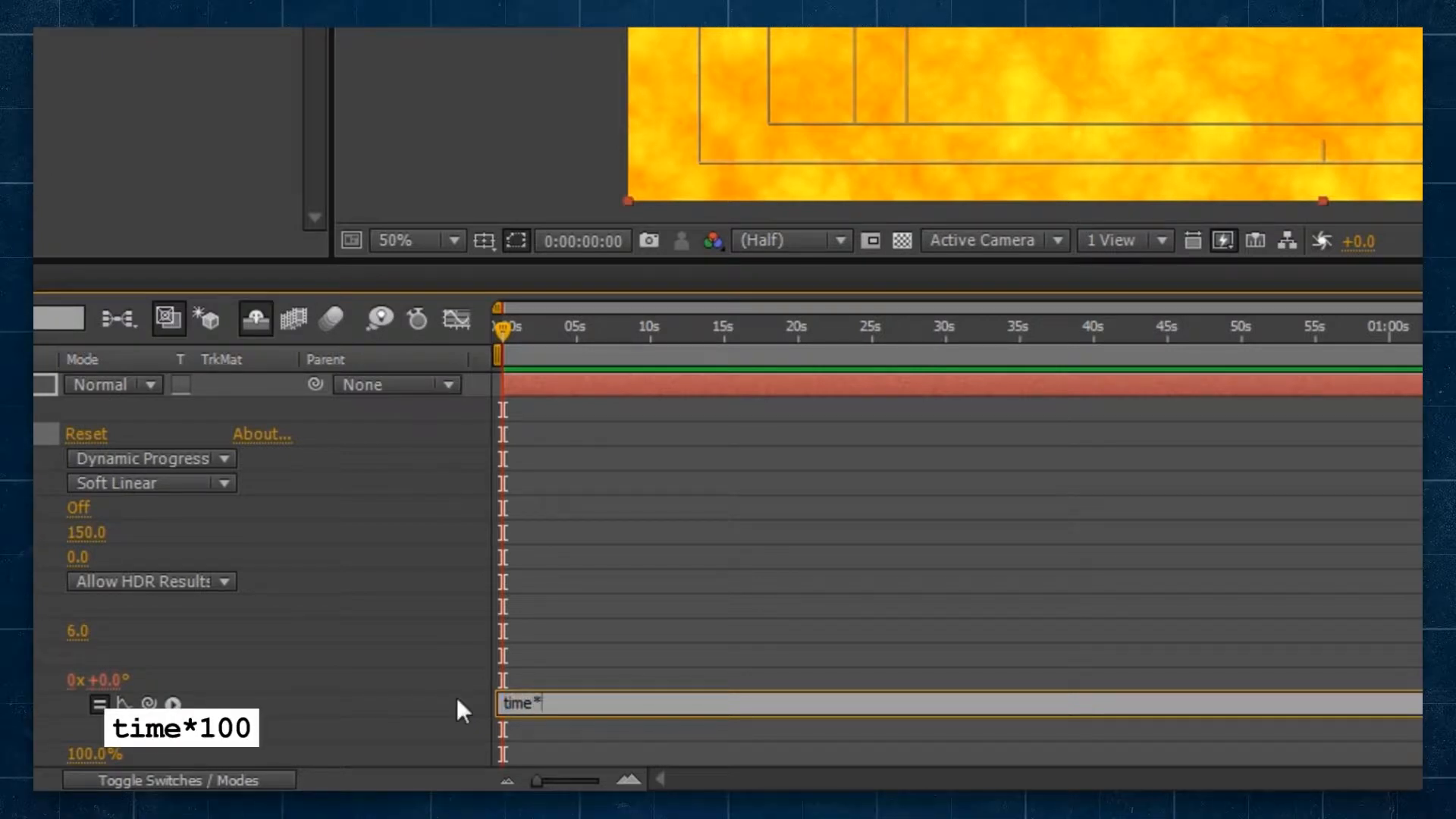
type("100")
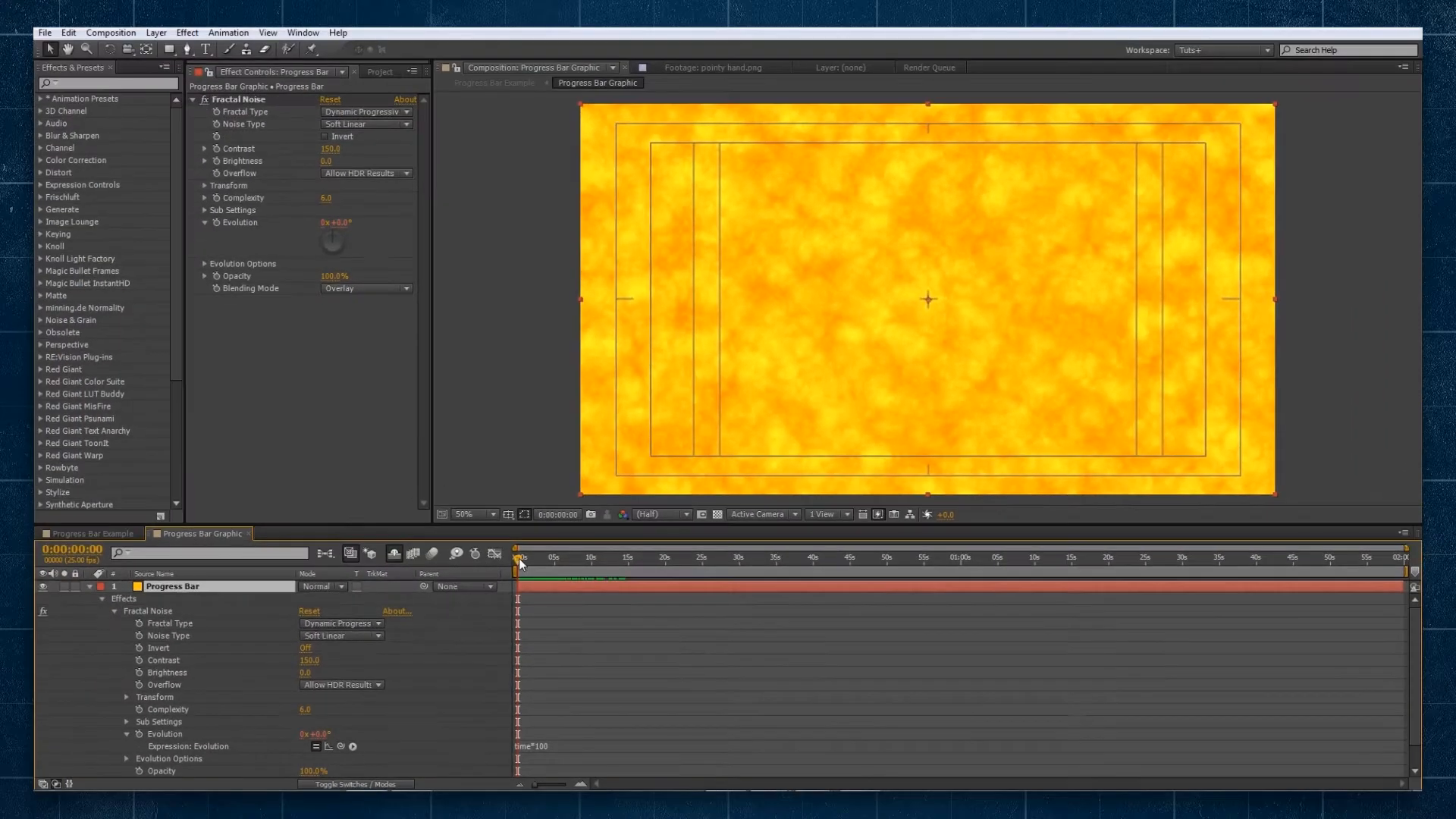
left_click(605, 556)
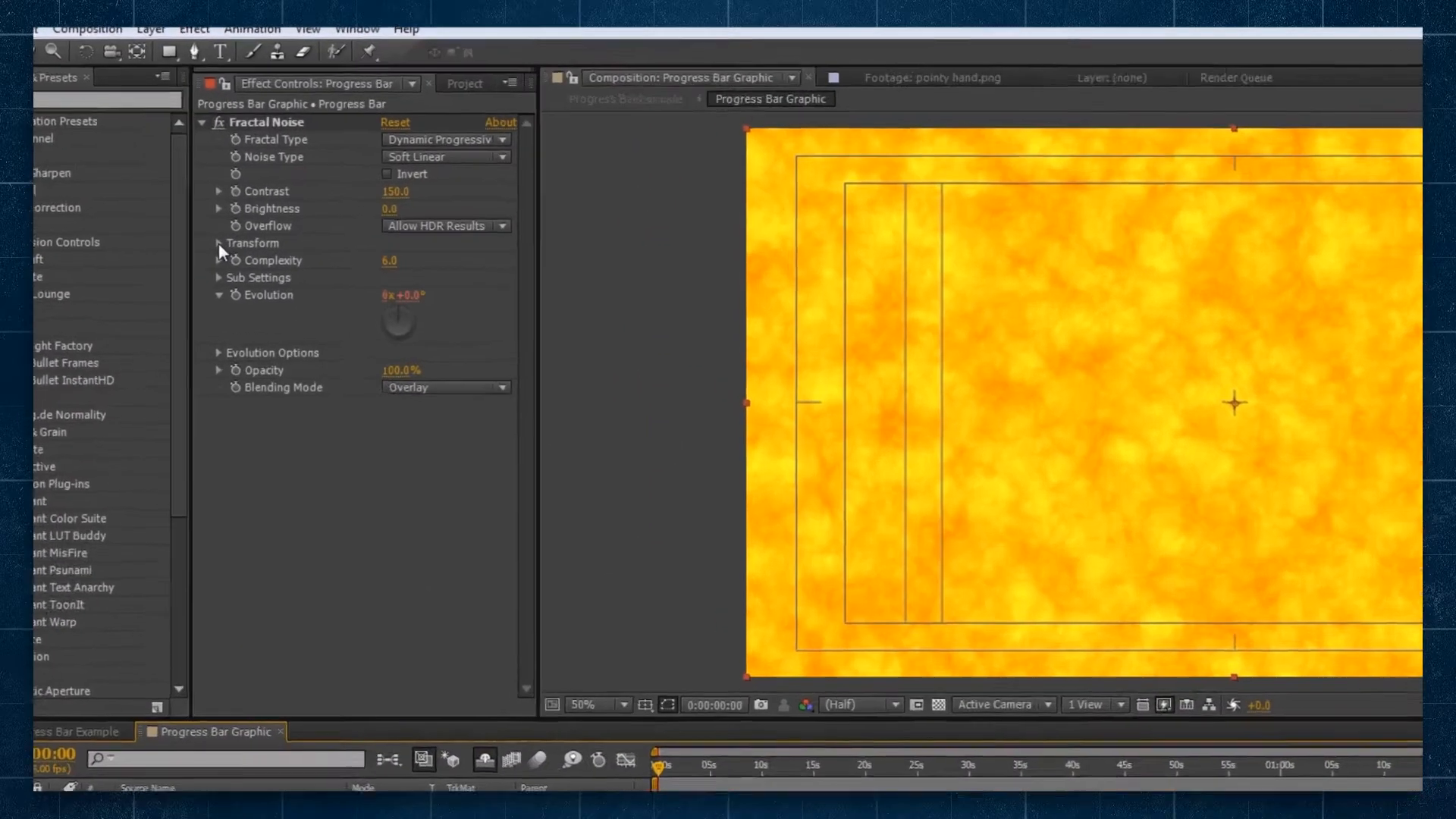
Step: Set the Offset Turbulence expression to [time*20,0] so the texture drifts horizontally
left_click(217, 243)
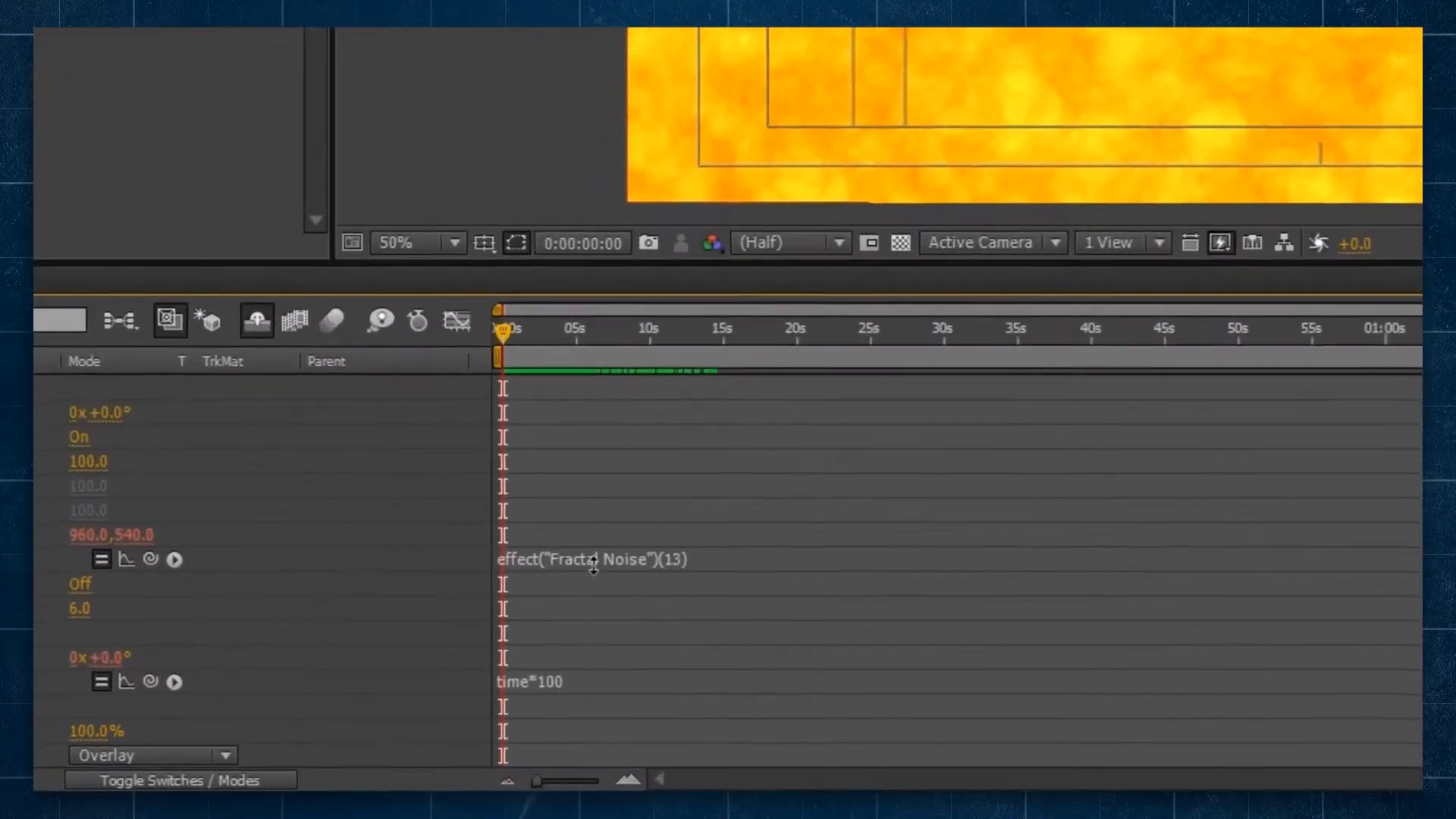
double_click(590, 558)
type("[time*")
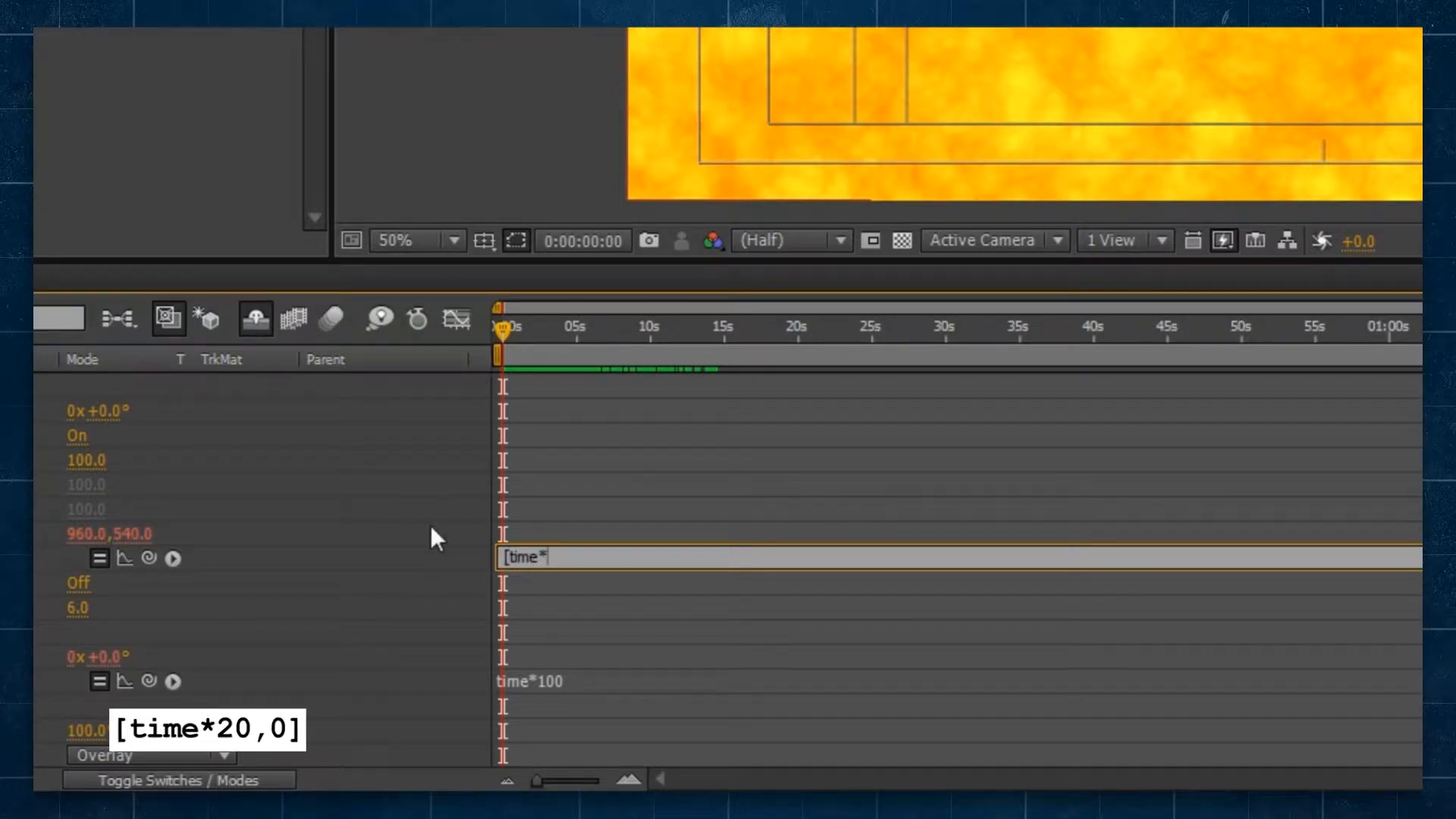
type("20")
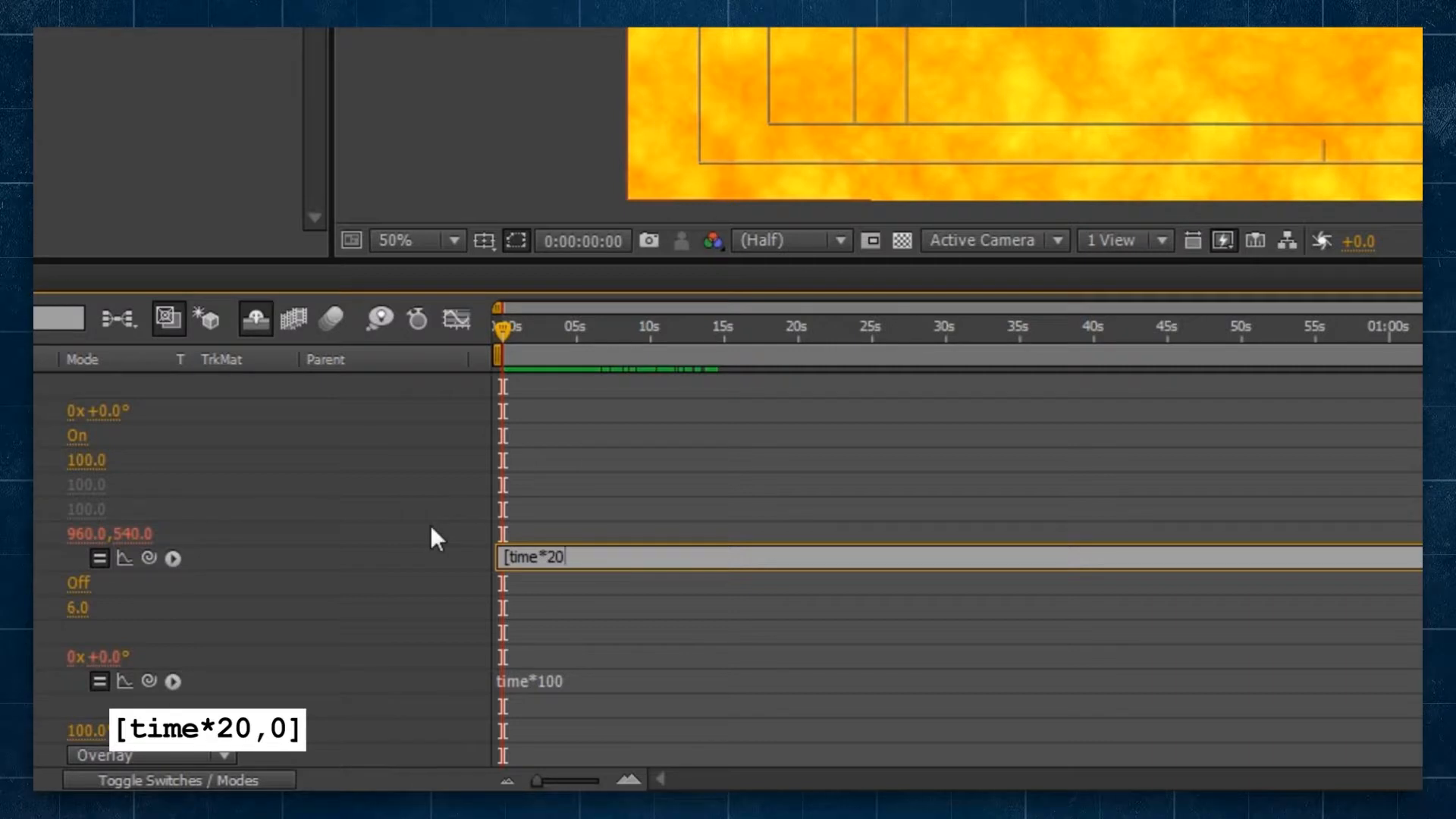
type(",0]")
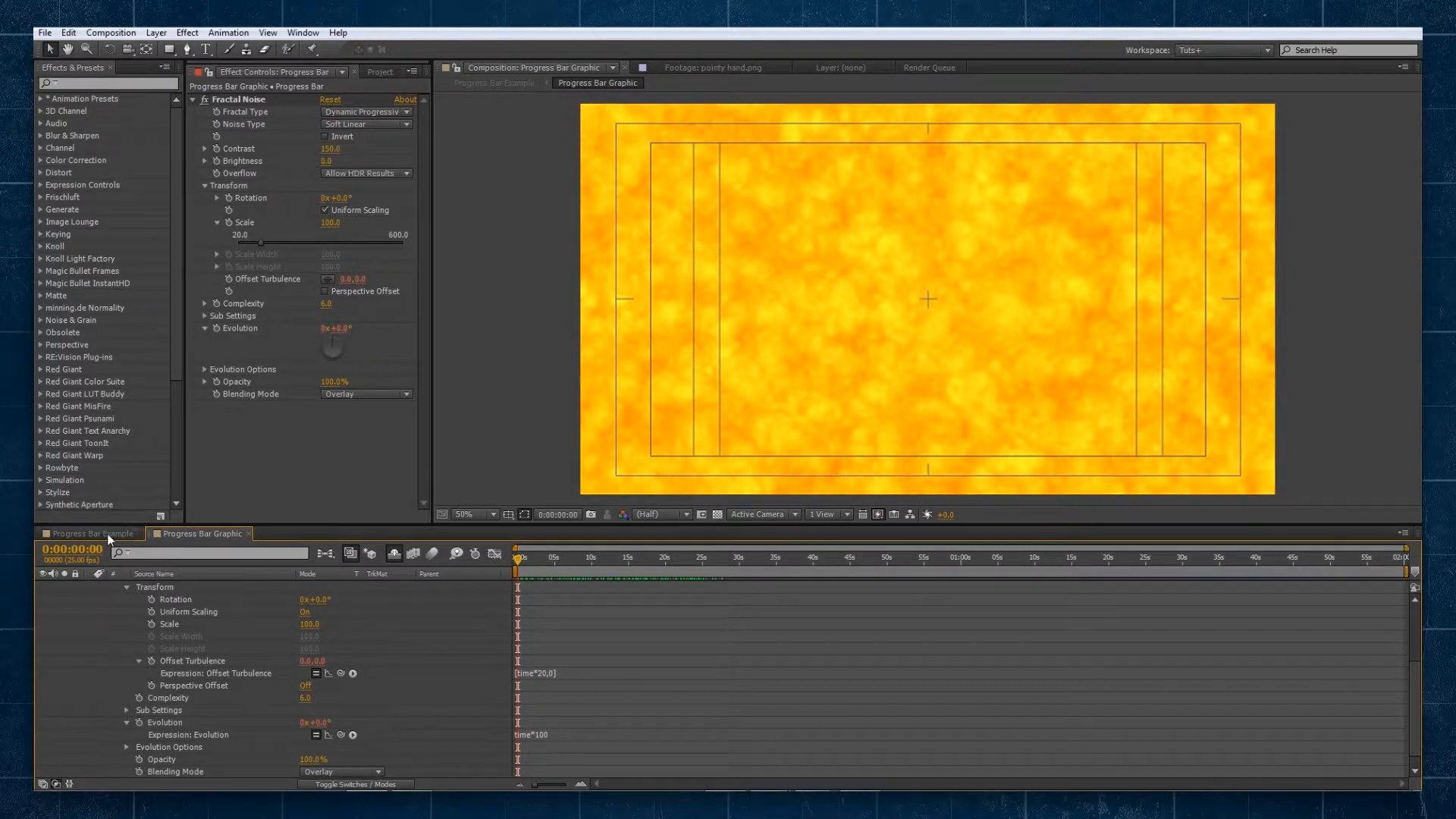
Step: Return to the Progress Bar Example comp and enable grid/guide overlays for drawing the bar
left_click(86, 532)
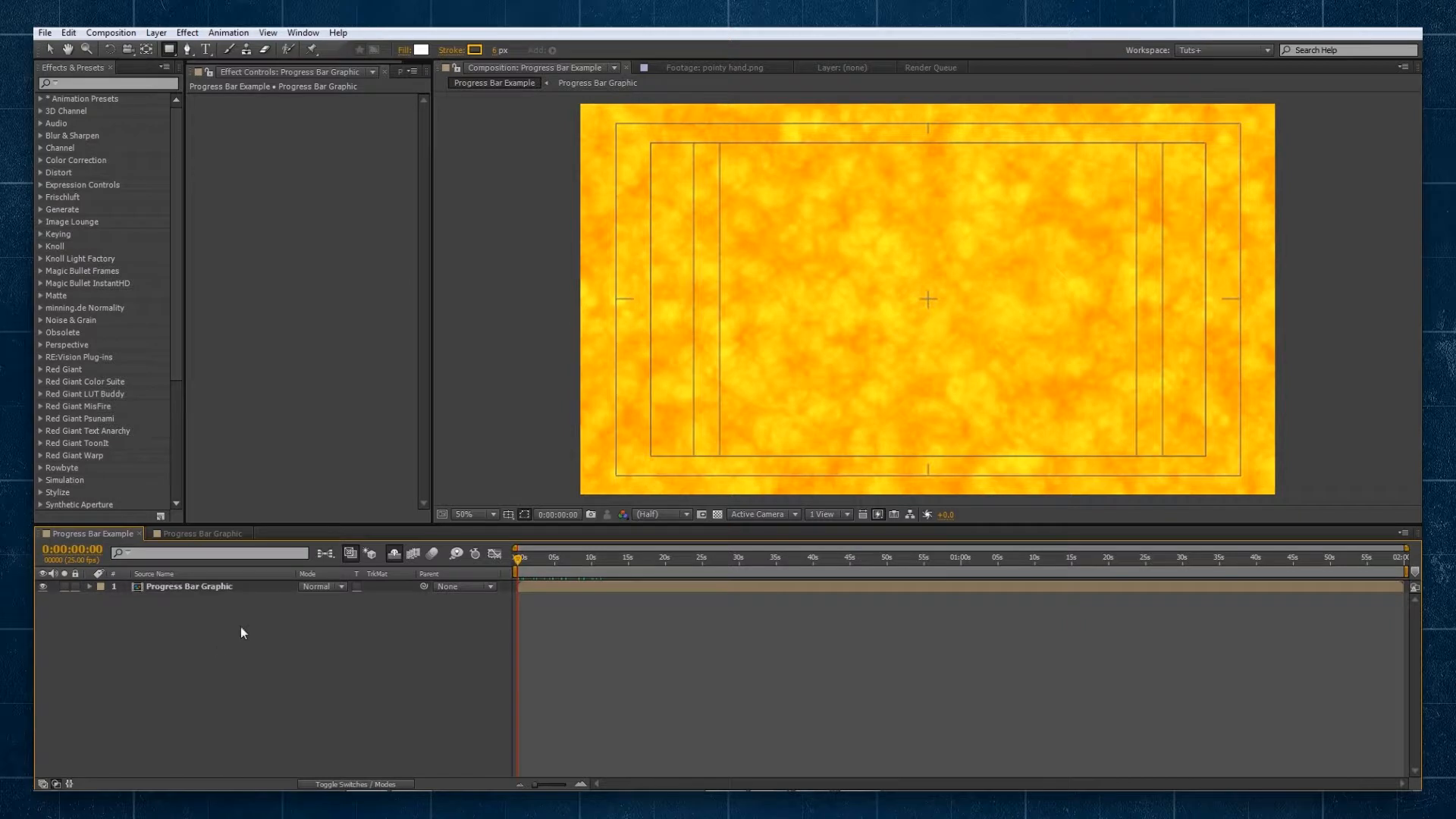
mouse_move(209, 613)
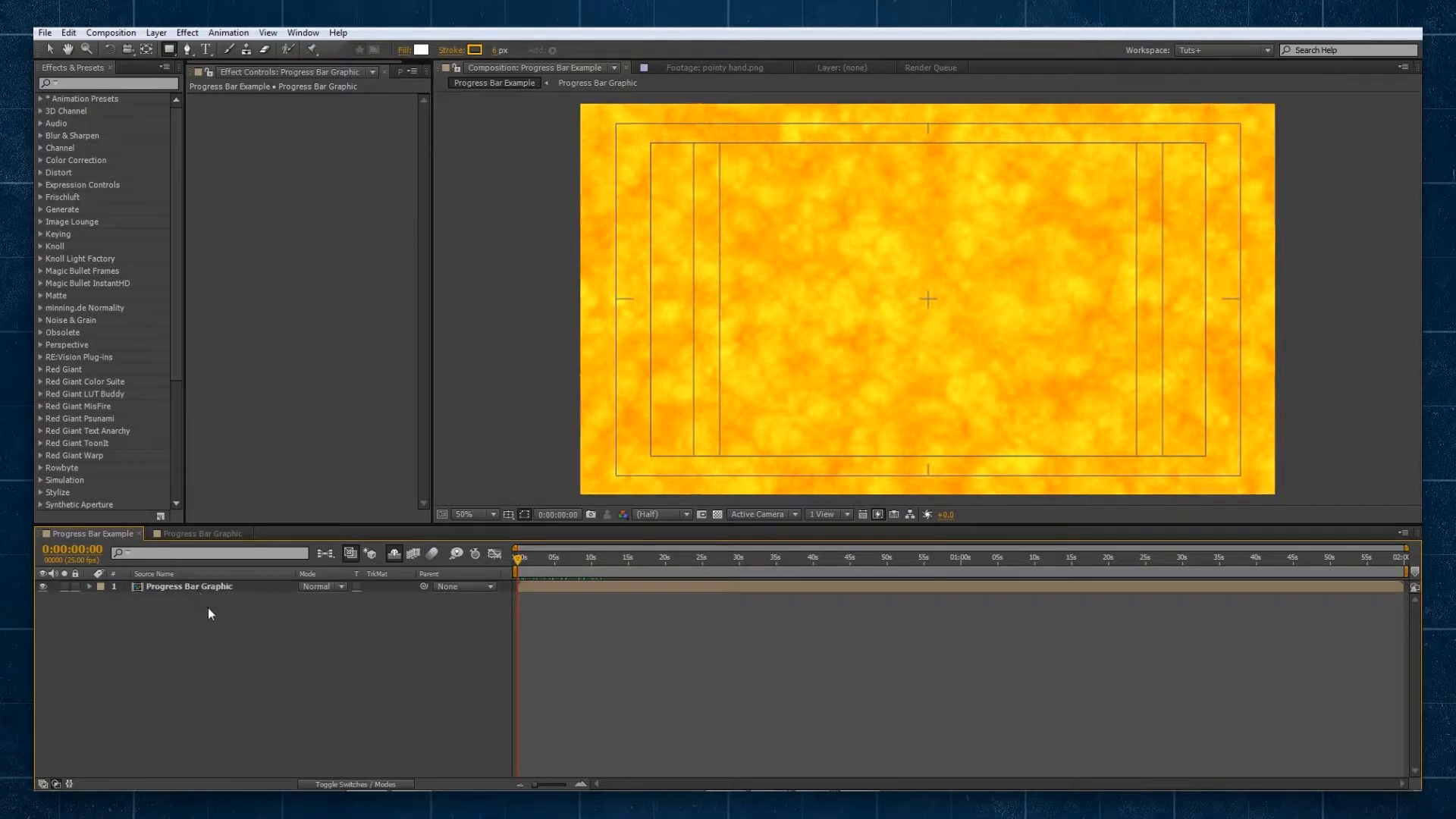
mouse_move(195, 608)
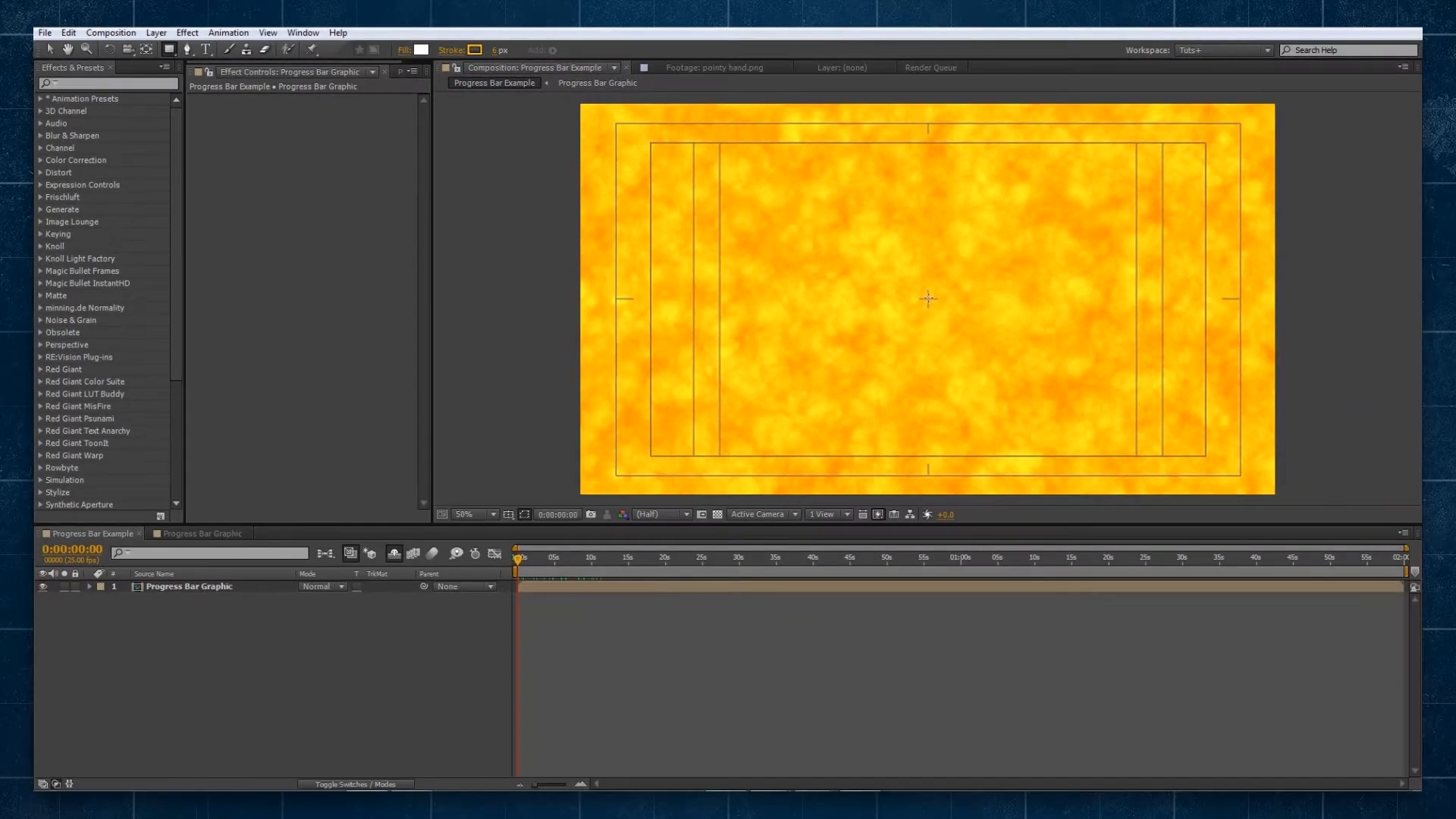
mouse_move(675, 430)
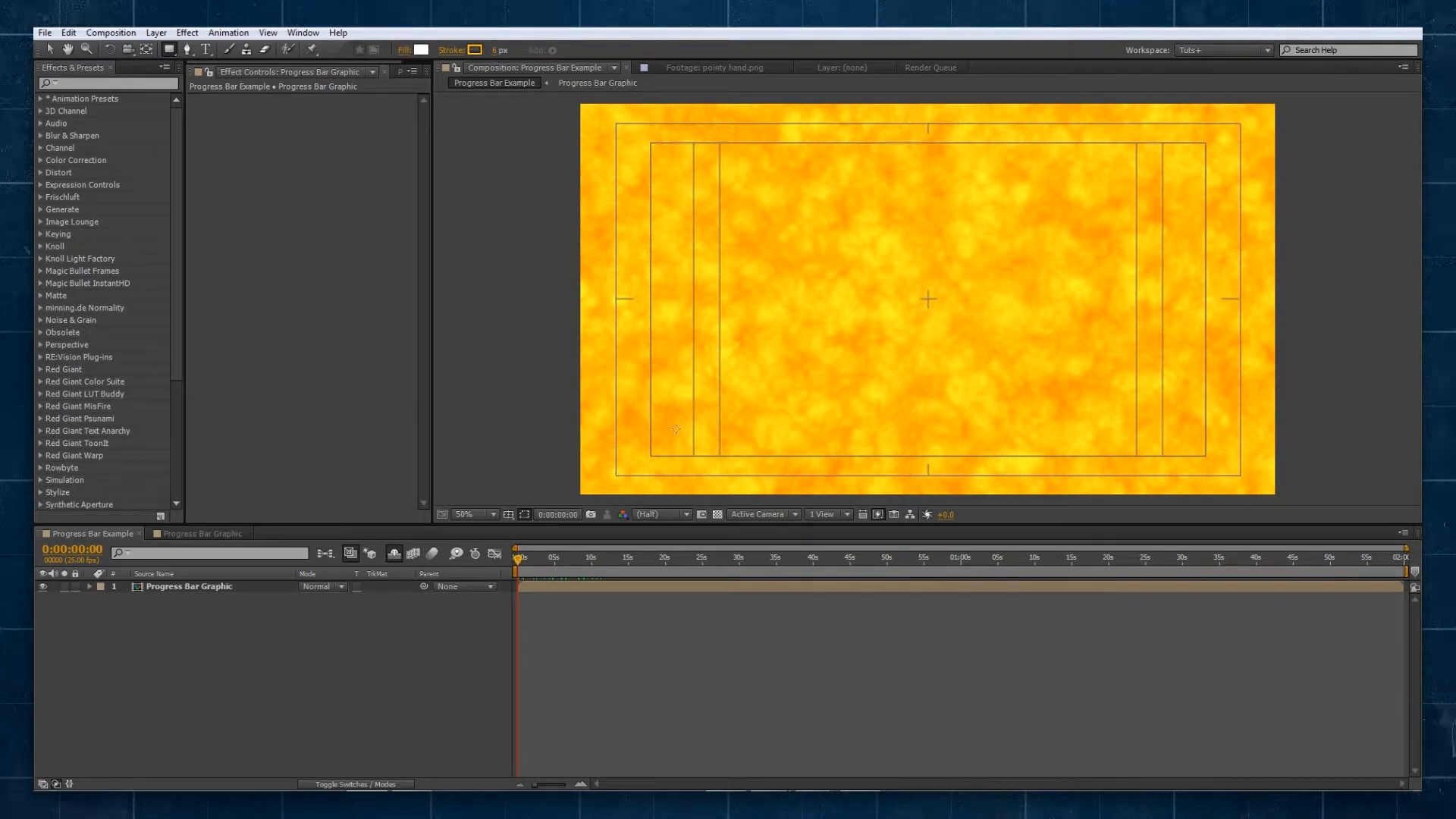
left_click(510, 514)
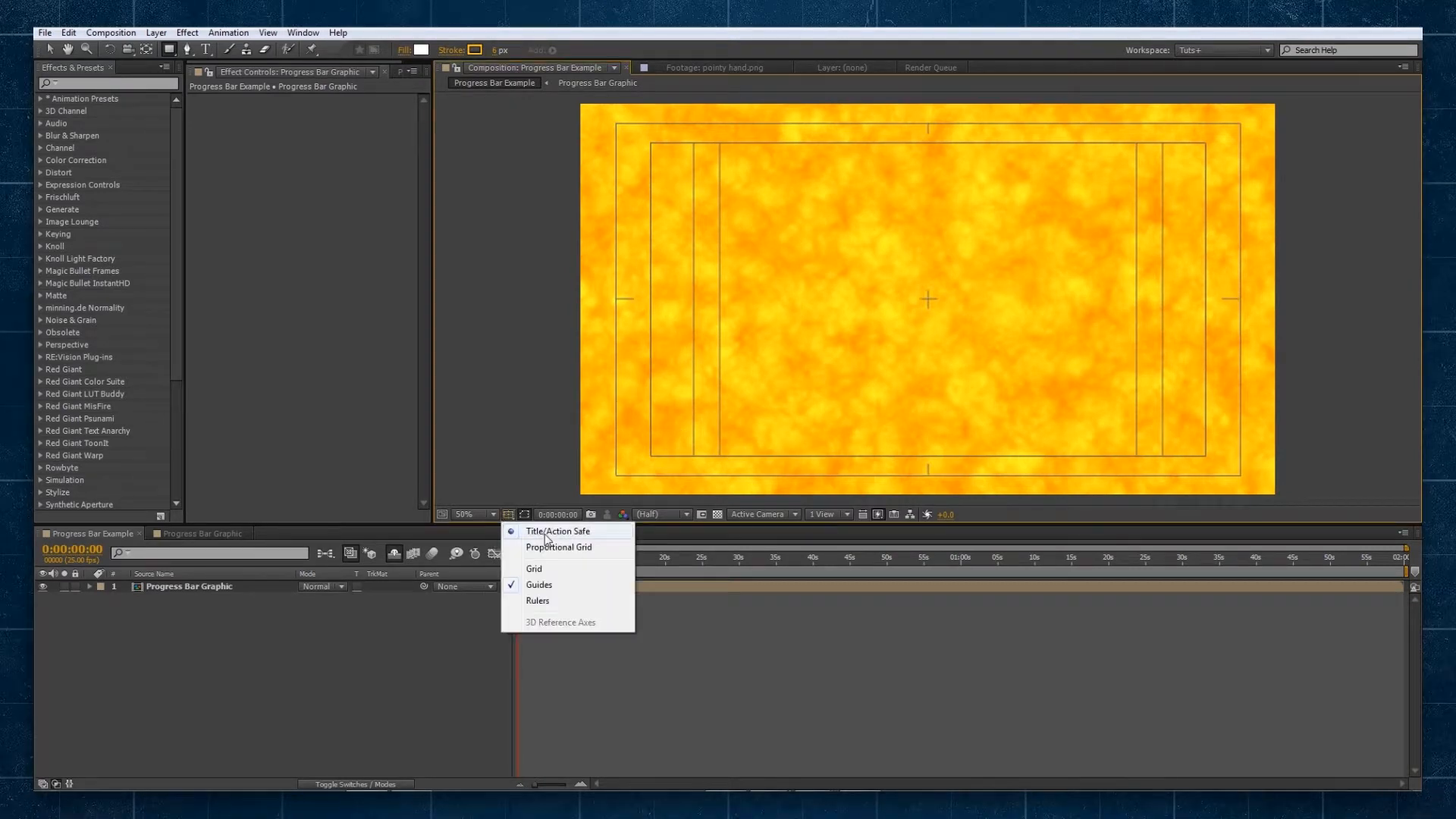
left_click(532, 568)
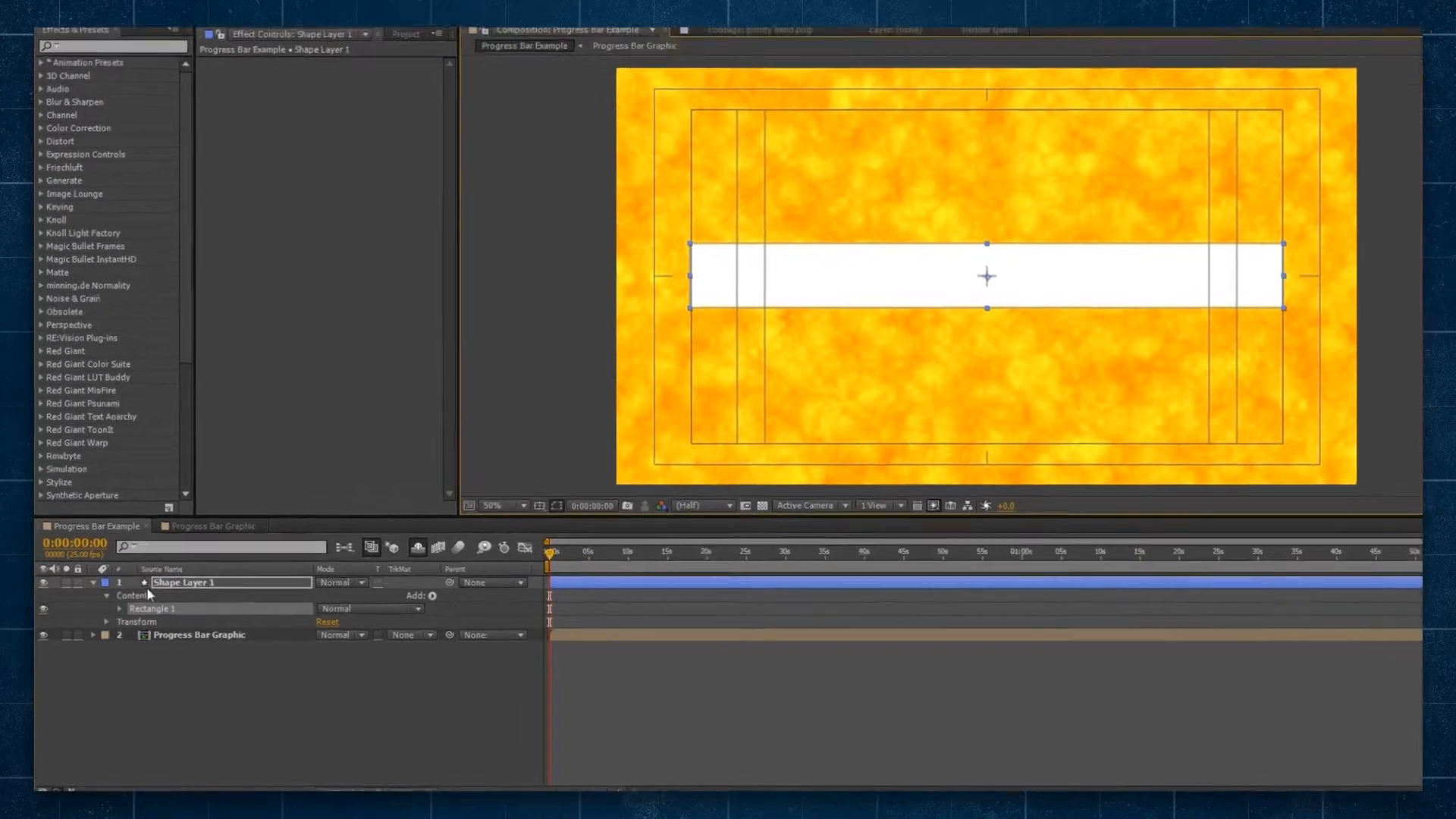
Step: Give the rectangle a white stroke with no fill and rename it 'Progress Bar Border'
left_click(119, 608)
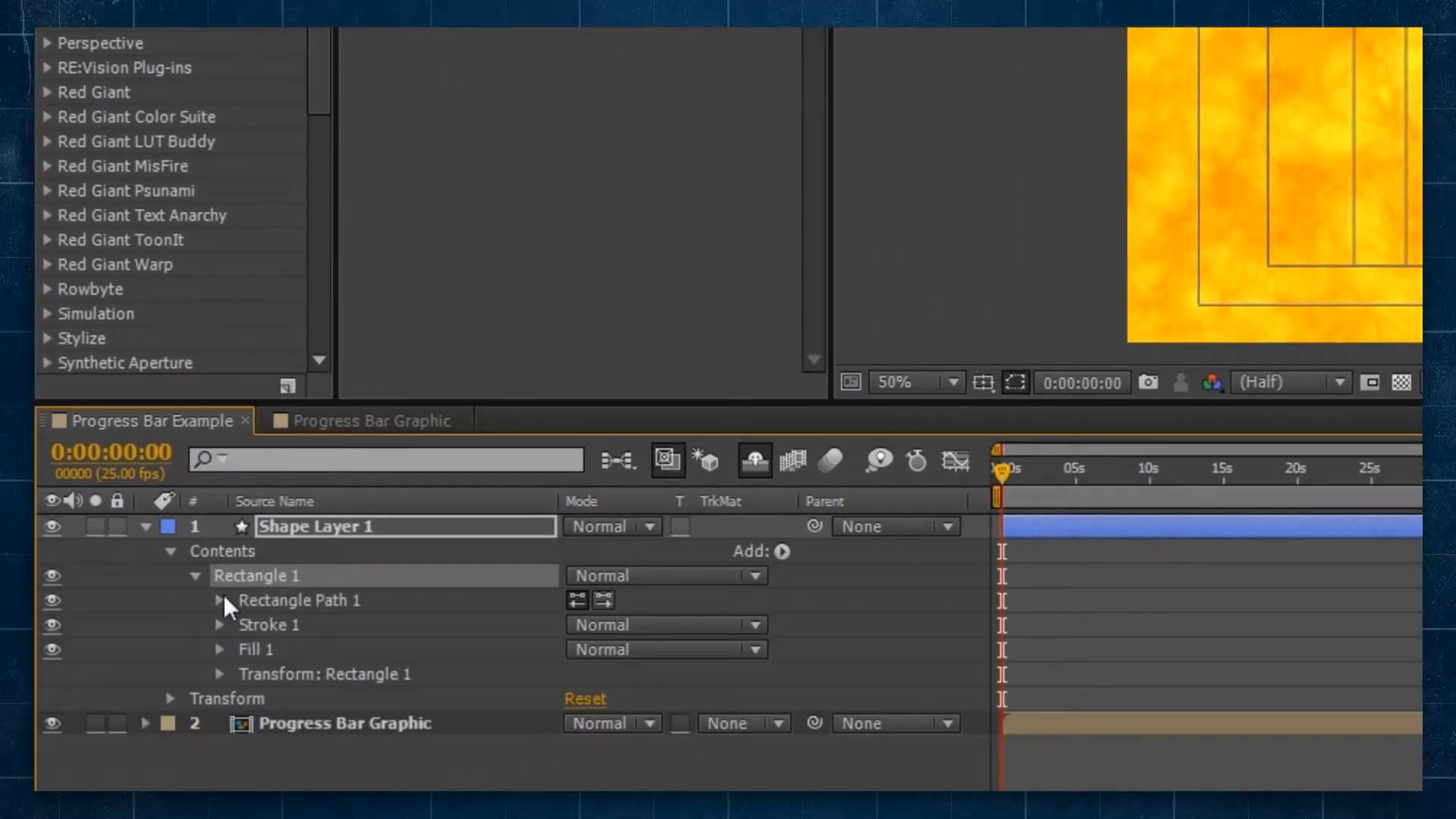
mouse_move(110, 640)
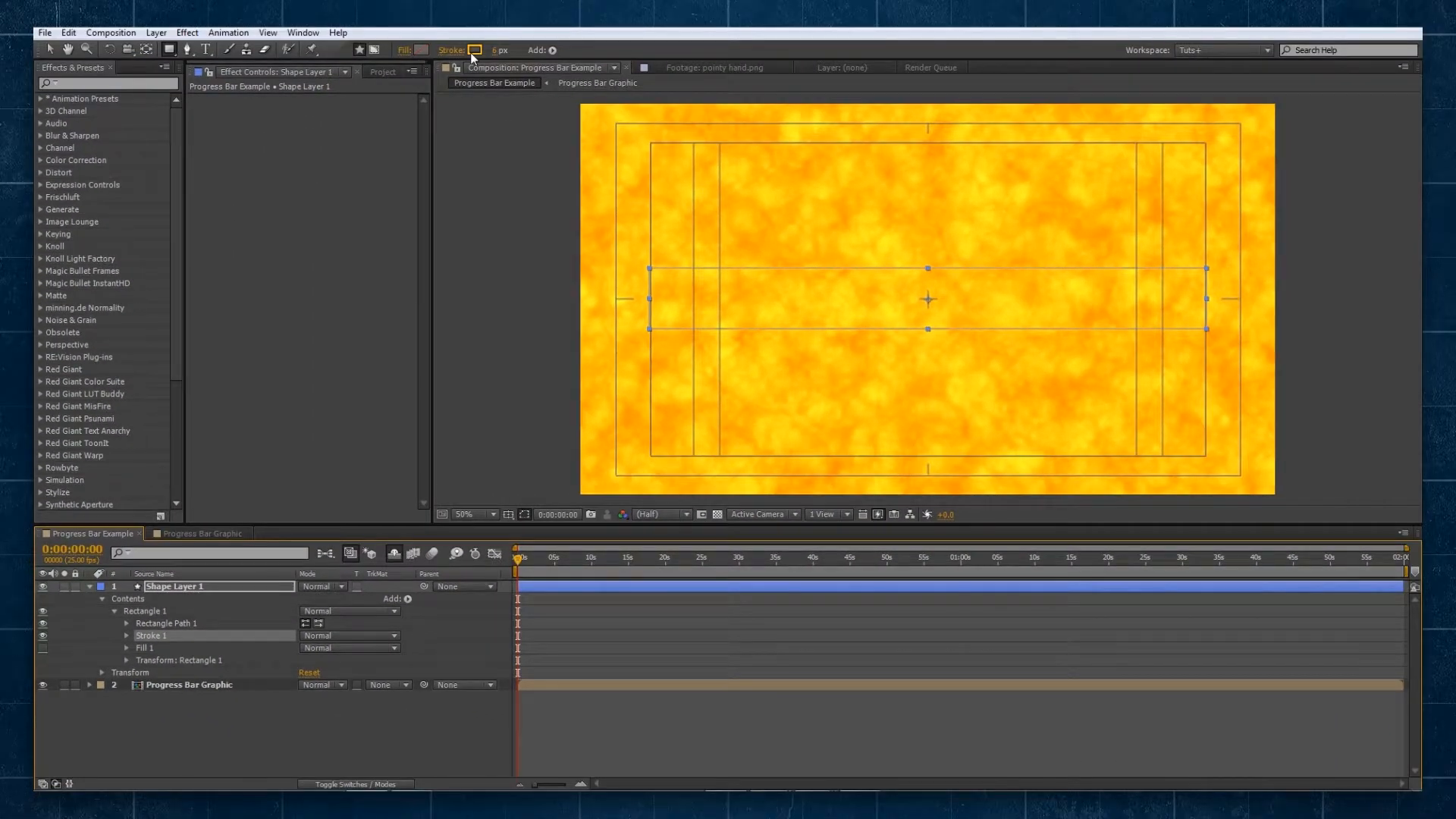
left_click(475, 48)
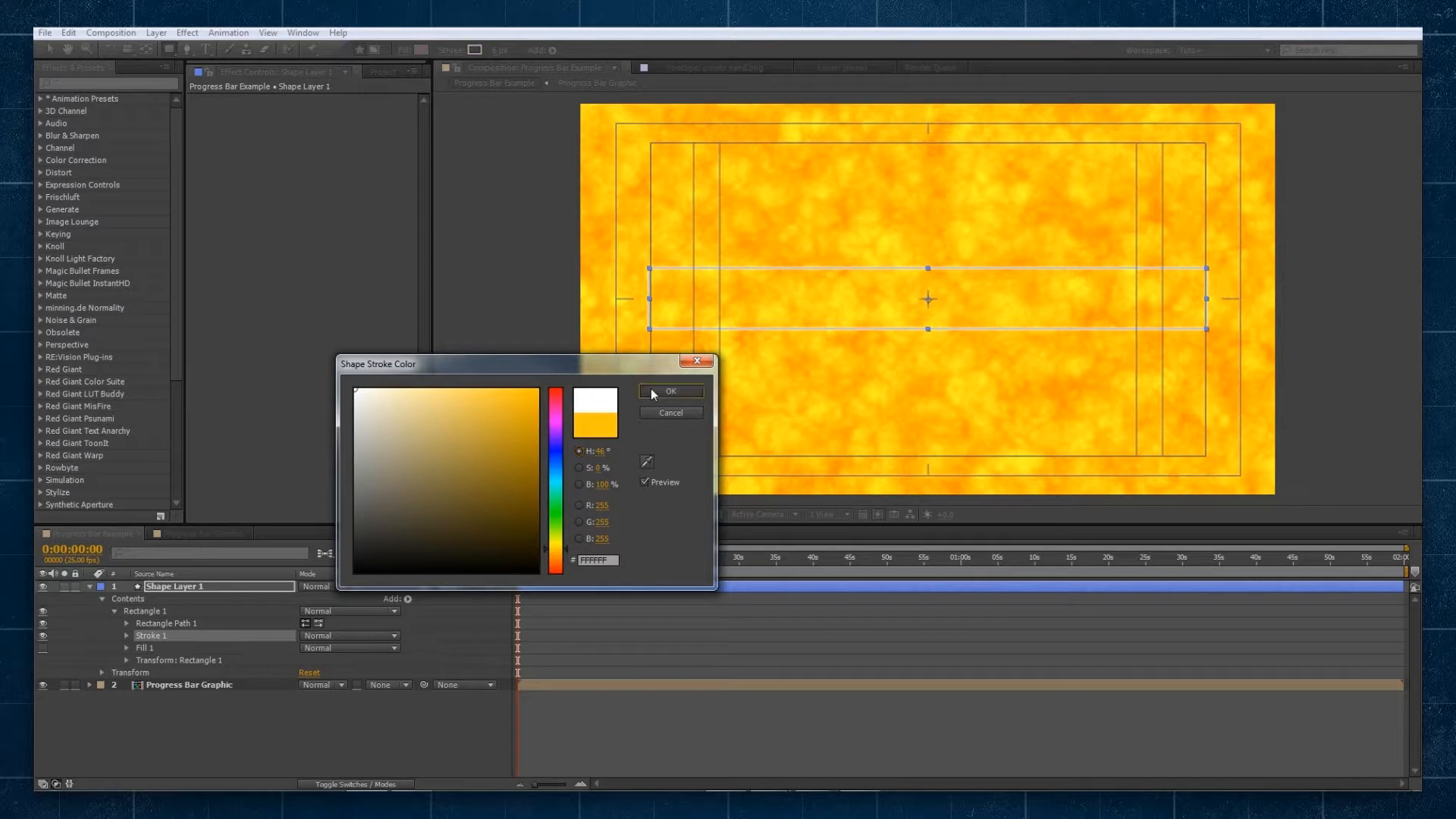
left_click(670, 389)
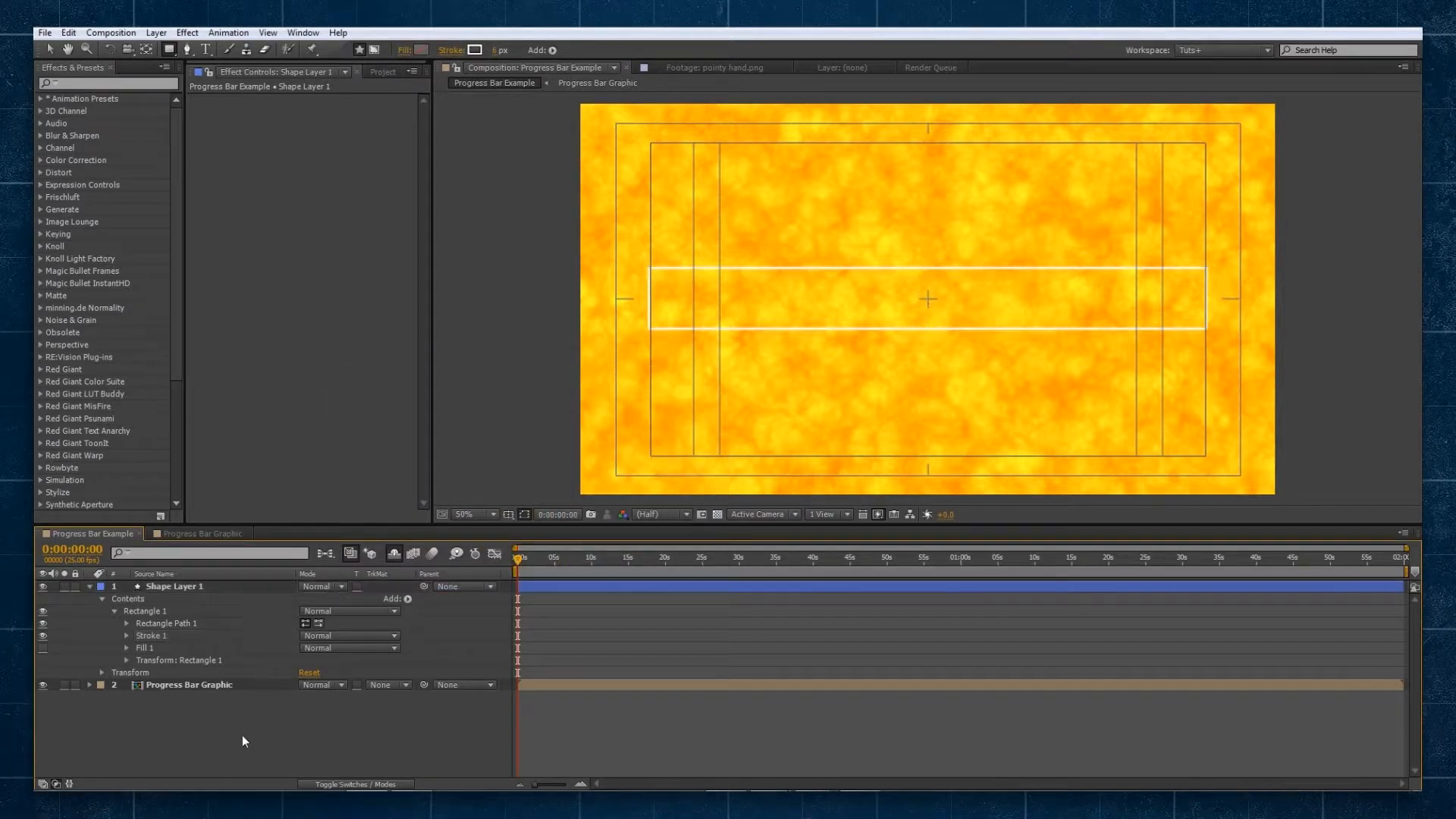
left_click(90, 586)
type("Progress Bar Border")
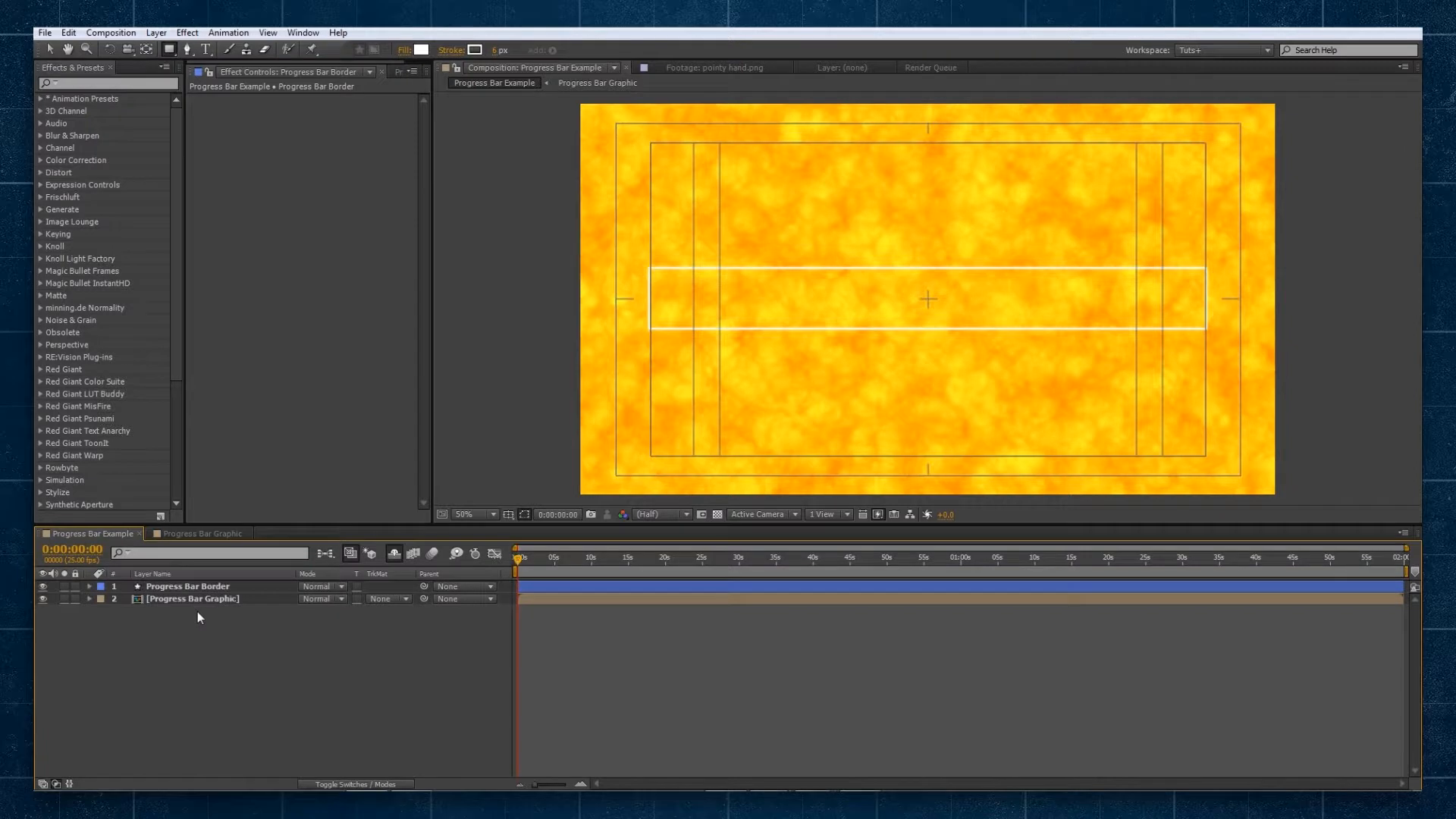
Step: Add a 'Progress Bar Mask' solid above the graphic and set the graphic's TrkMat to Alpha Matte
left_click(193, 598)
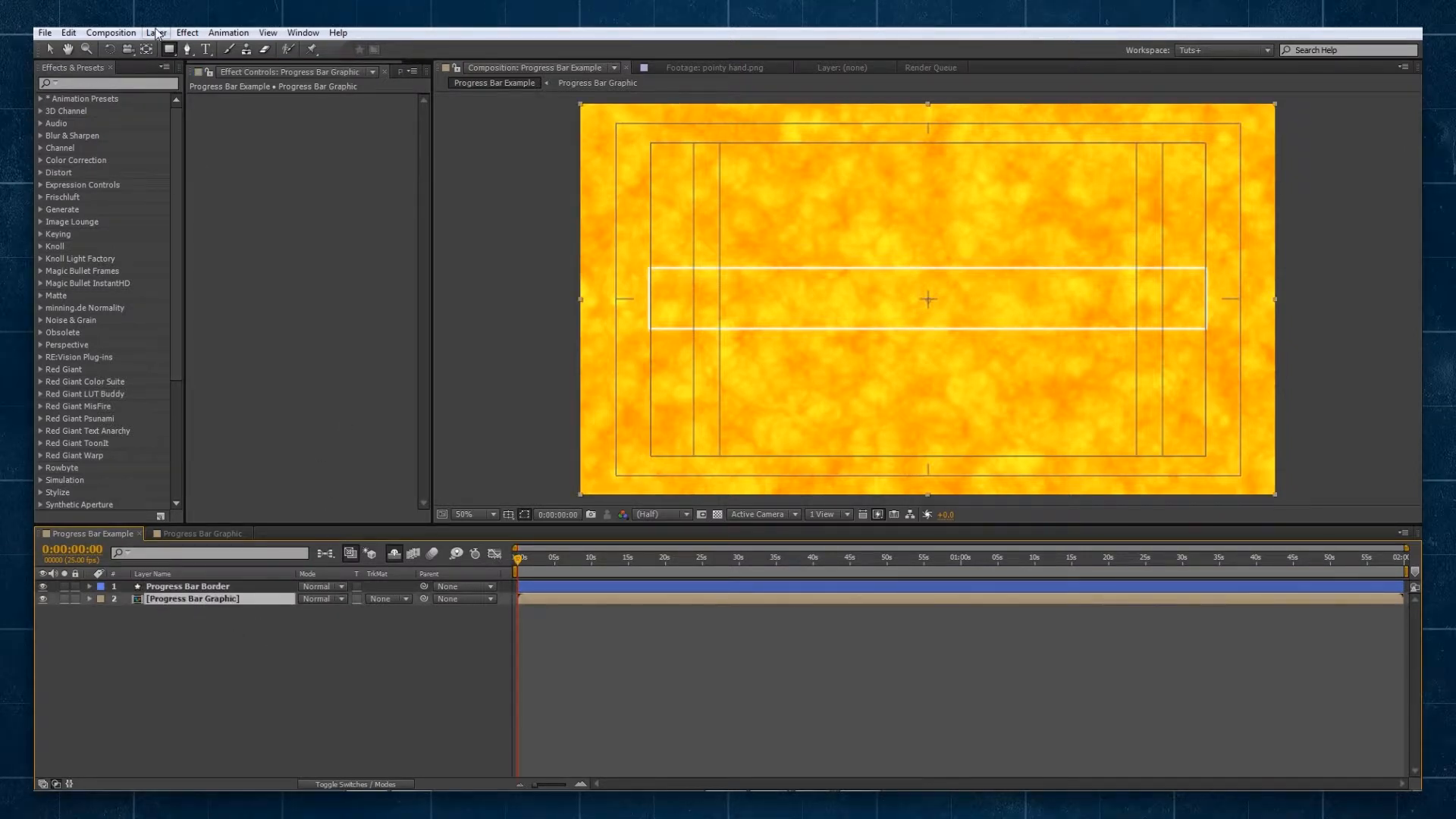
left_click(155, 32)
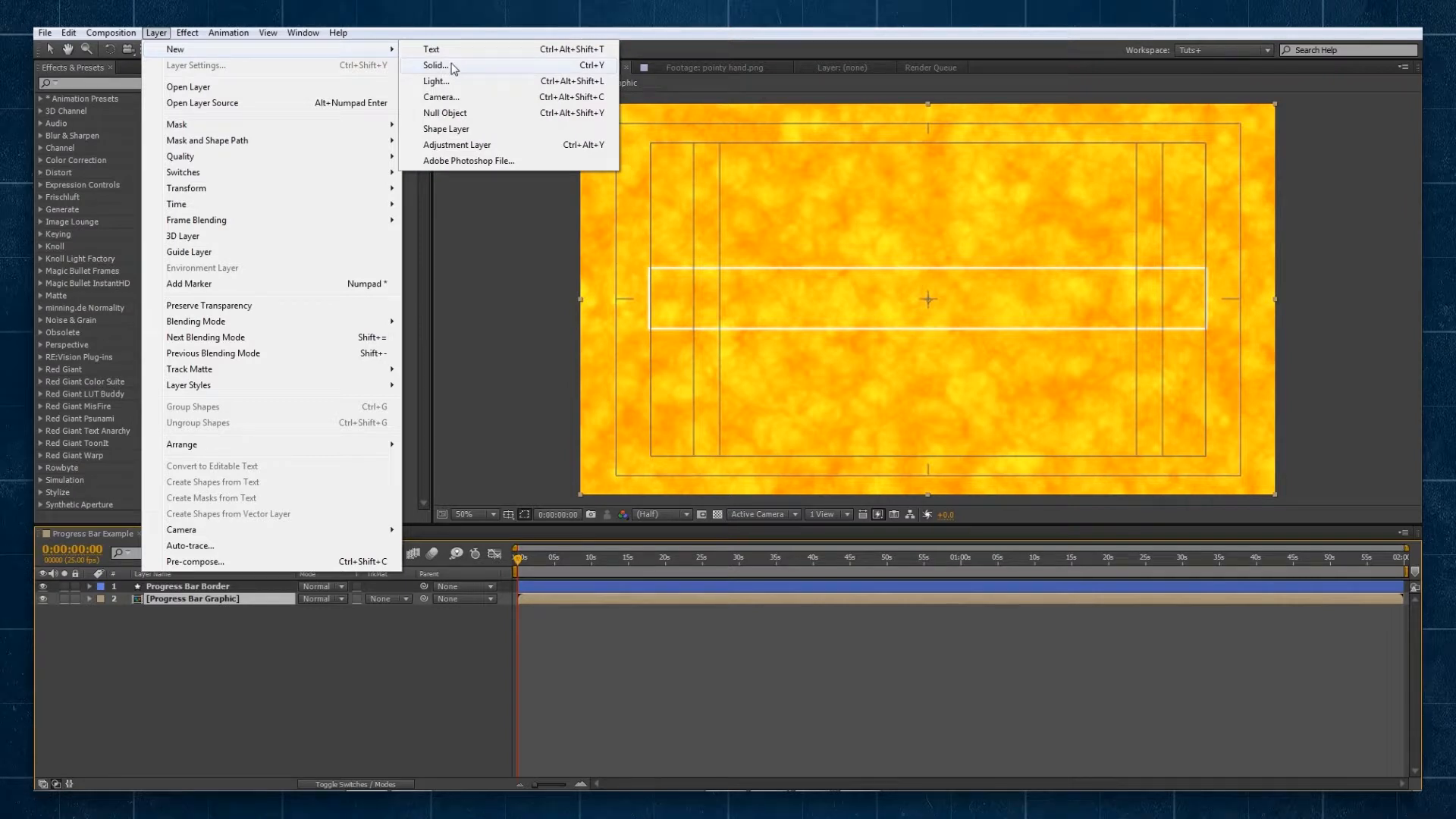
left_click(437, 65)
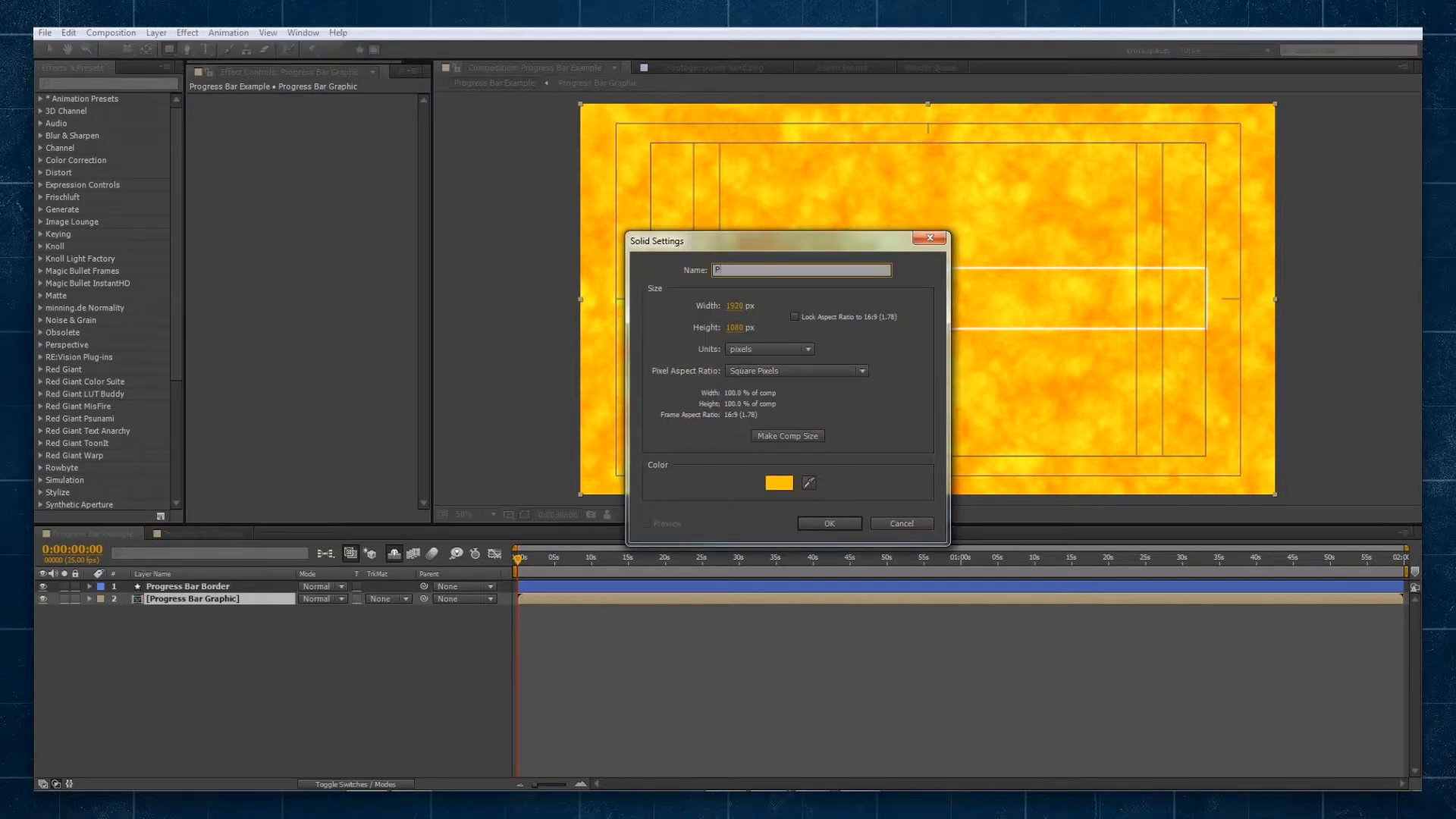
type("Progress B")
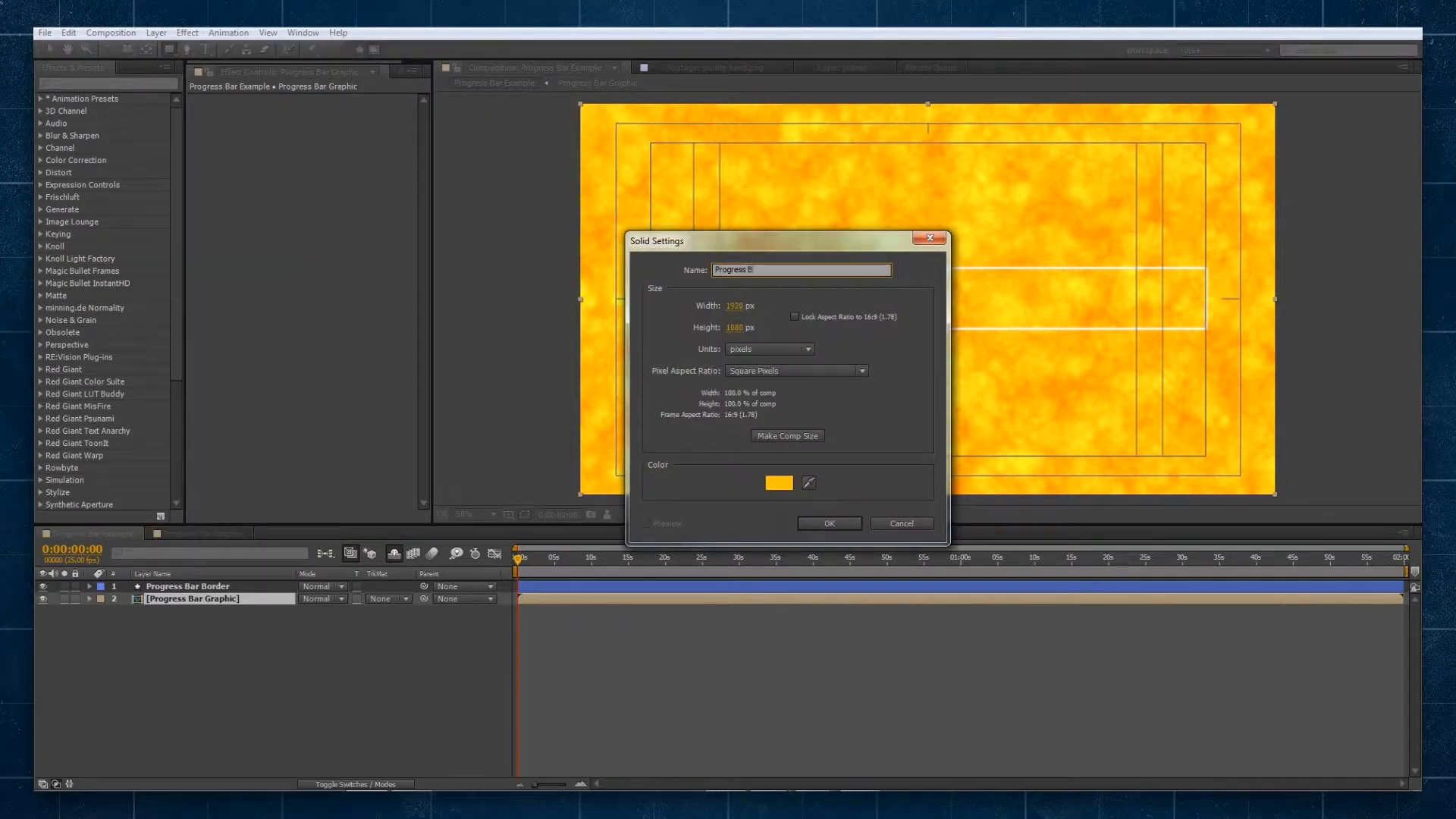
left_click(828, 523)
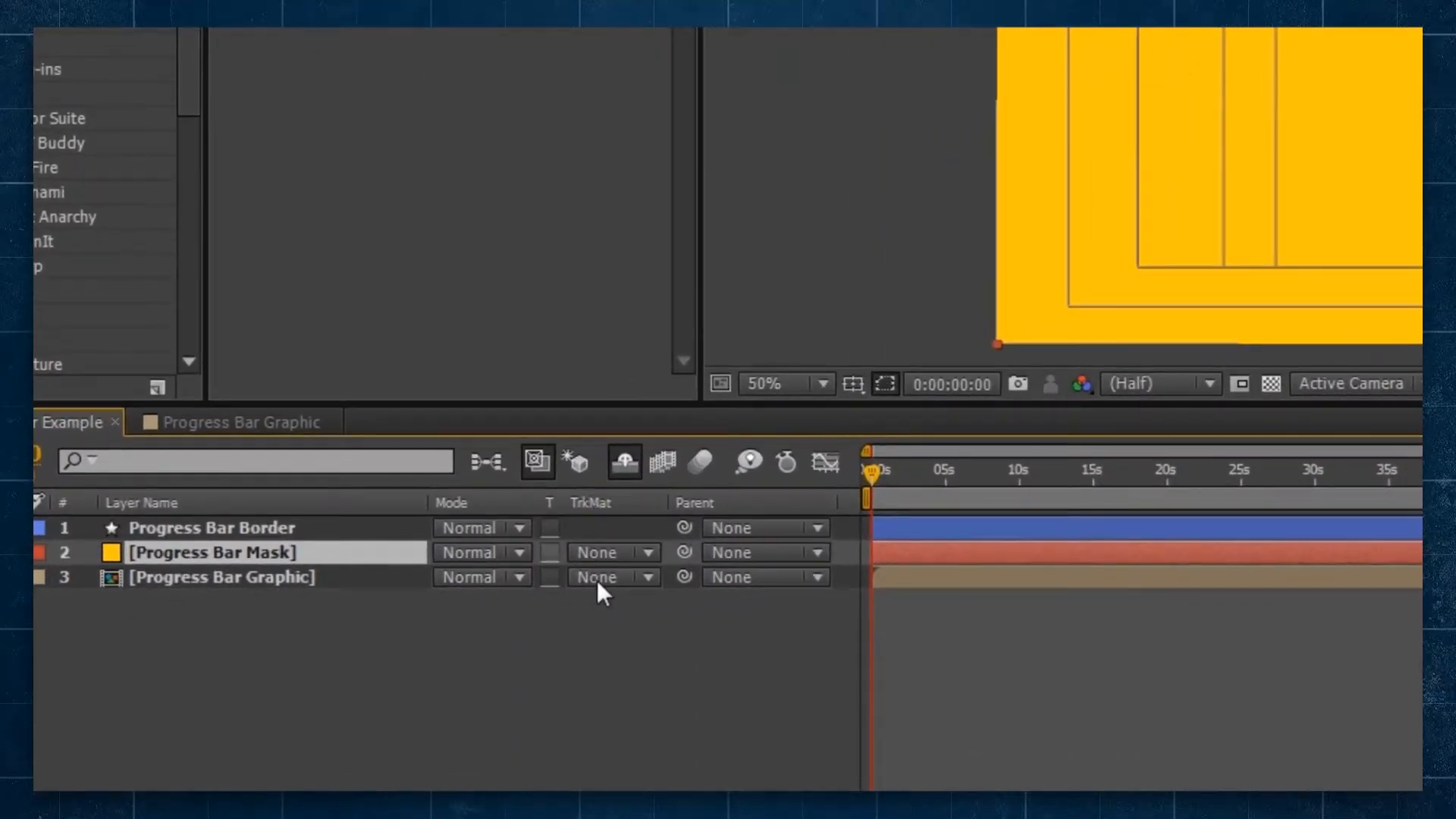
left_click(613, 577)
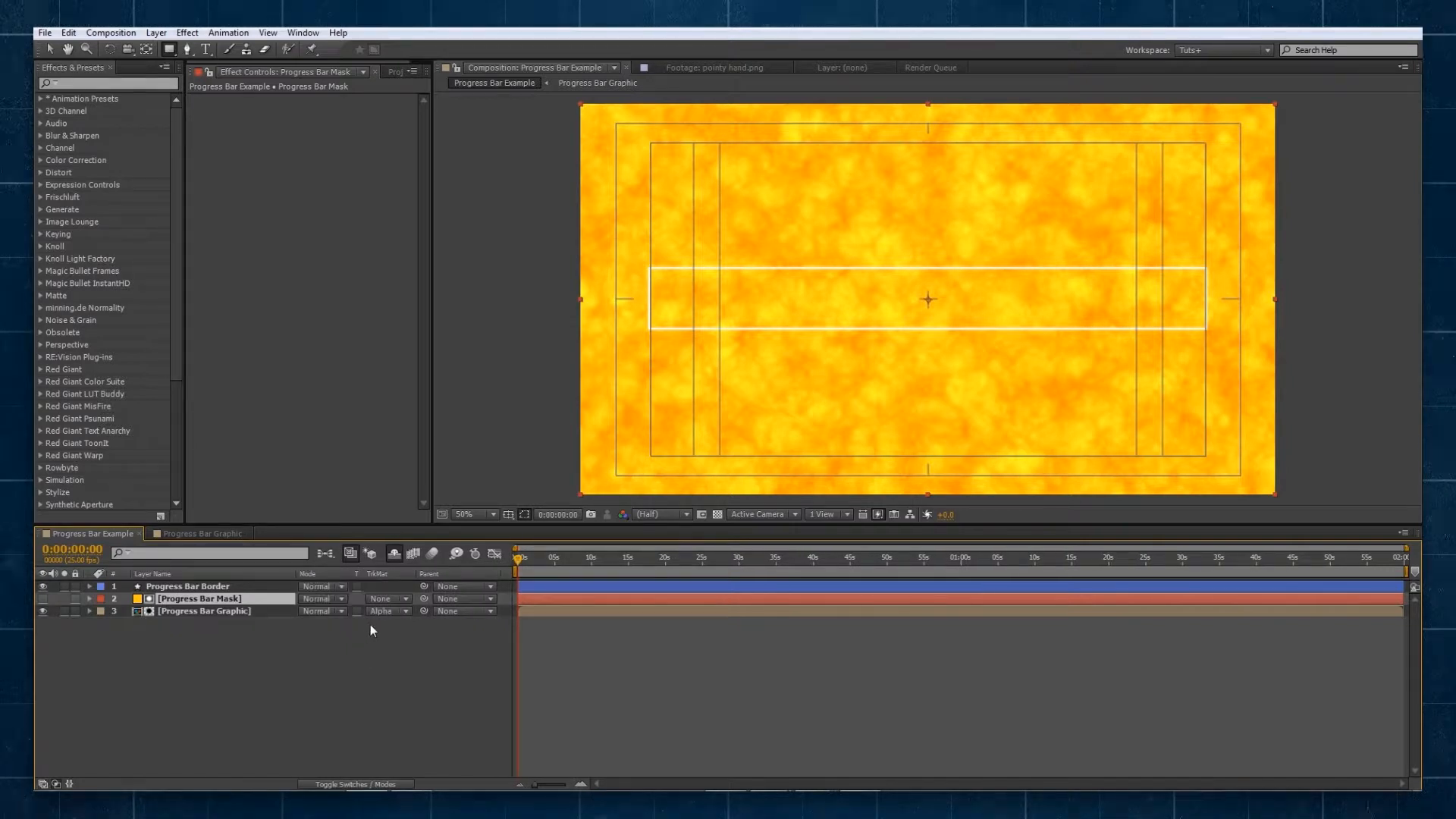
Step: Select the Progress Bar Mask and Graphic layers to align the mask's right edge with the border
left_click(202, 611)
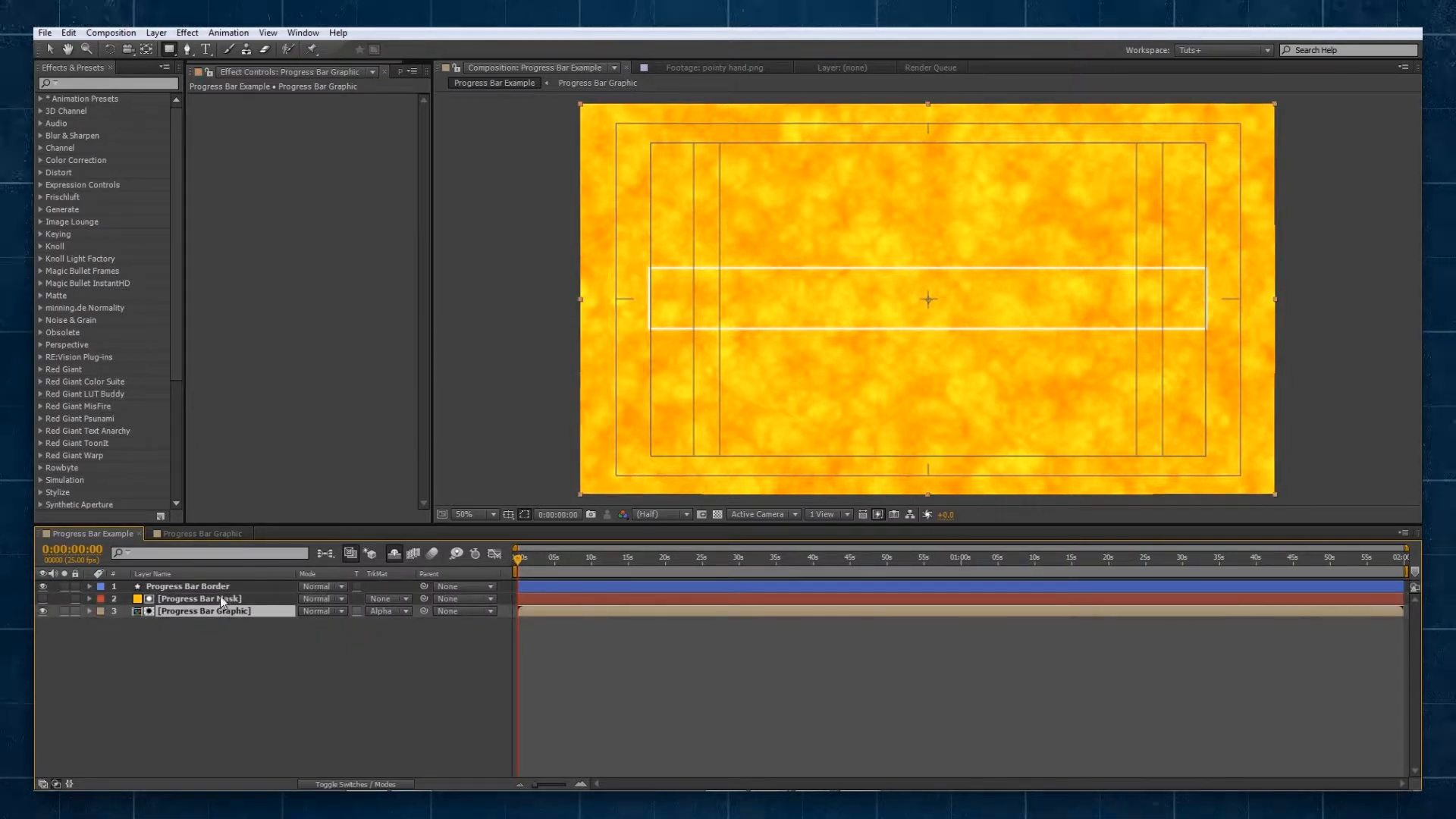
left_click(197, 598)
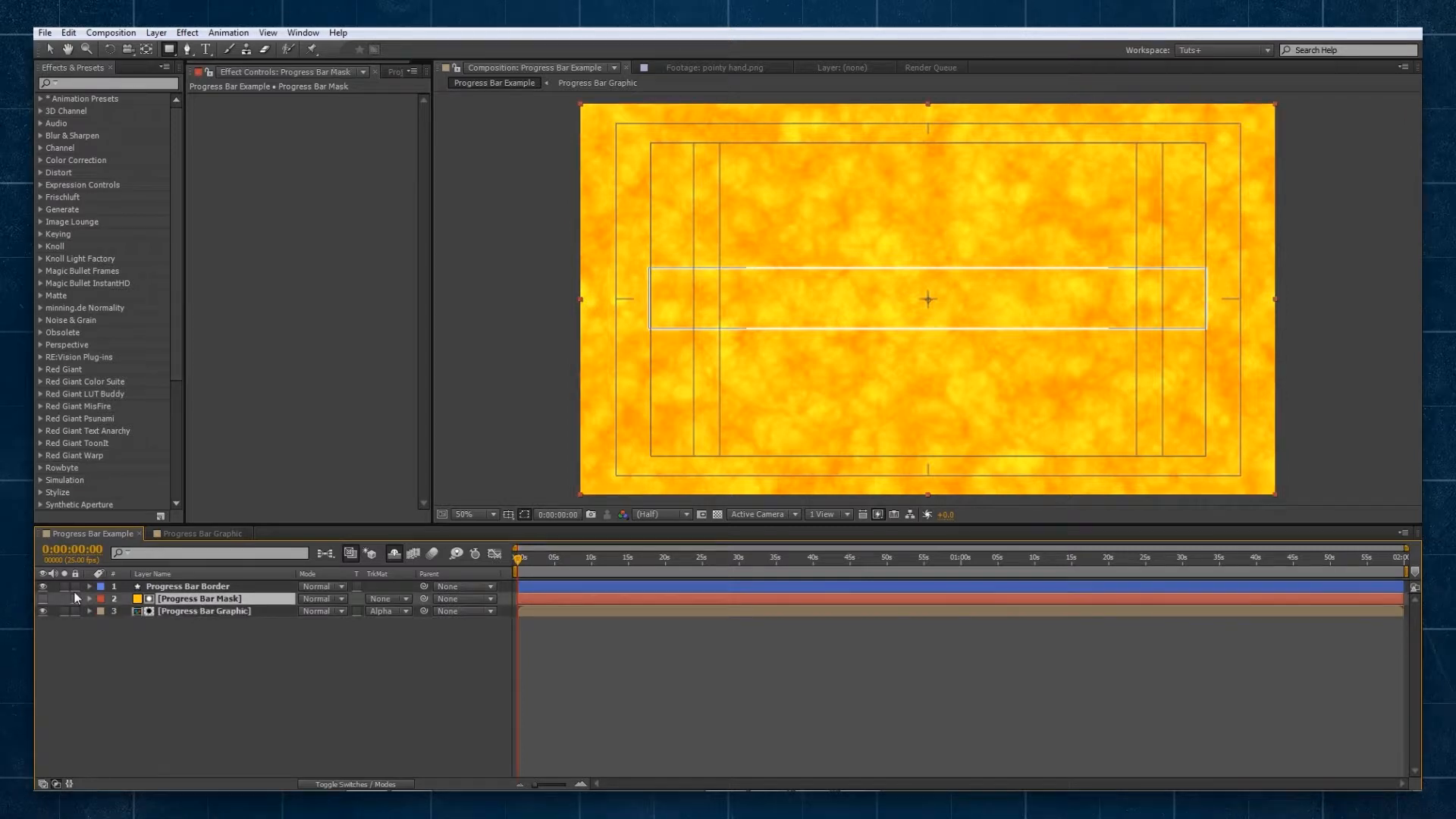
left_click(204, 611)
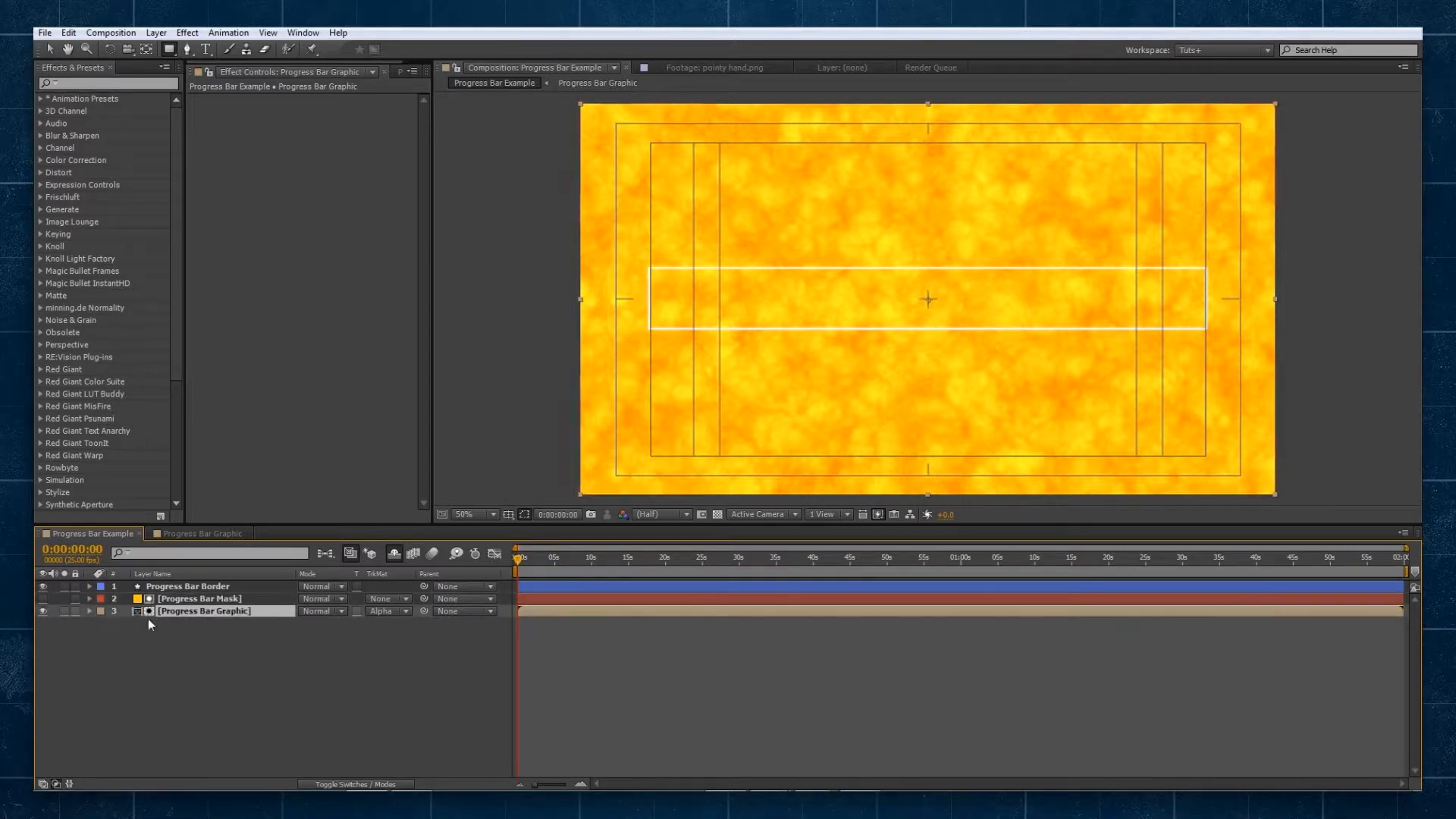
left_click(197, 597)
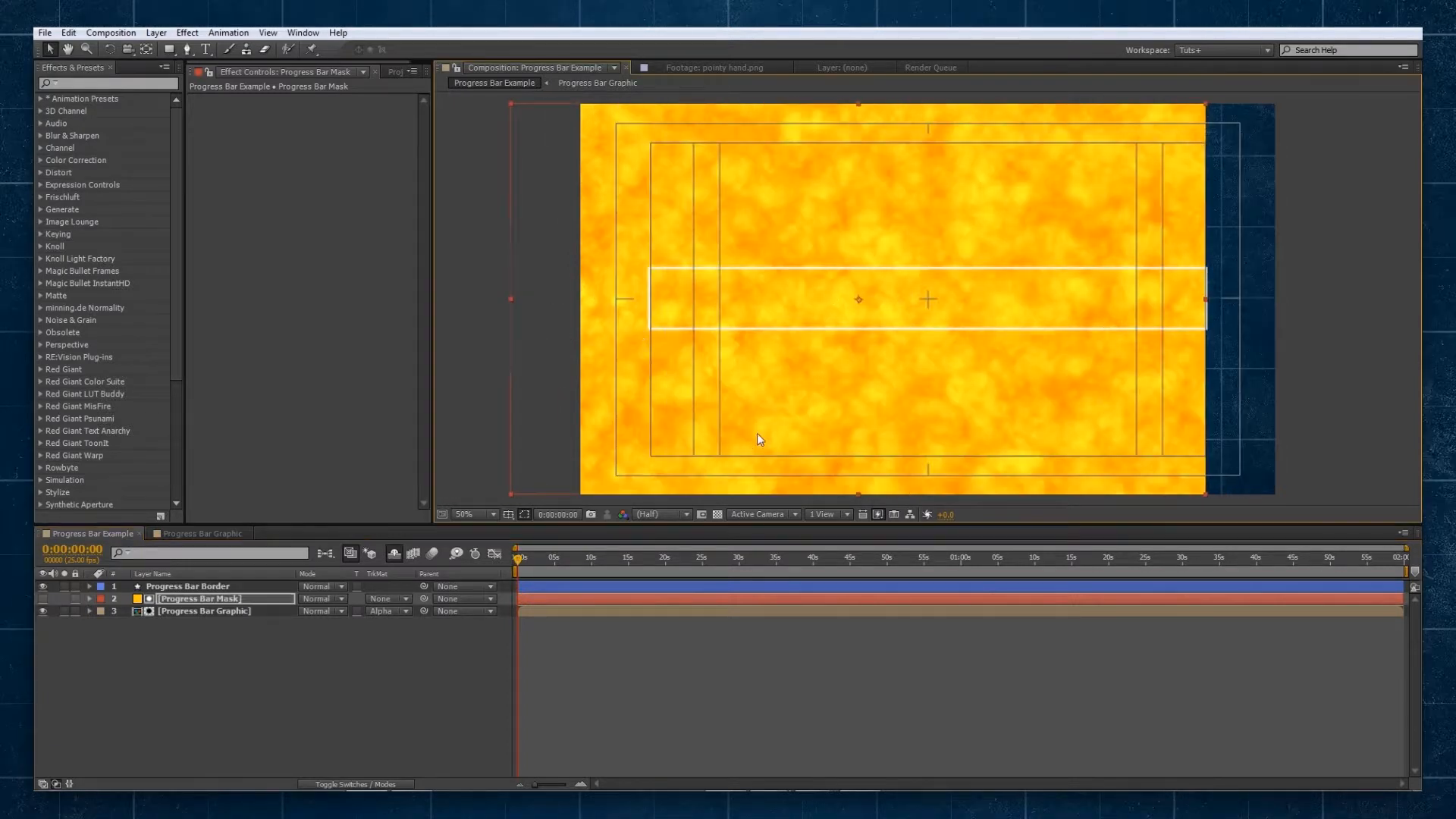
mouse_move(1176, 337)
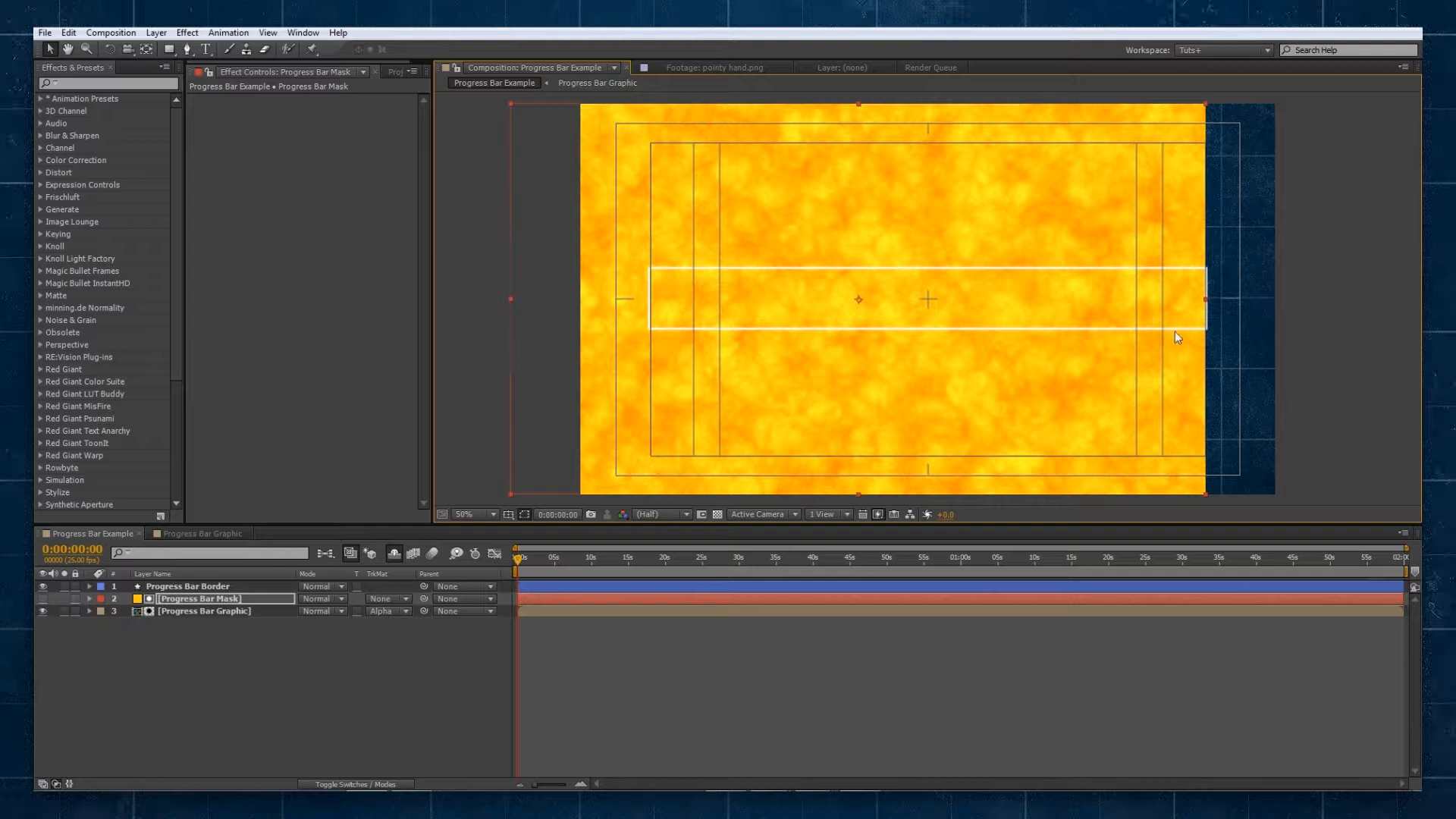
left_click(203, 611)
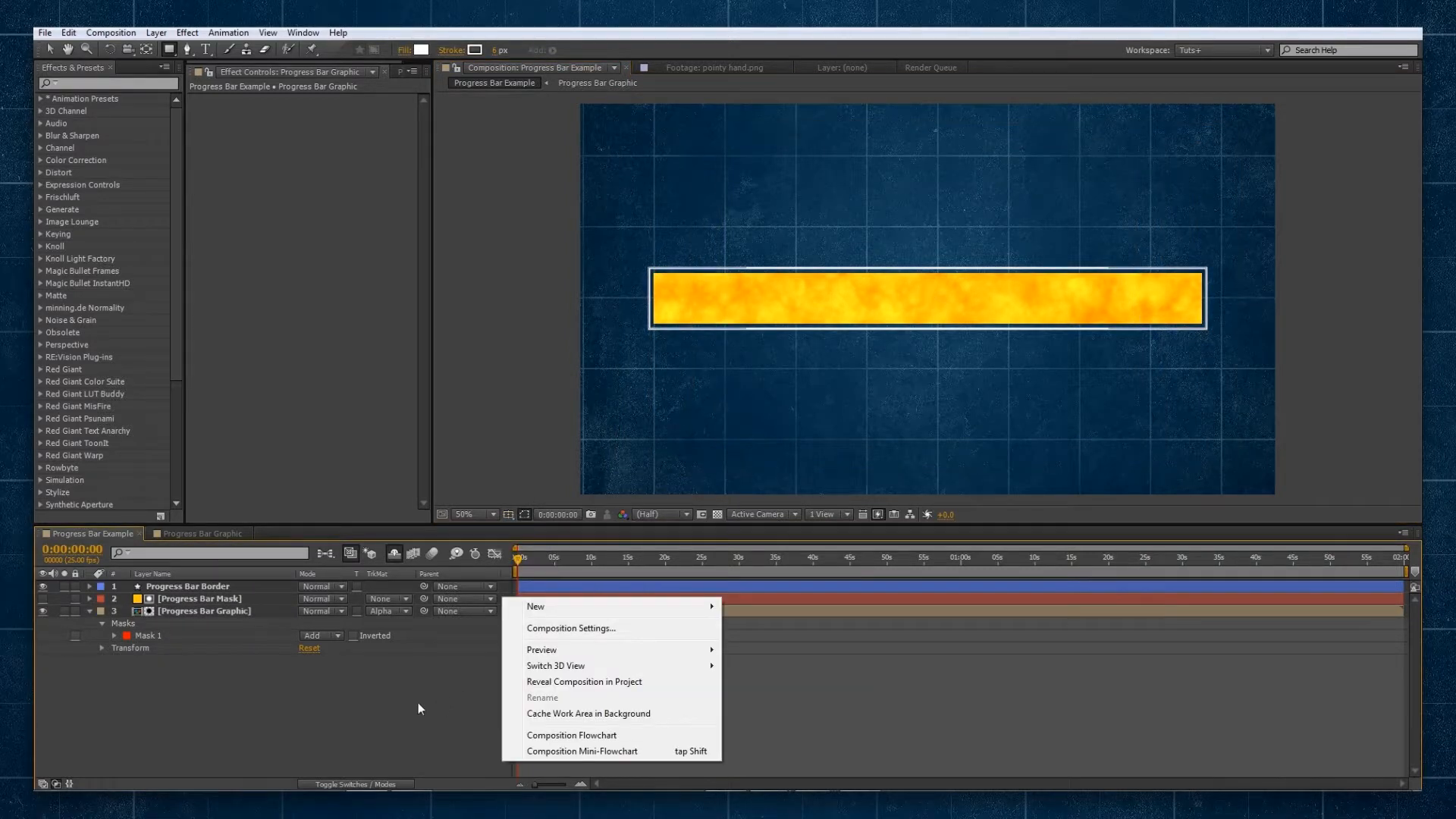
Step: Select the Progress Bar Mask layer to confine the fill inside the border
left_click(197, 597)
type("0")
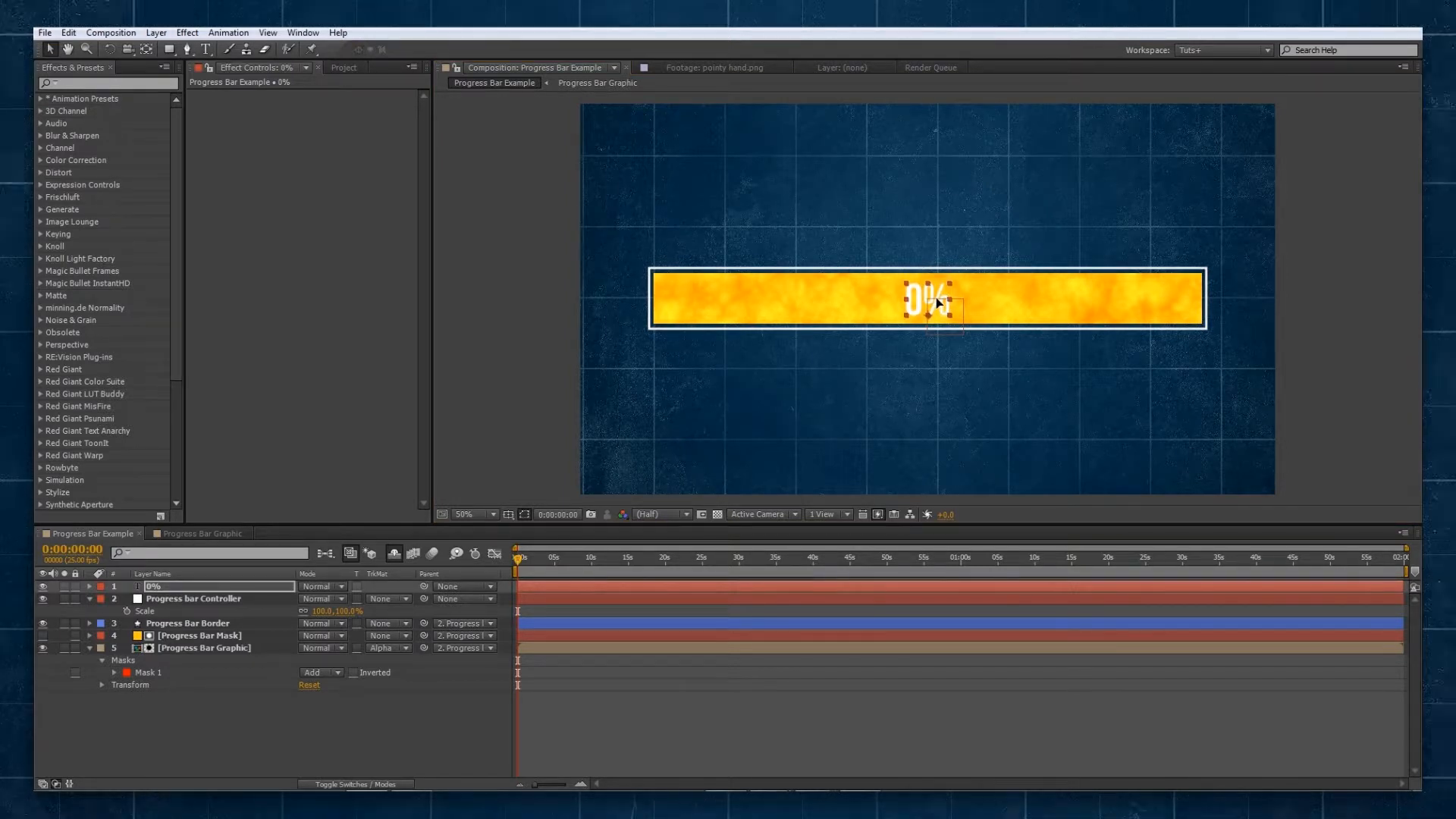
mouse_move(868, 322)
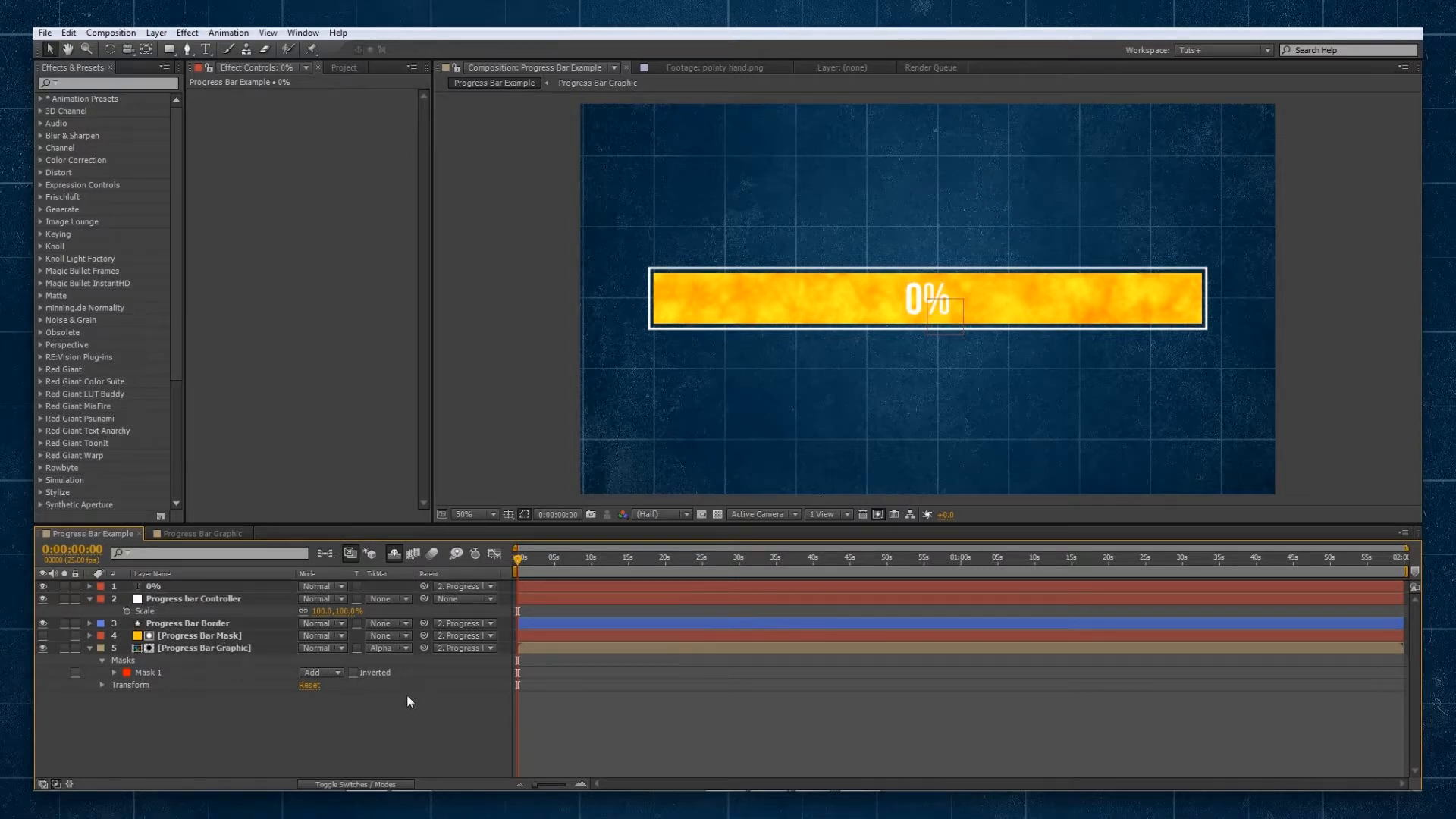
Step: Parent the 0% text layer to the Progress bar Controller
left_click(193, 598)
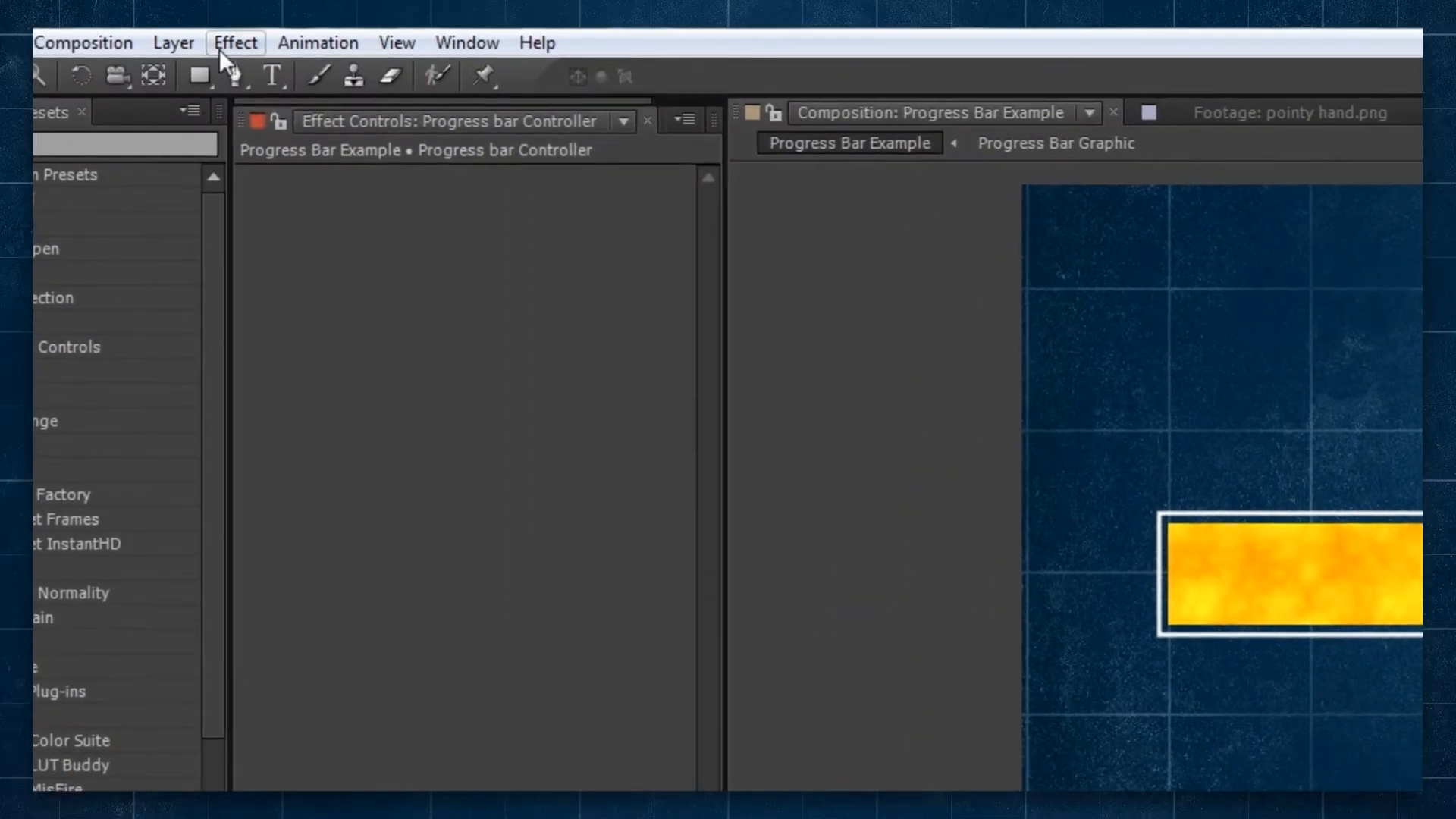
Step: Add a Slider Control expression effect named Progress to the controller layer
left_click(233, 42)
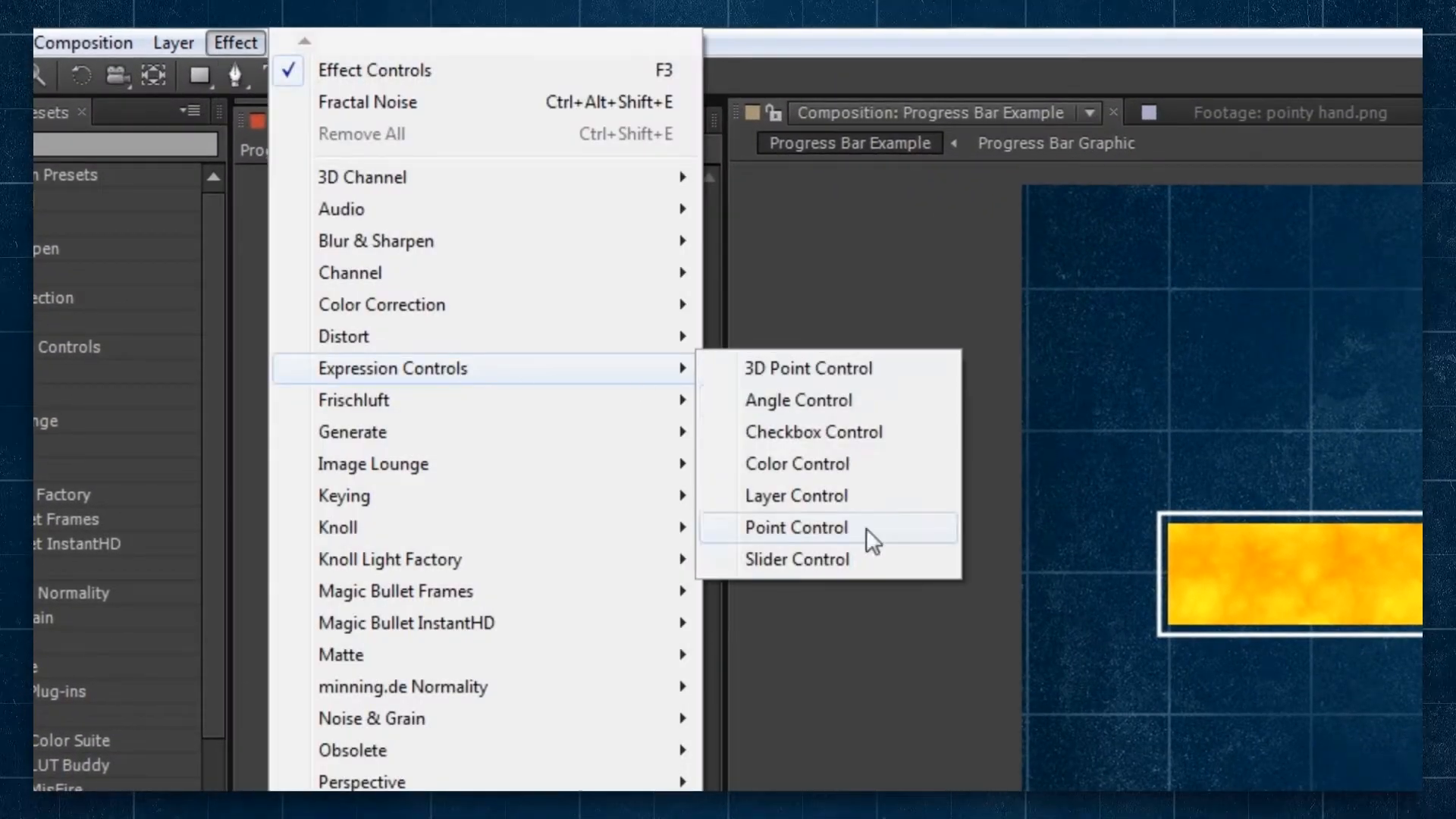
left_click(797, 559)
type("Progress")
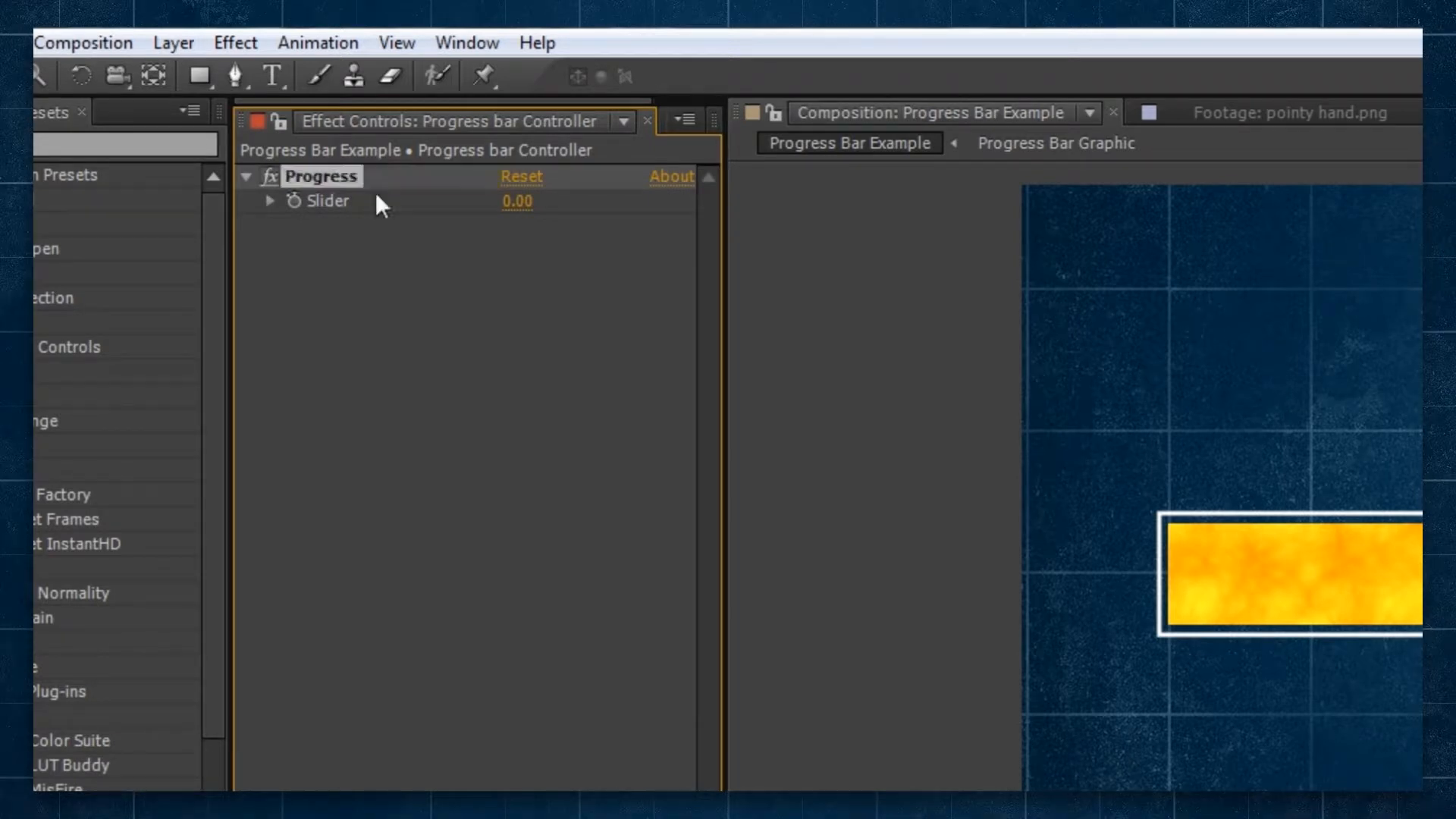
mouse_move(299, 212)
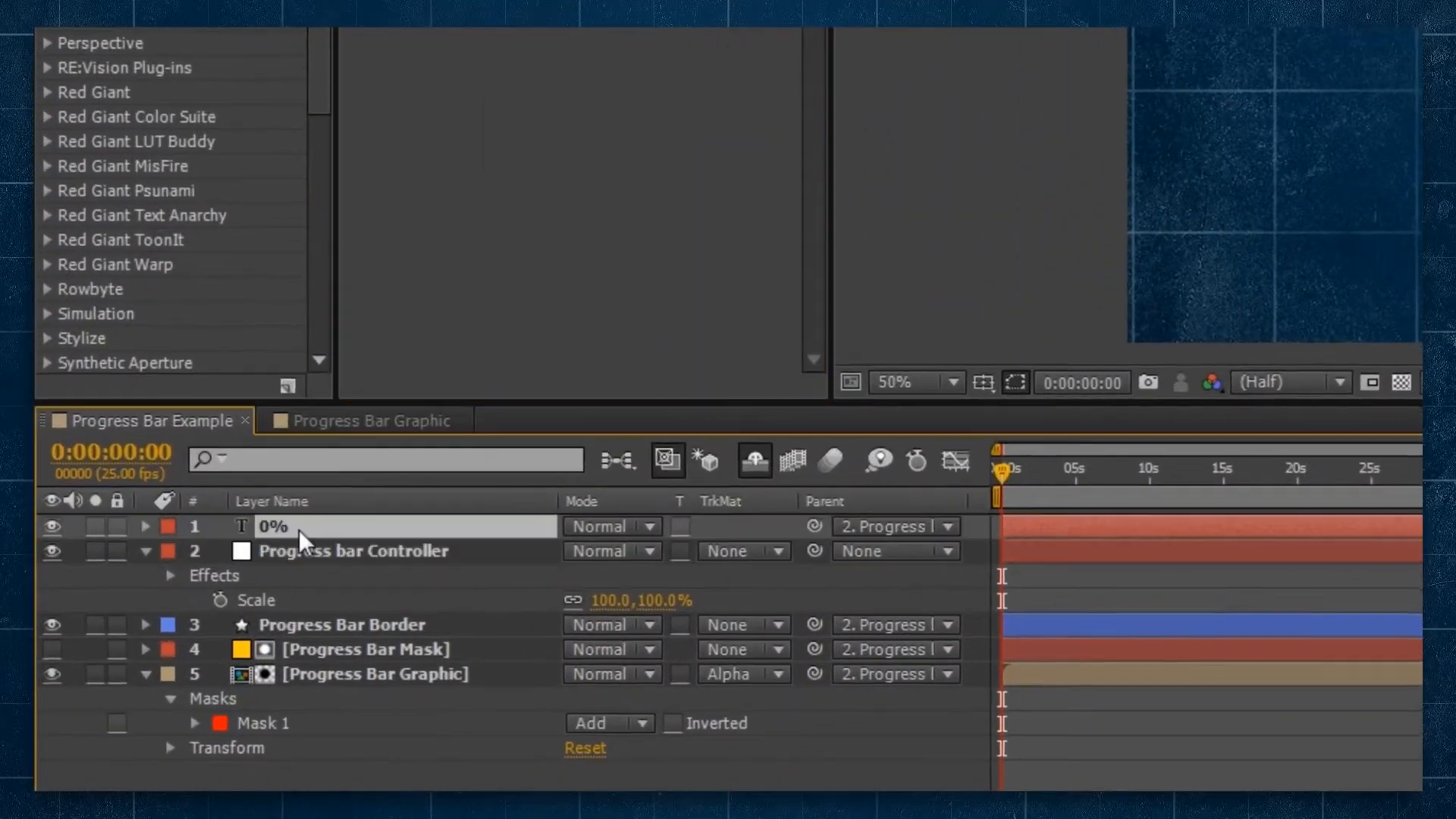
Step: Give Source Text the expression Math.round(Progress slider)+"%" so the label shows a whole-number percentage
left_click(146, 526)
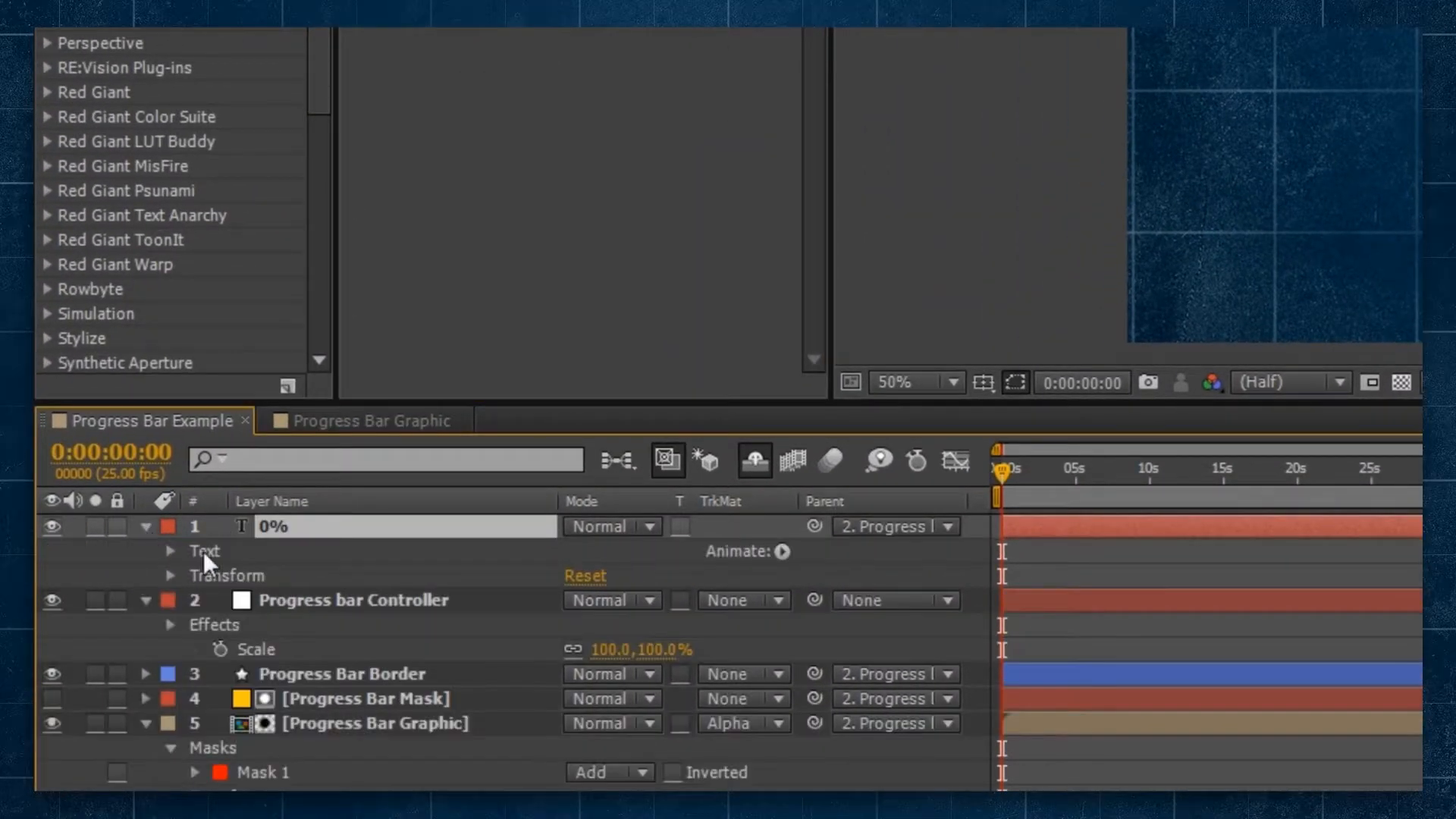
left_click(172, 550)
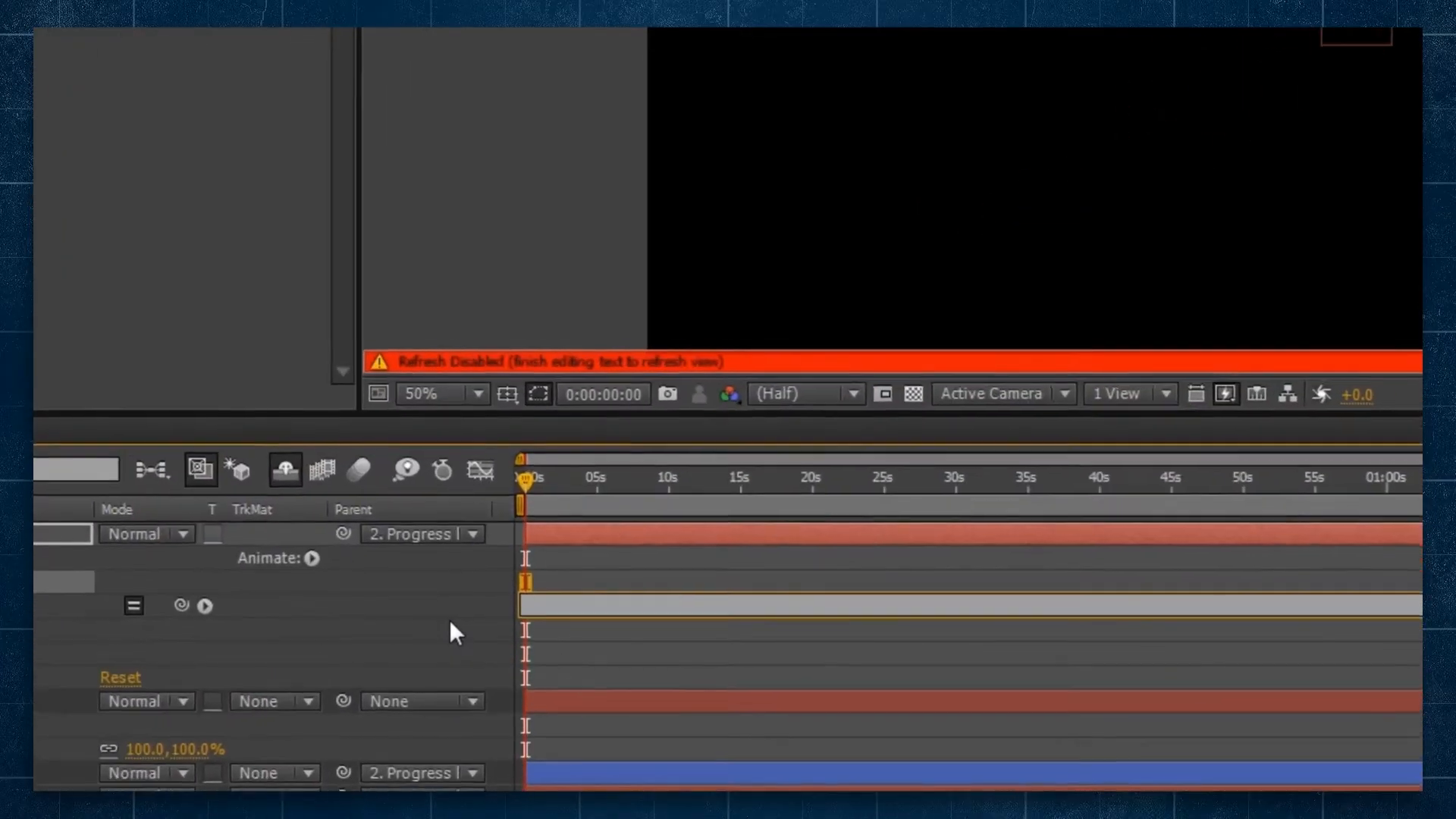
type("Math.round(thisComp.layer(\"Progress bar Controller\").effect(\"Progress\")(\"Slider")
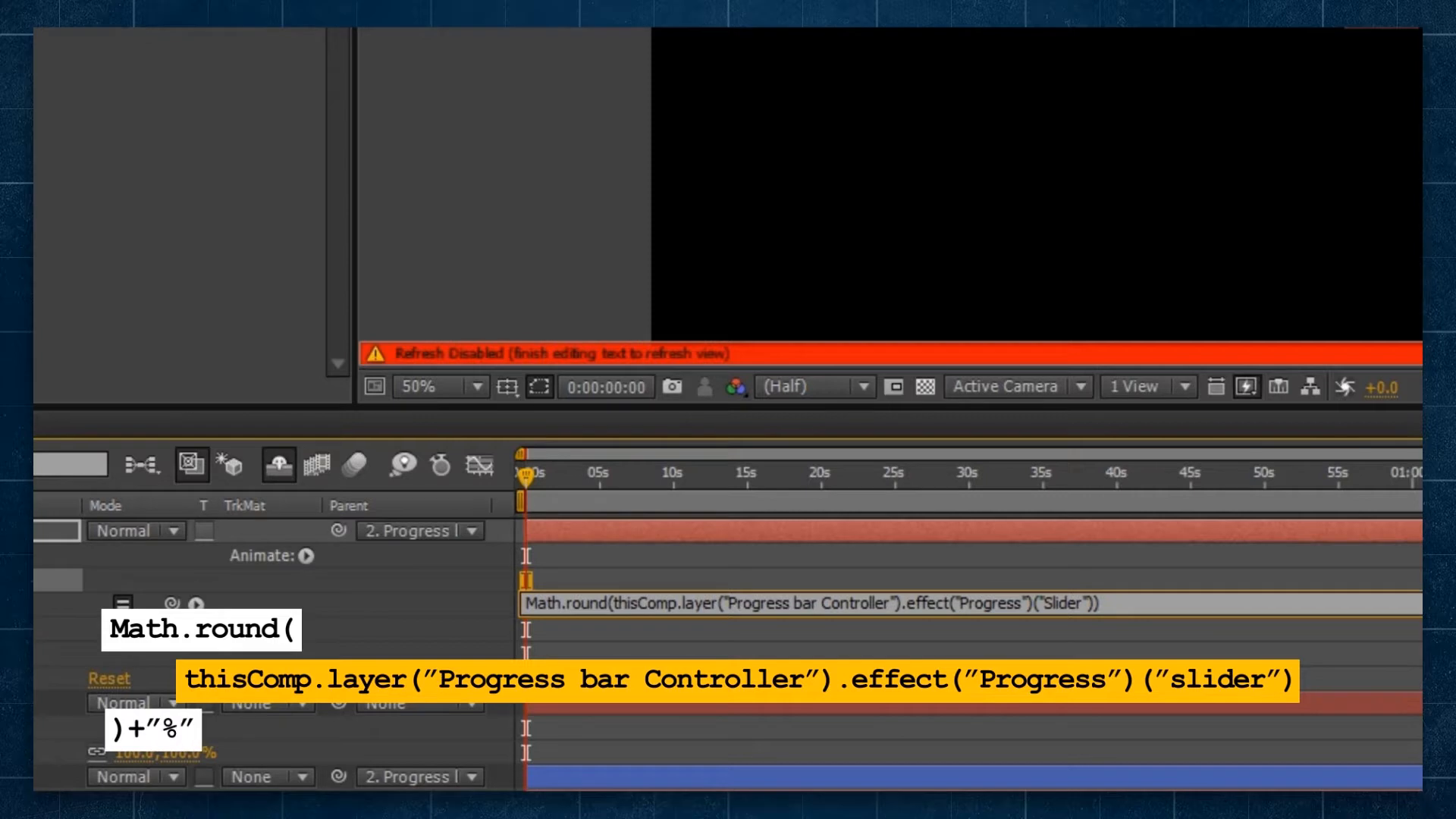
type("+\"")
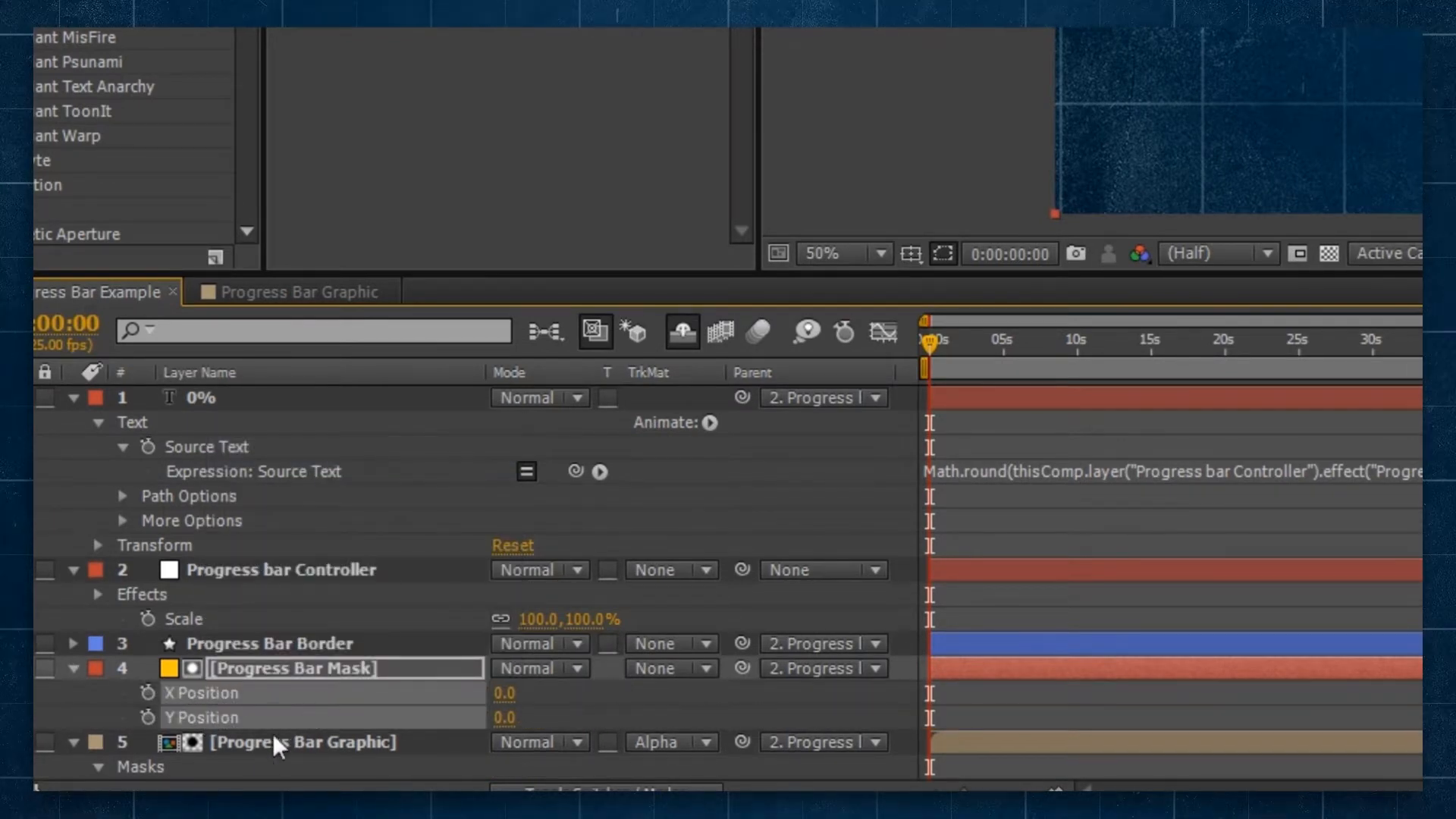
Step: Drive the mask's X Position with linear(slider,0,100,-1722,-198) from the Progress slider
left_click(200, 693)
type("linear(thisComp.layer(\"Progress bar Controller\").effect(\"Progress\")(\"Slider")
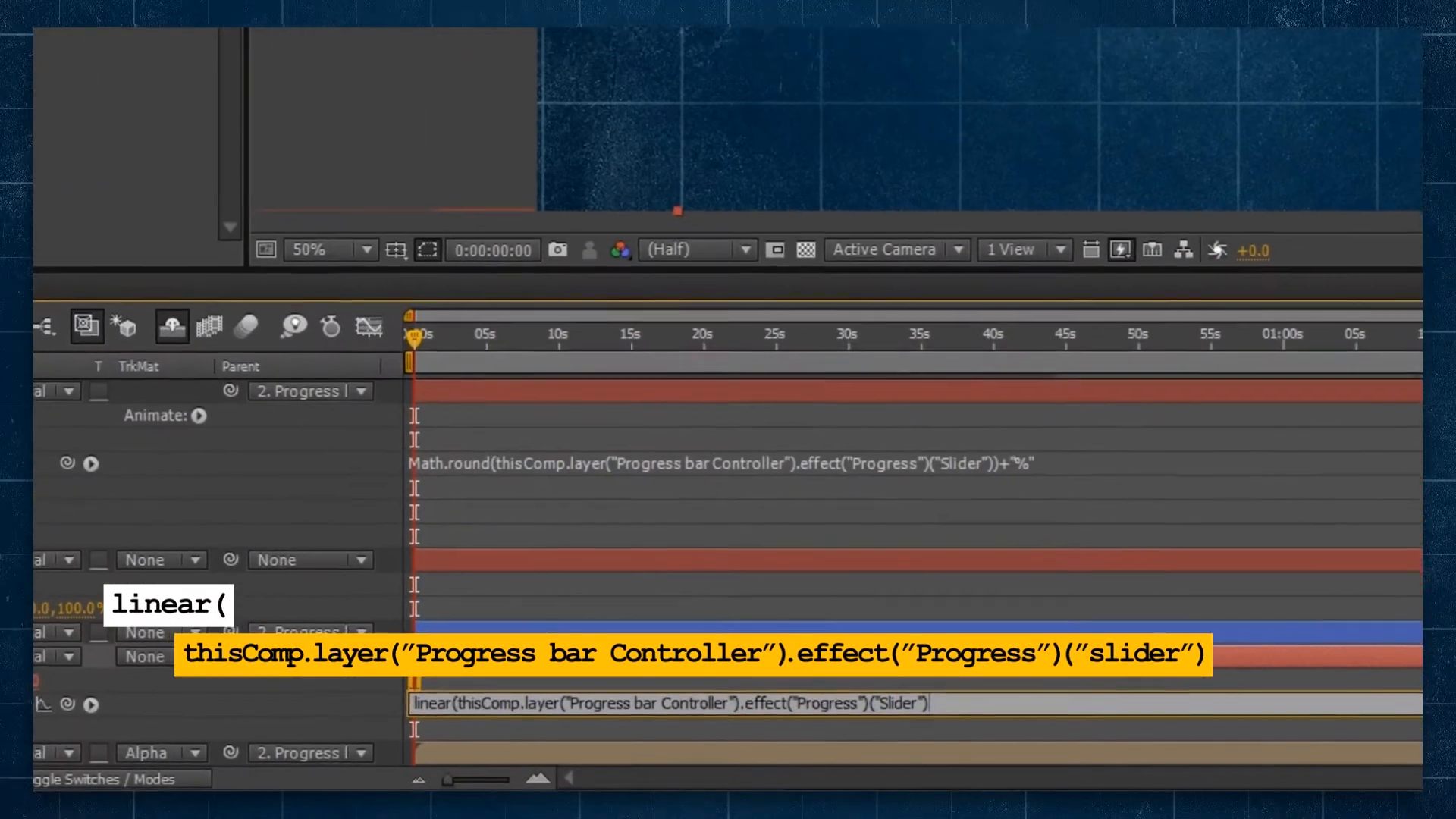
type(",0")
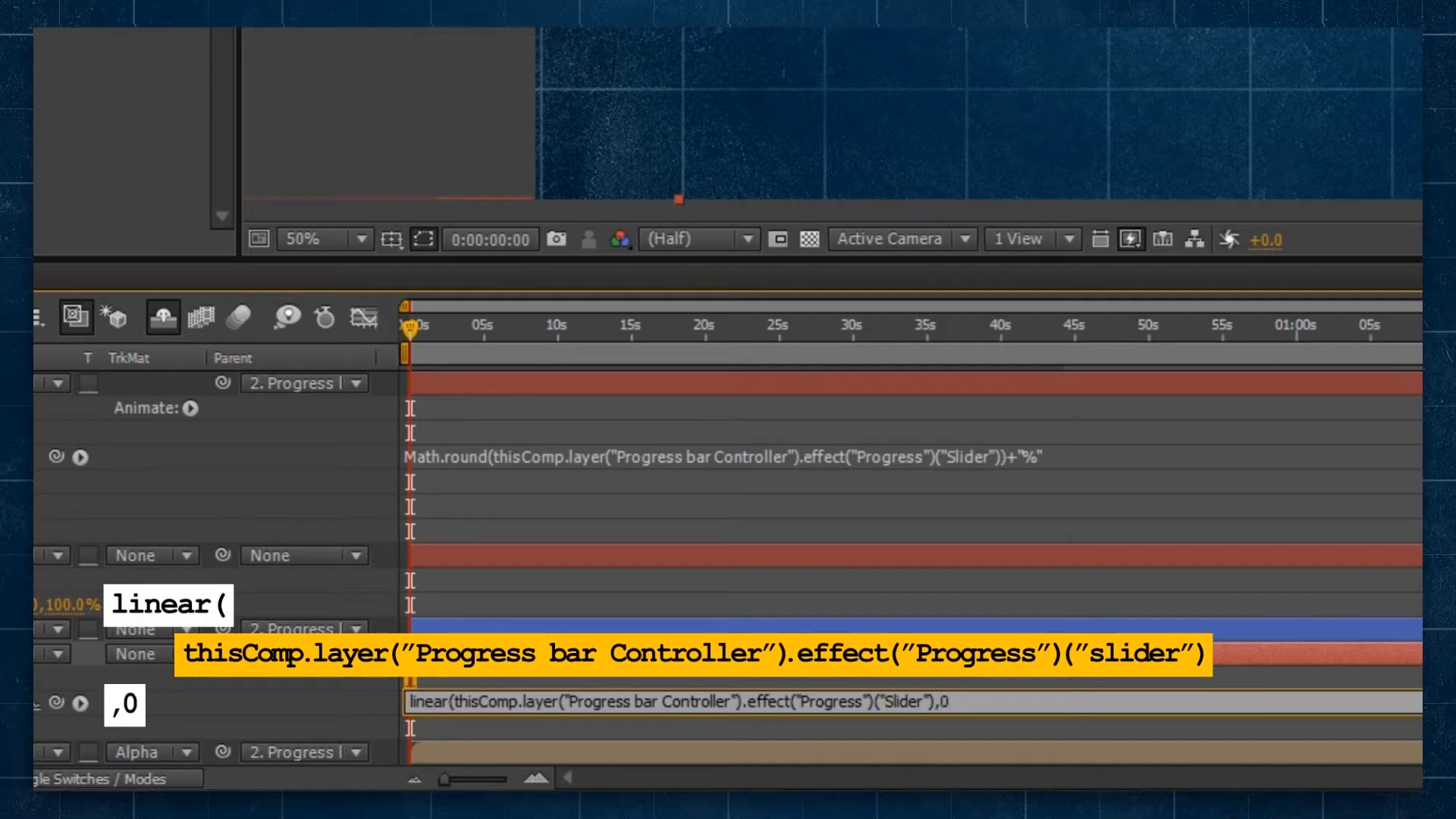
type(",100,-")
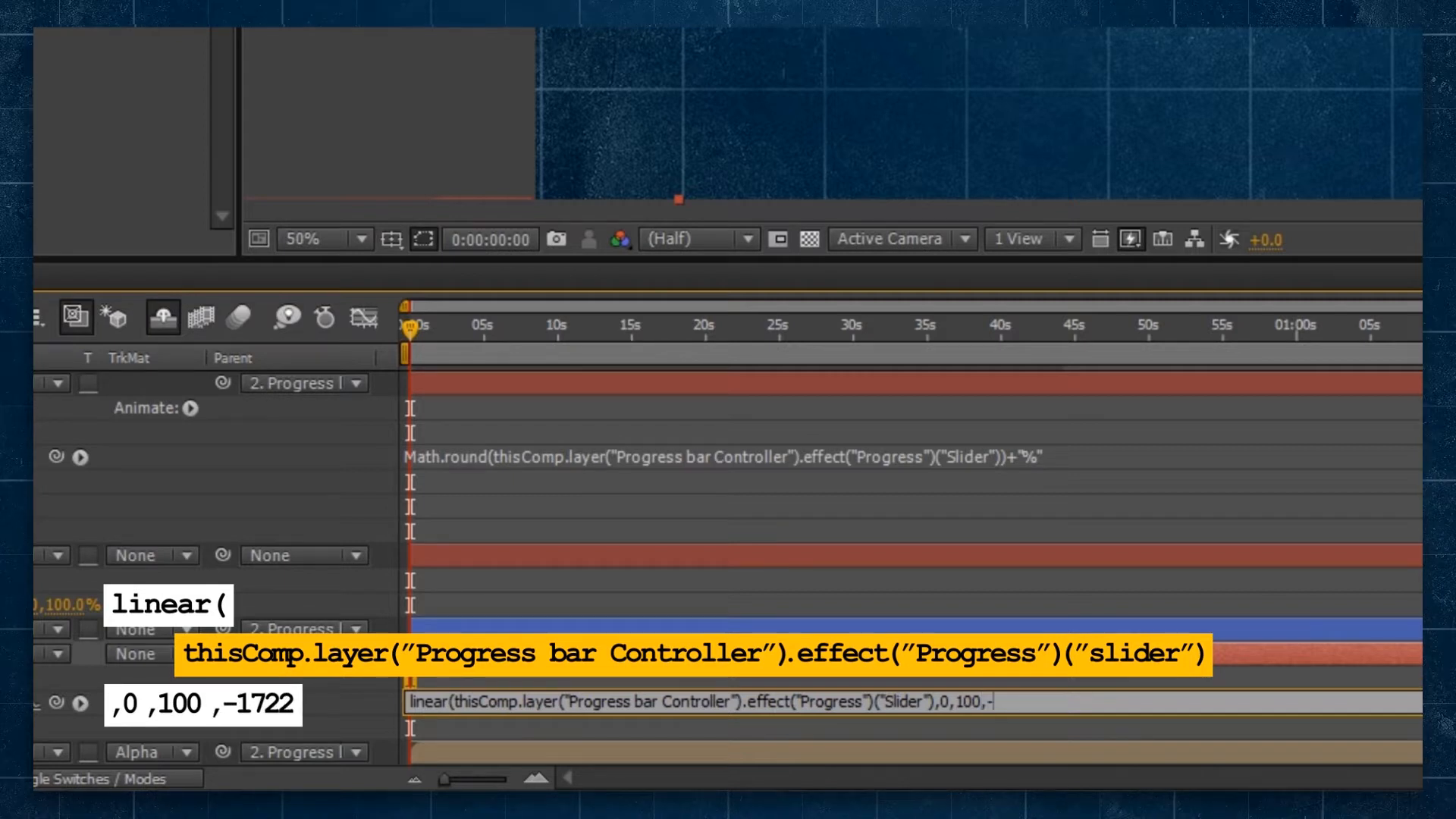
type("1722")
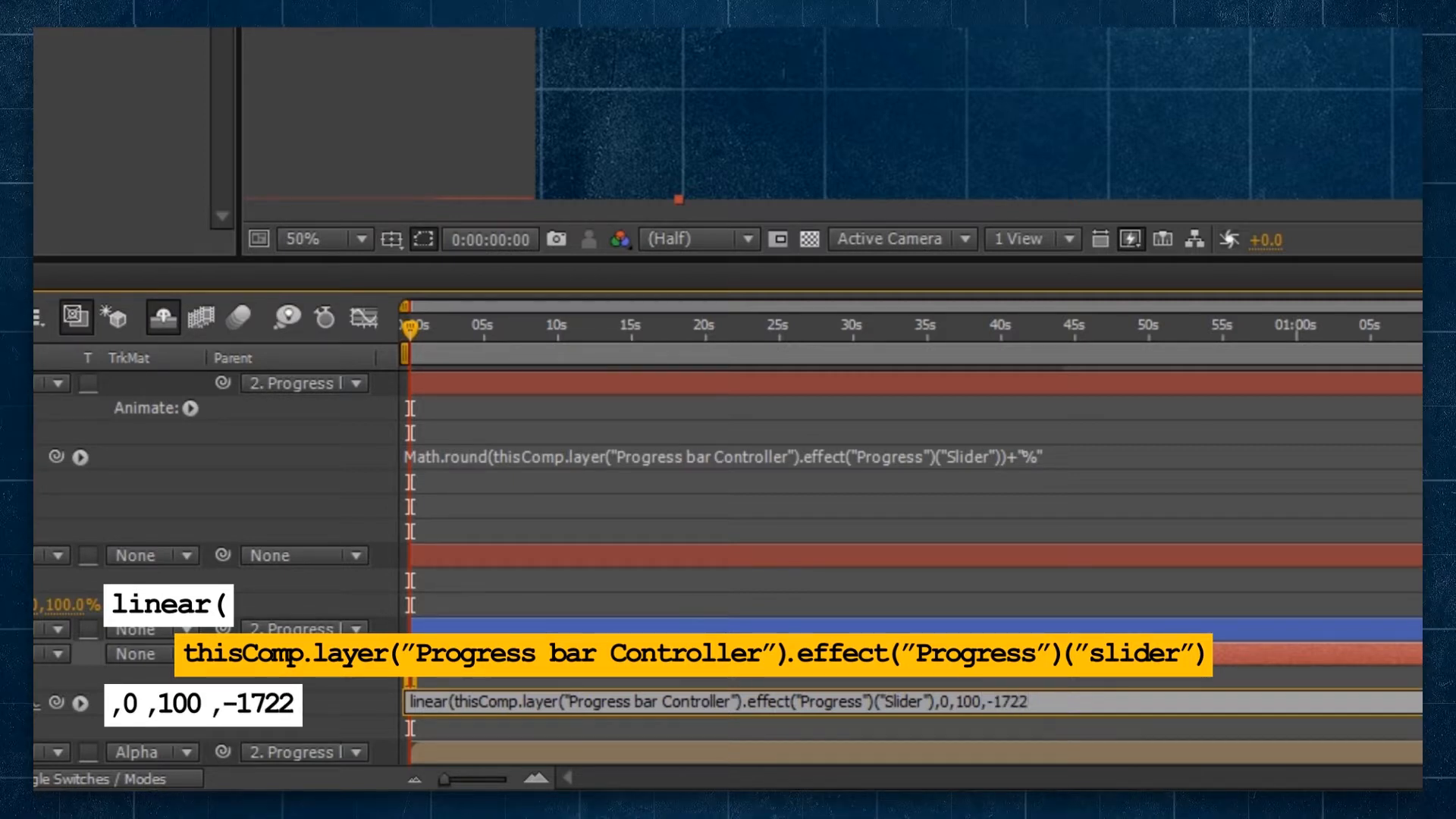
type(",-198);")
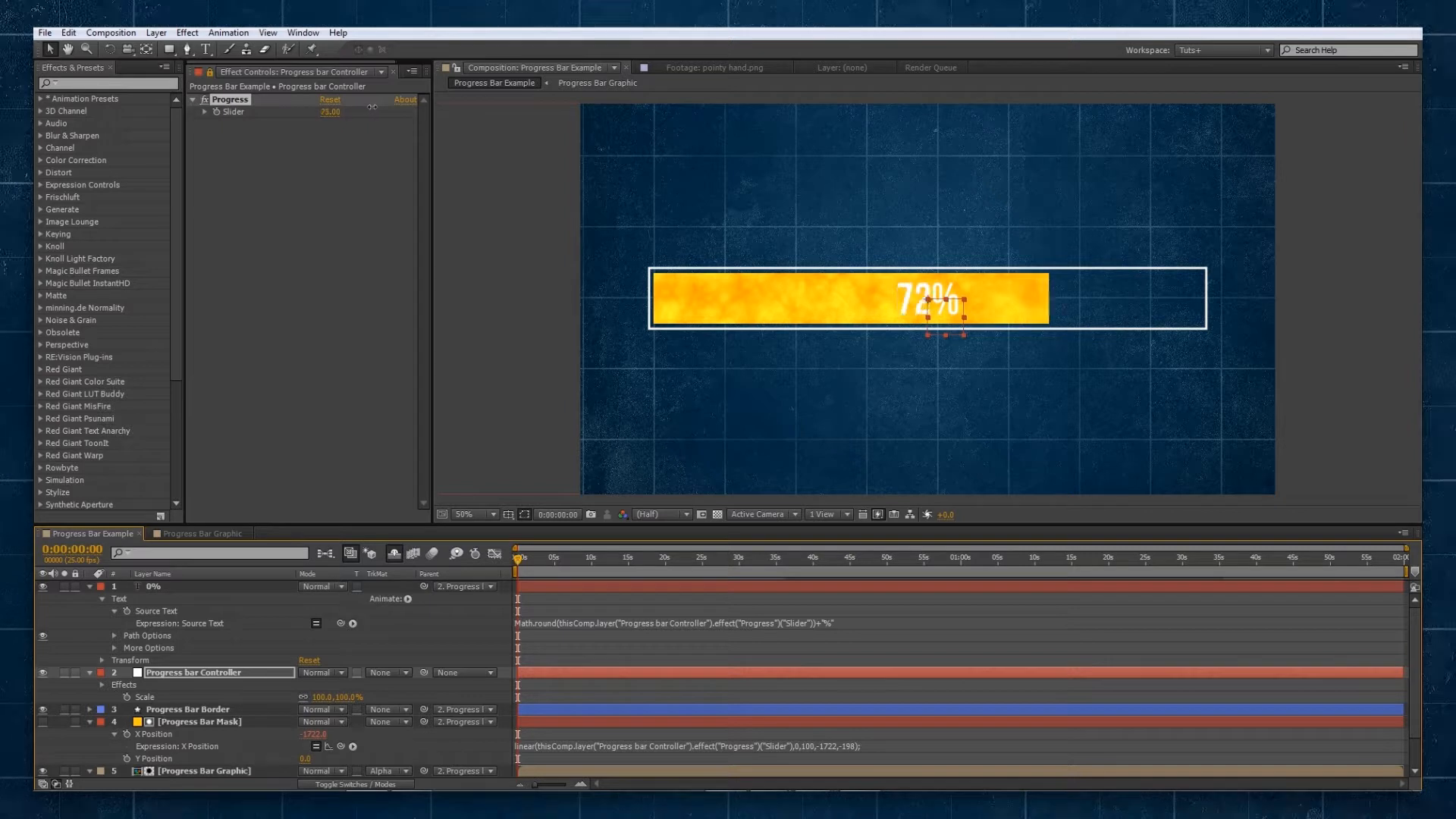
Step: Scrub the Progress slider to 72% to check the fill and label update
left_click_drag(329, 111, 329, 111)
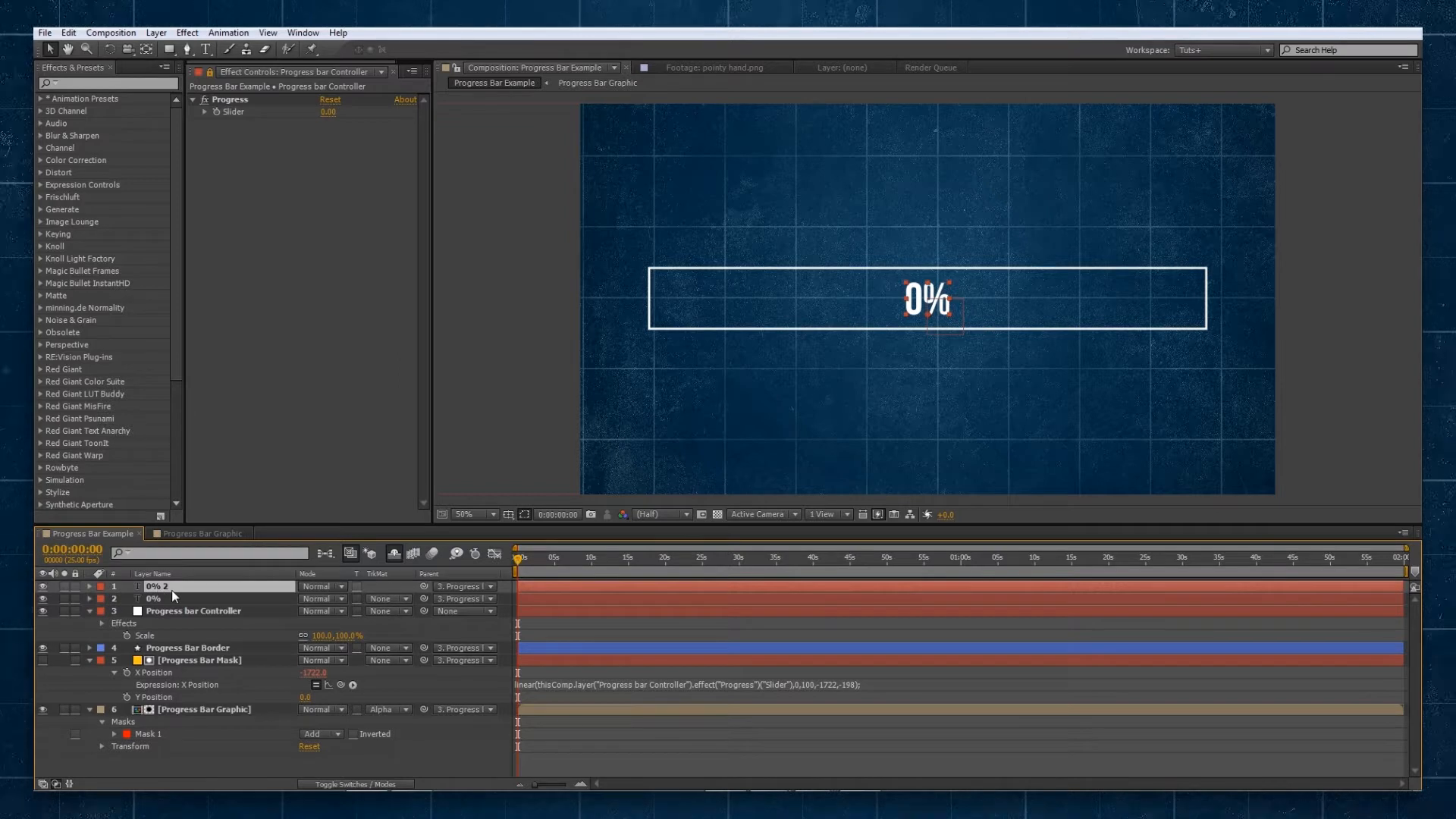
mouse_move(233, 381)
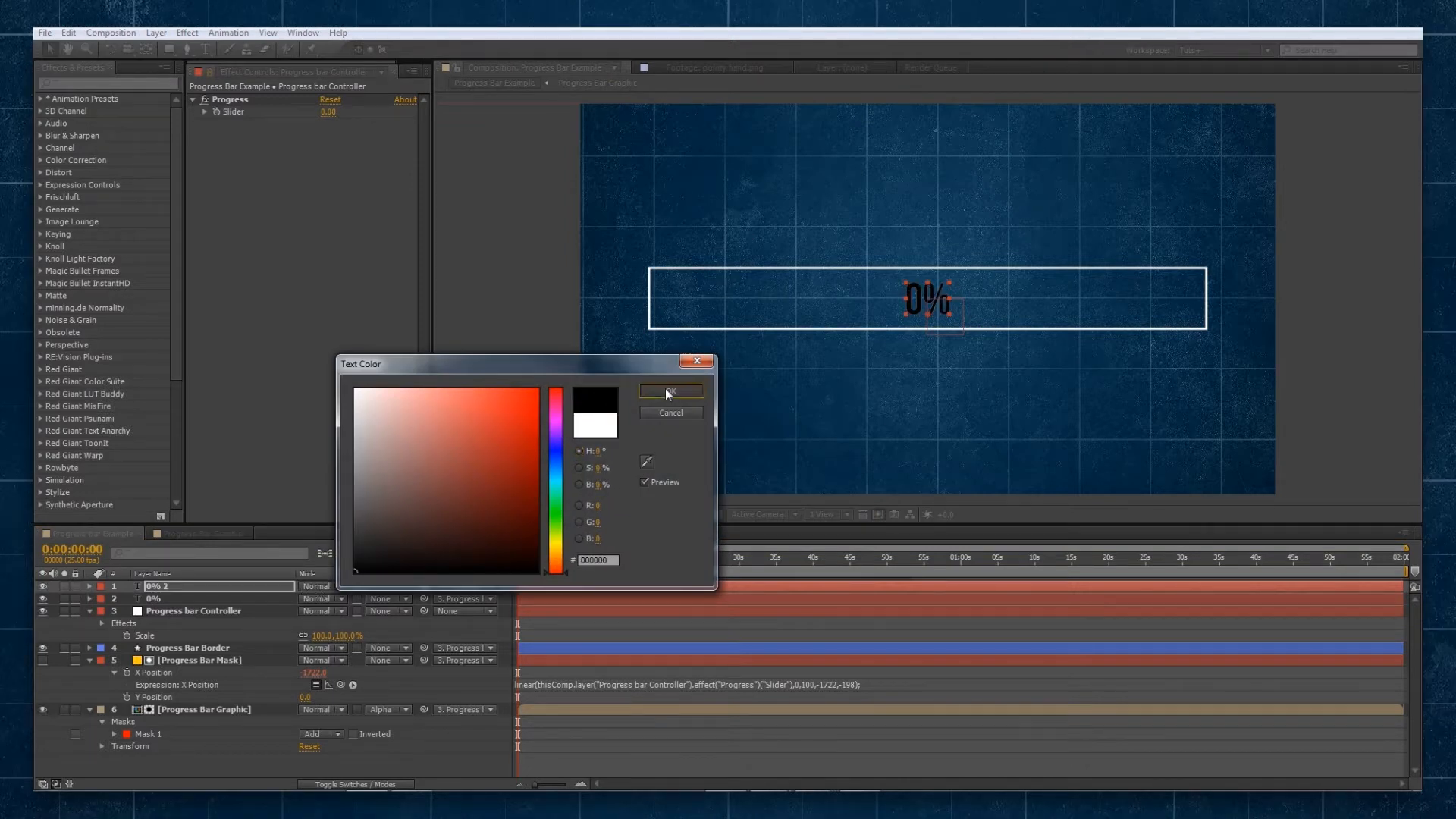
Step: Make the duplicated percentage text black
left_click(670, 390)
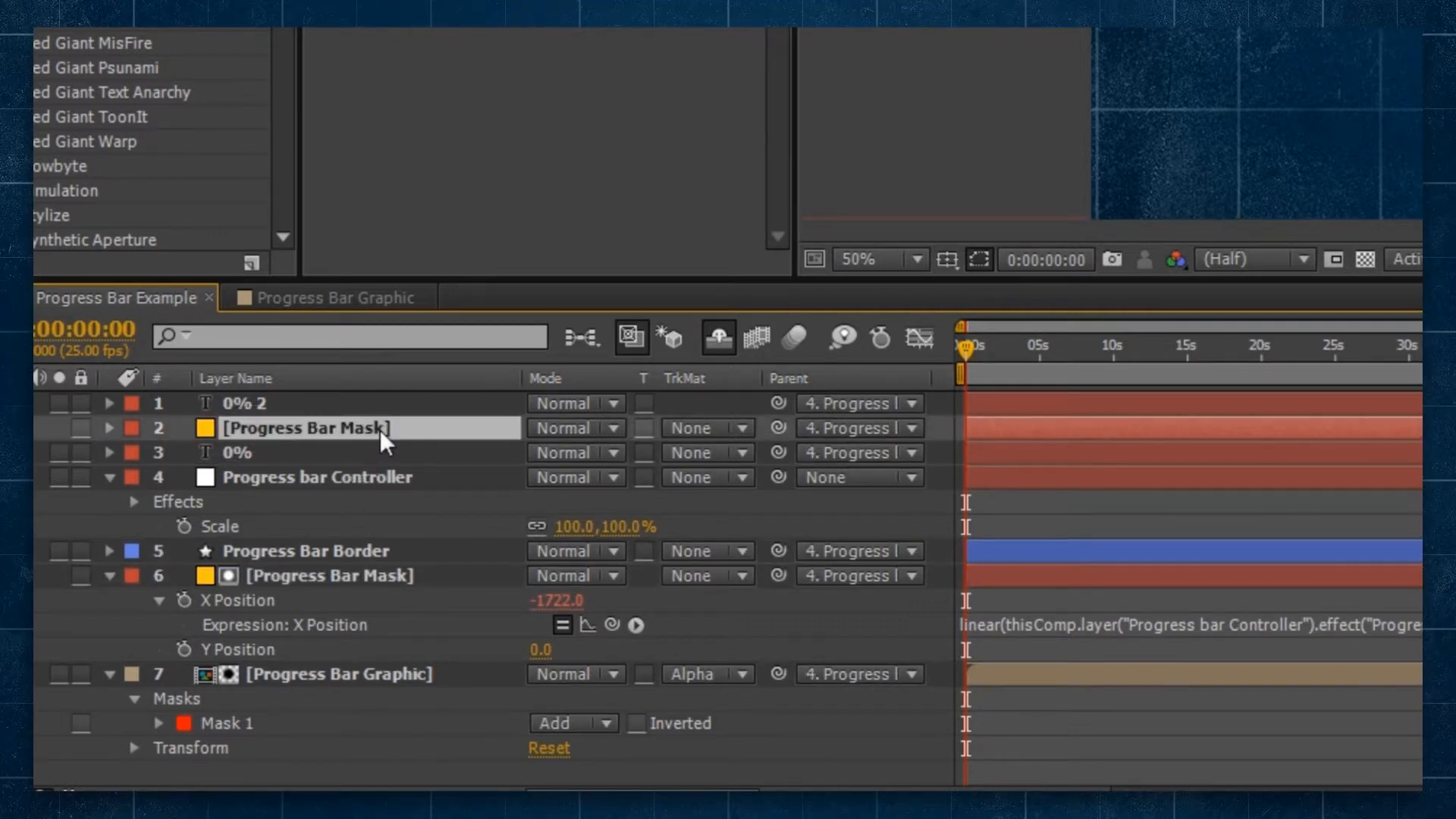
Step: Set the white 0% text's TrkMat to Alpha Inverted Matte using the mask copy
left_click(705, 452)
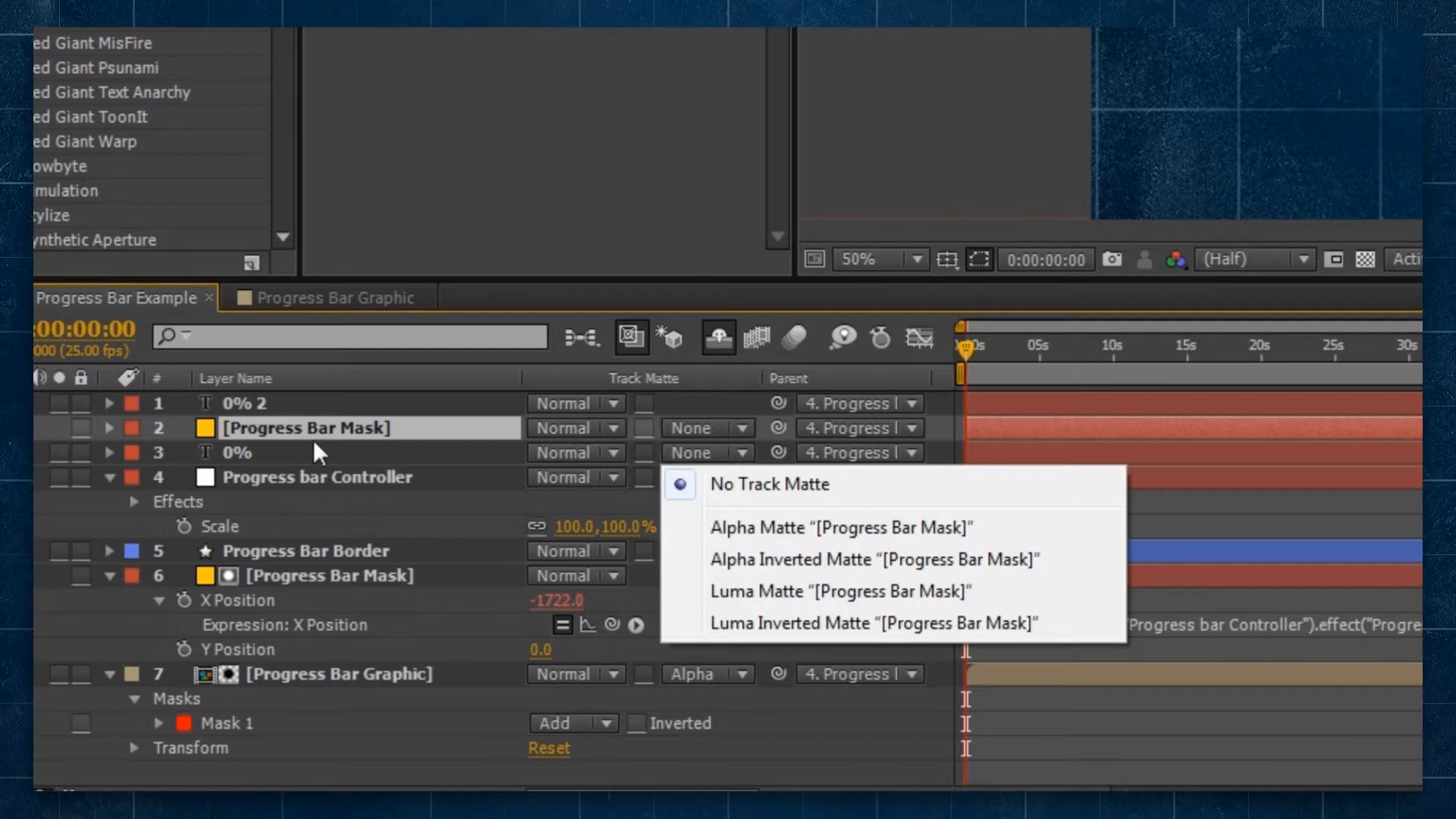
left_click(767, 484)
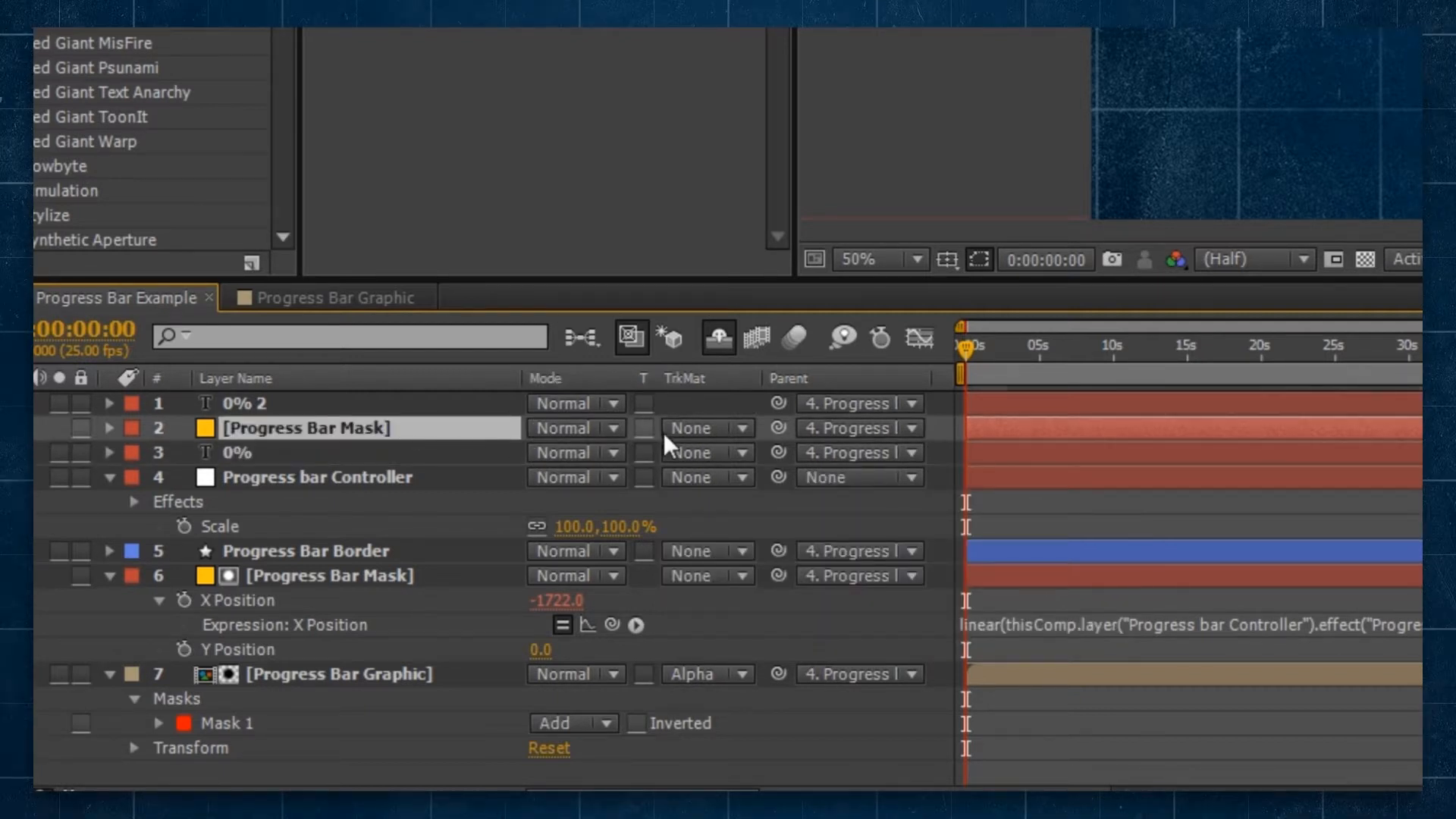
left_click(705, 476)
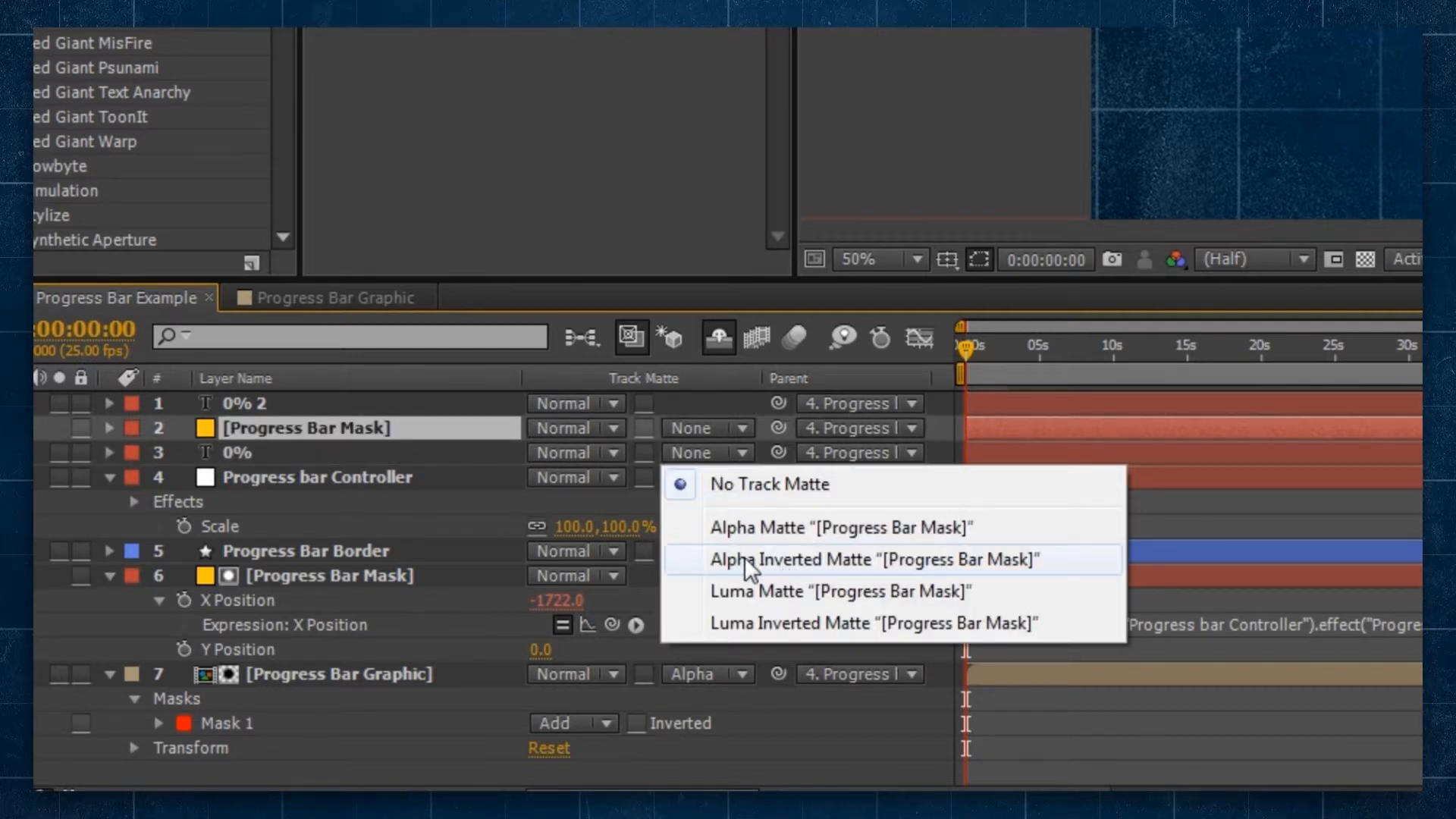
left_click(872, 559)
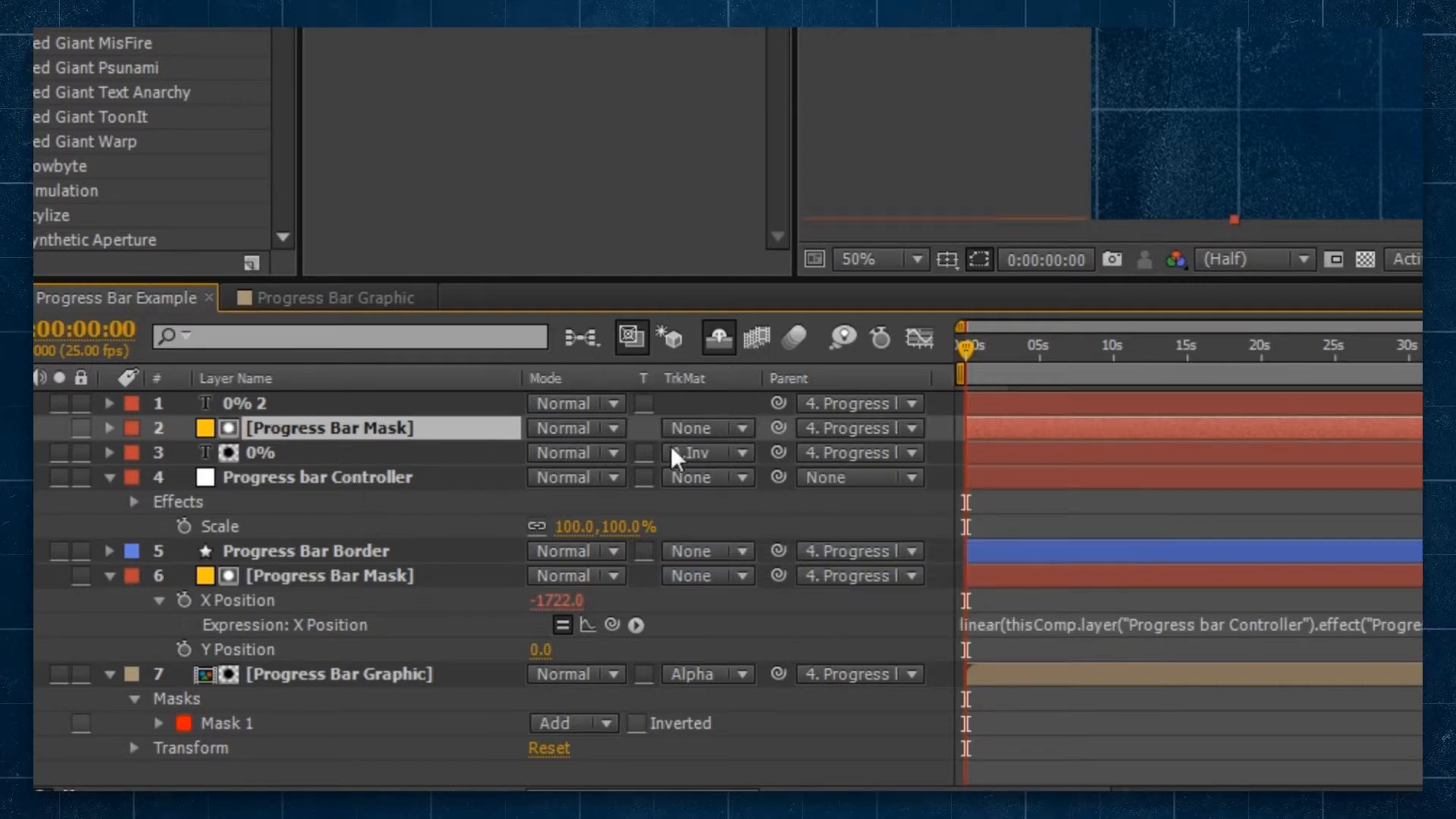
Step: Matte the black 0% 2 text with the second Progress Bar Mask copy
left_click(705, 452)
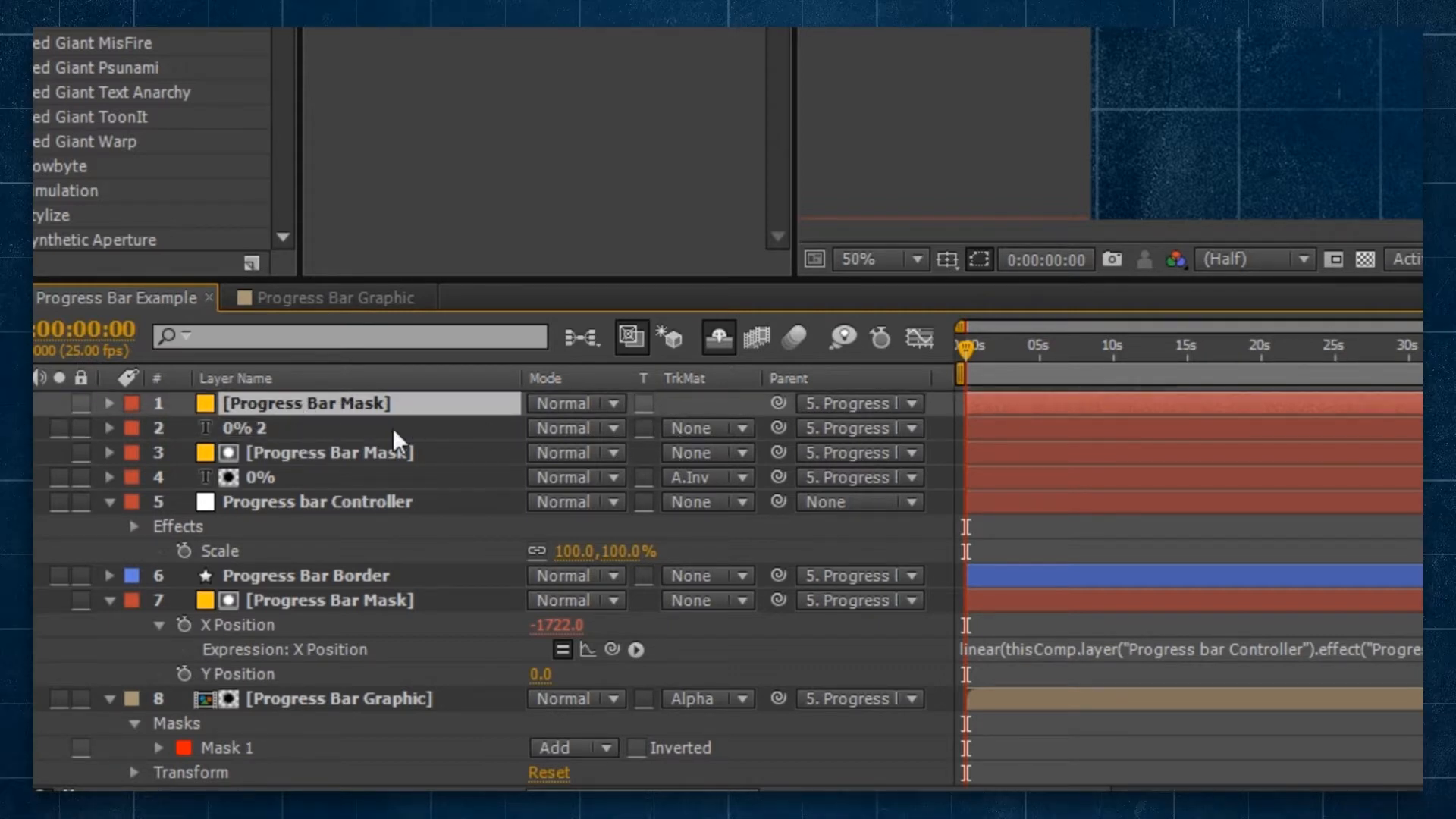
left_click(708, 428)
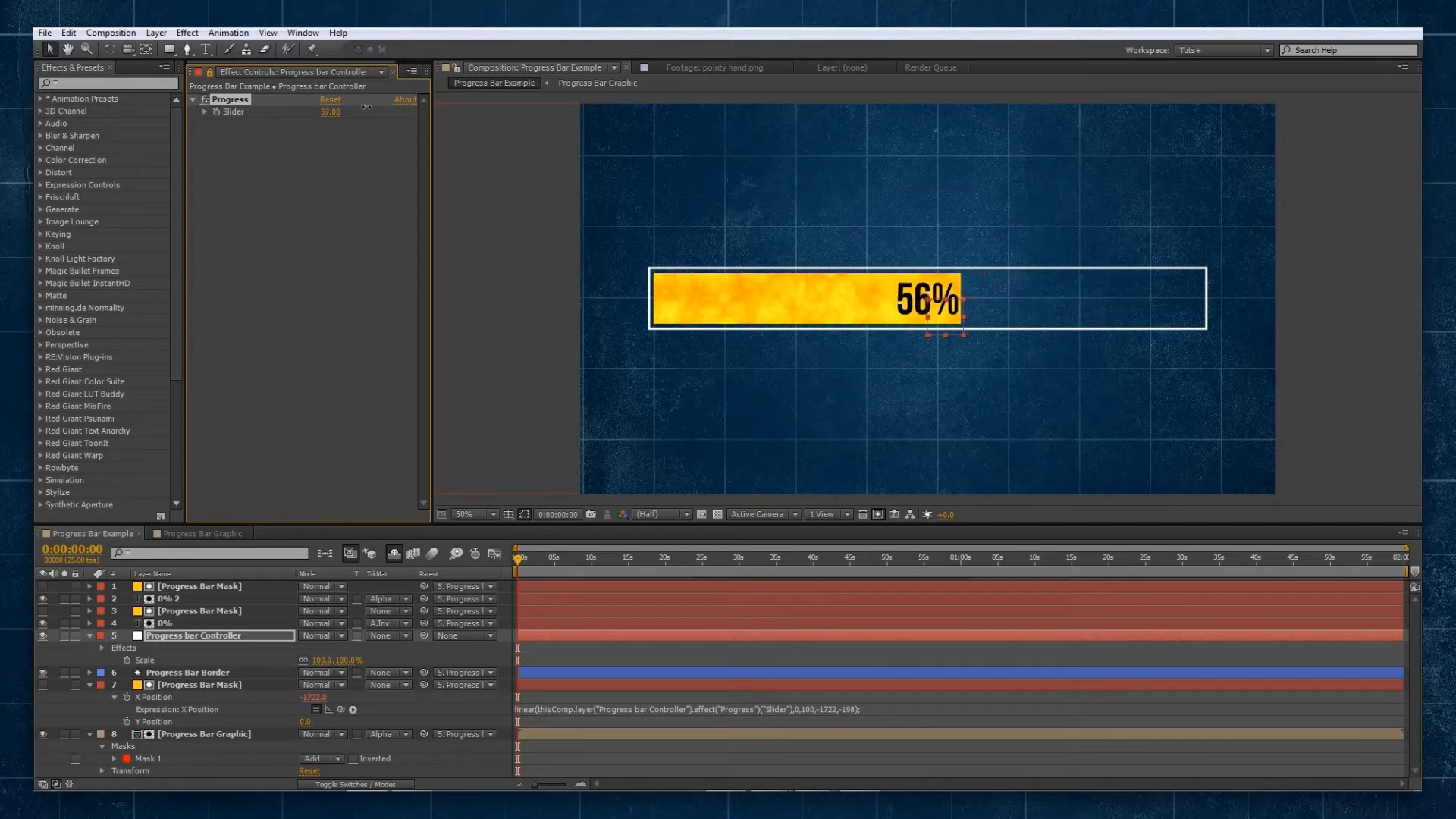
Step: Preview the two-tone text by scrubbing Progress, then return it to 0 and collapse the layers
left_click_drag(329, 111, 314, 111)
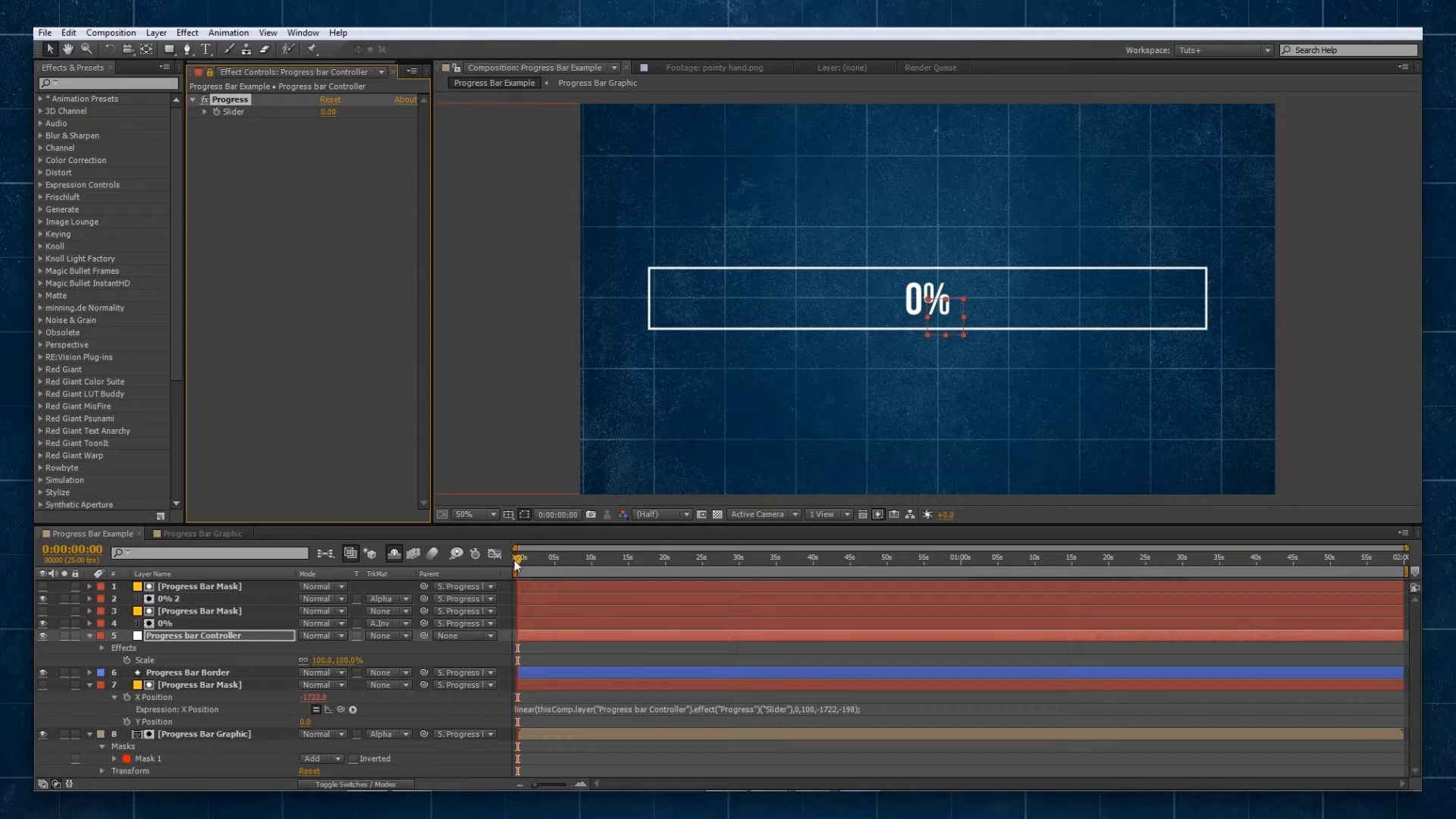
mouse_move(547, 543)
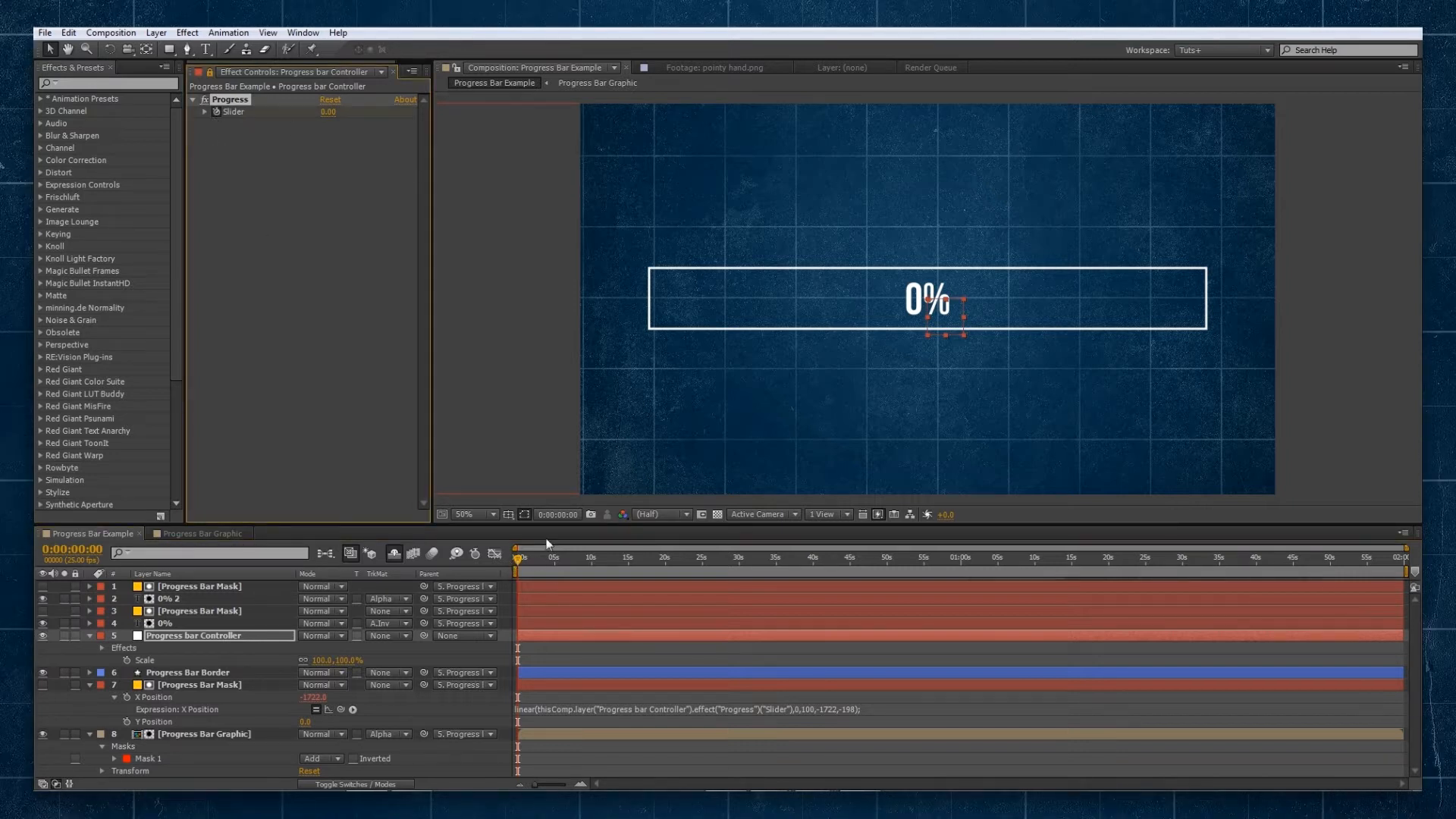
left_click(588, 557)
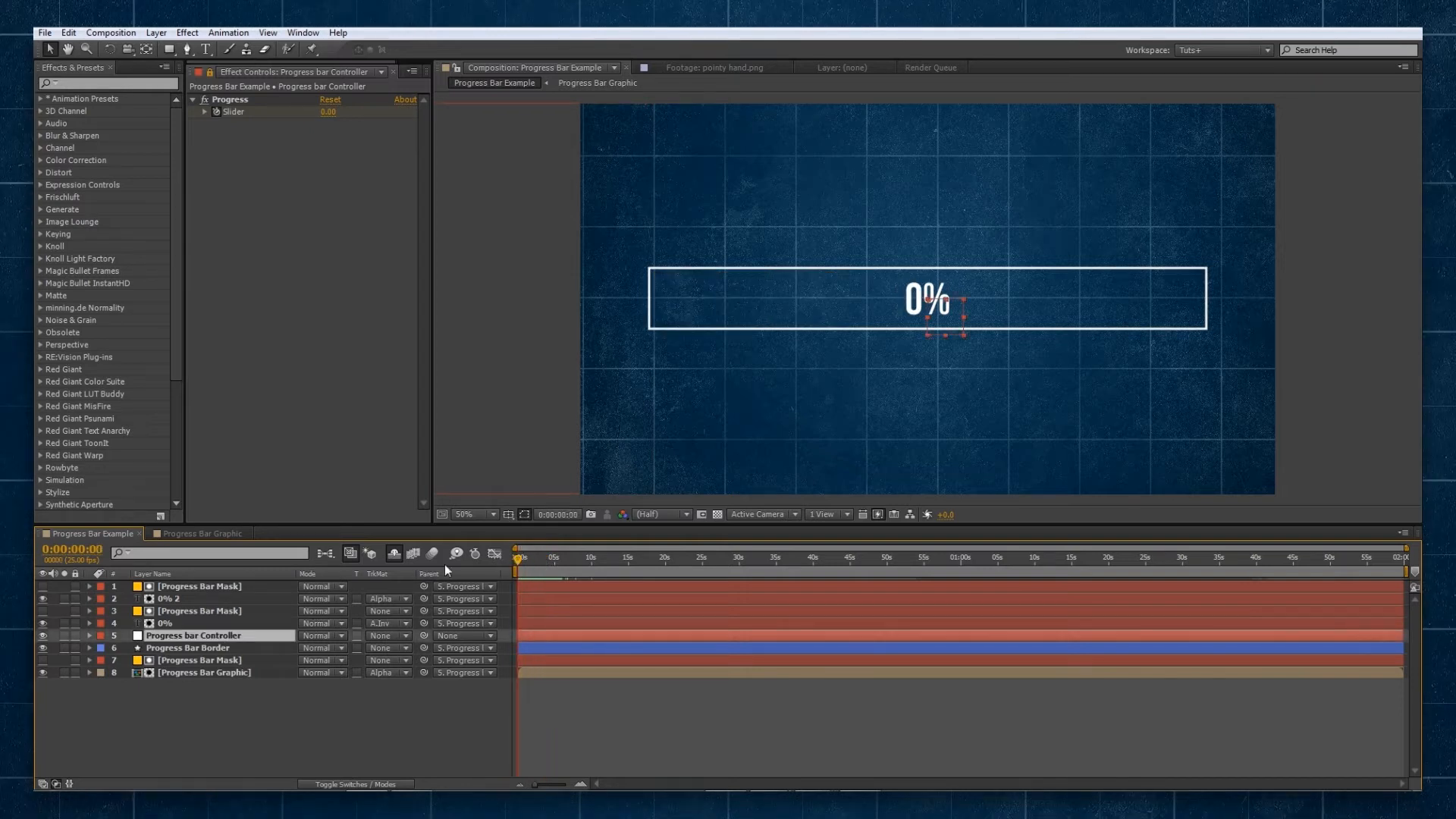
Step: Keyframe the controller's Position from below the frame at 0s to centred at about 1s
left_click(88, 635)
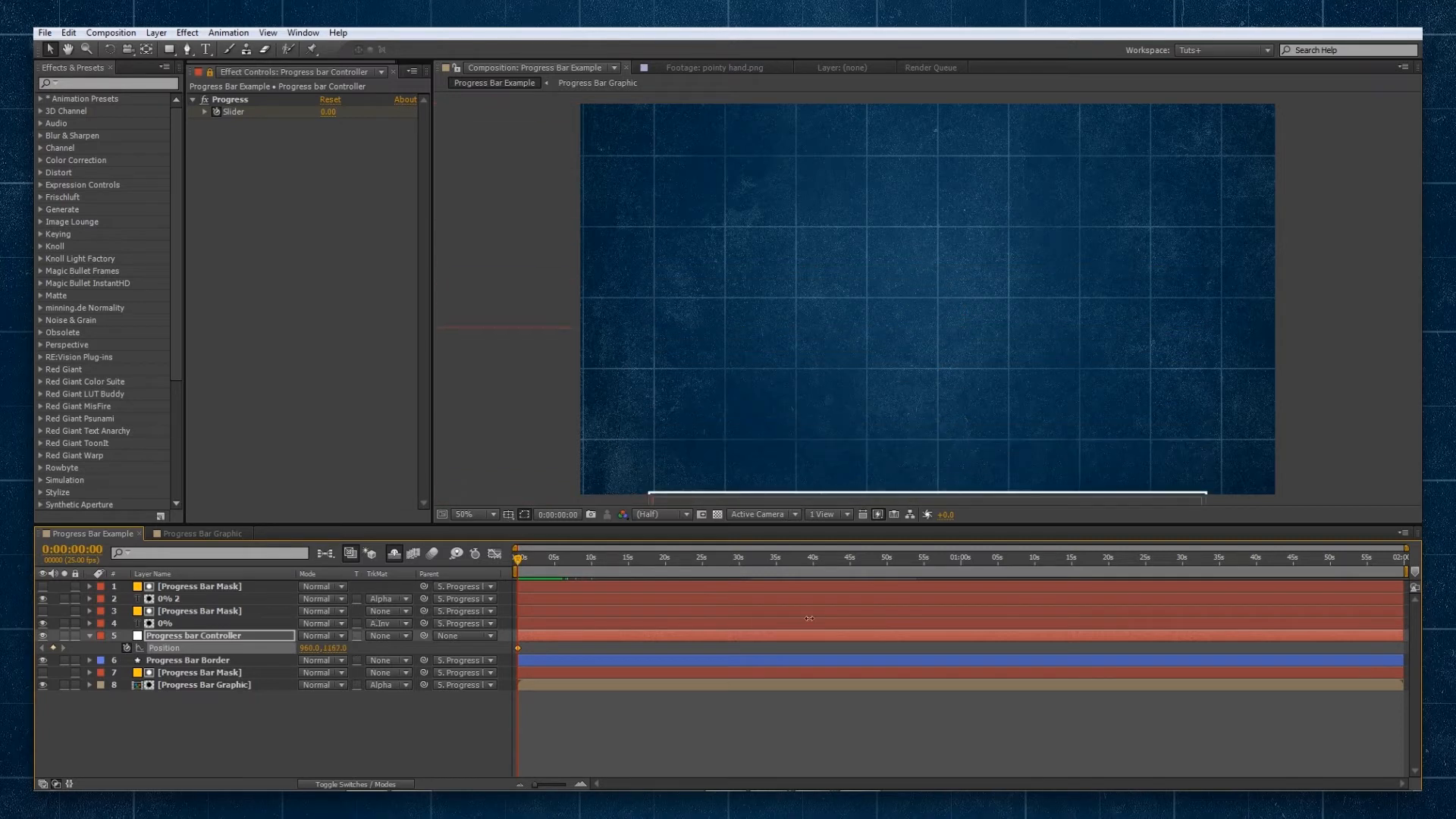
left_click(521, 556)
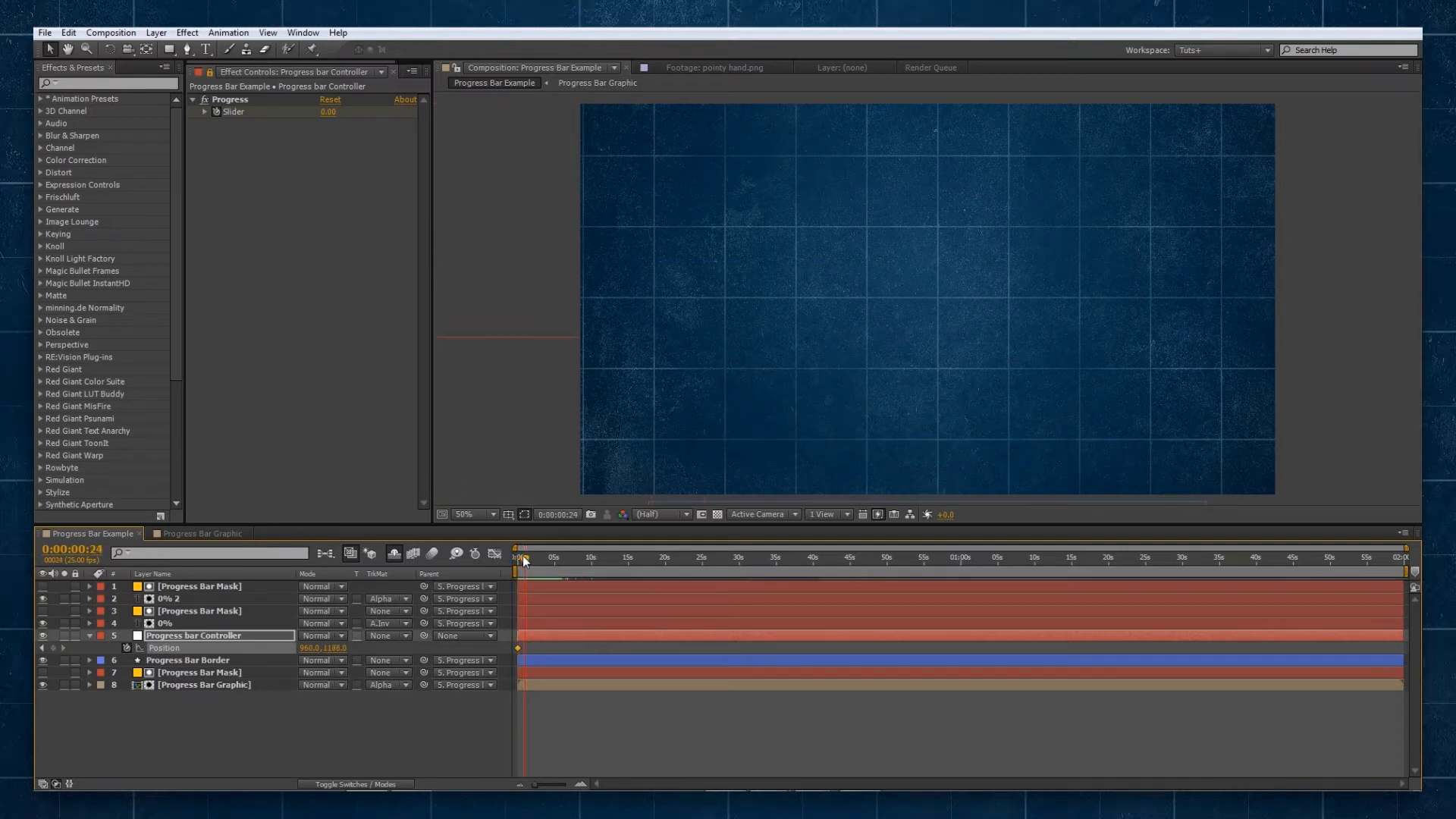
left_click(523, 556)
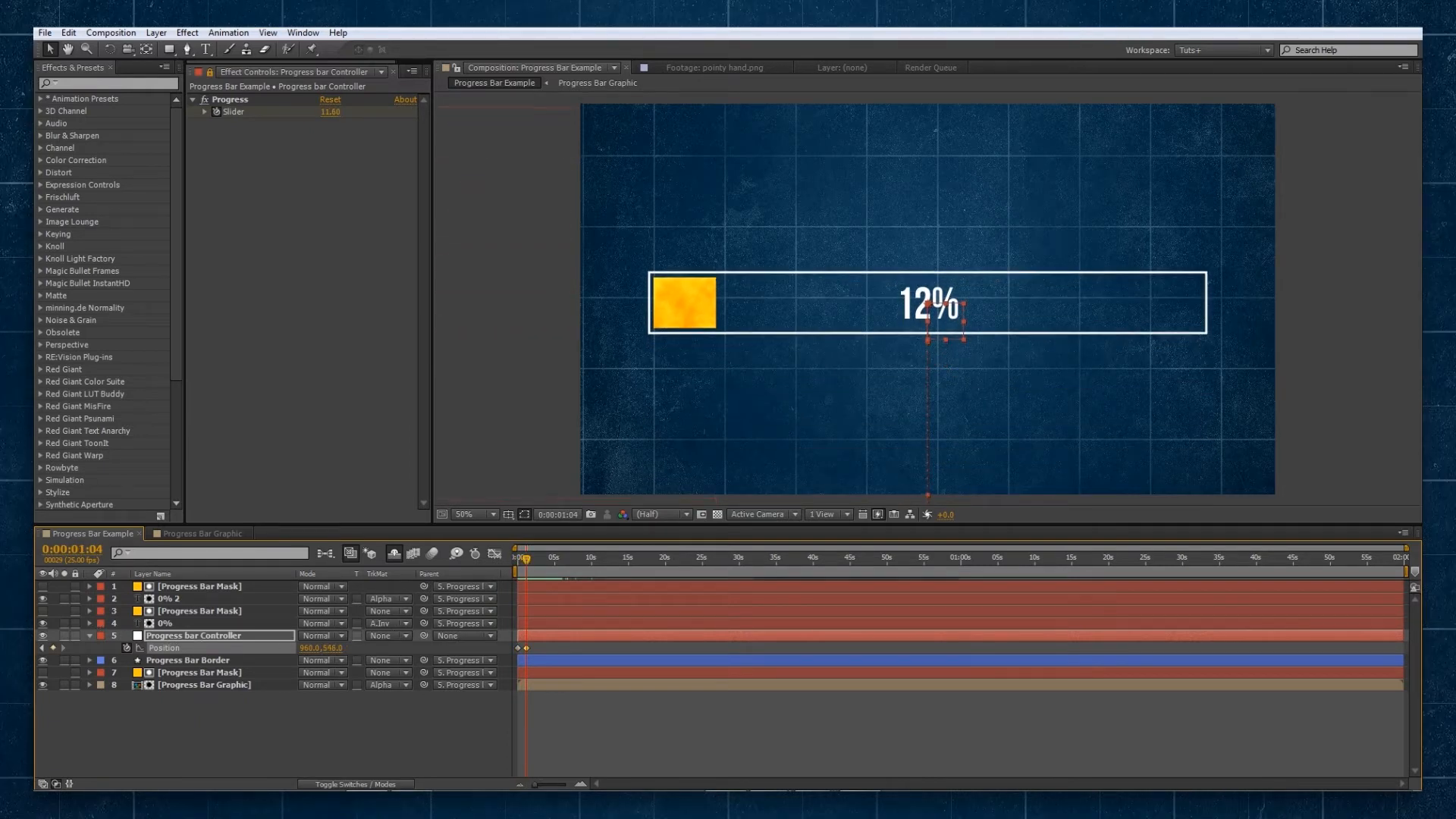
left_click(520, 556)
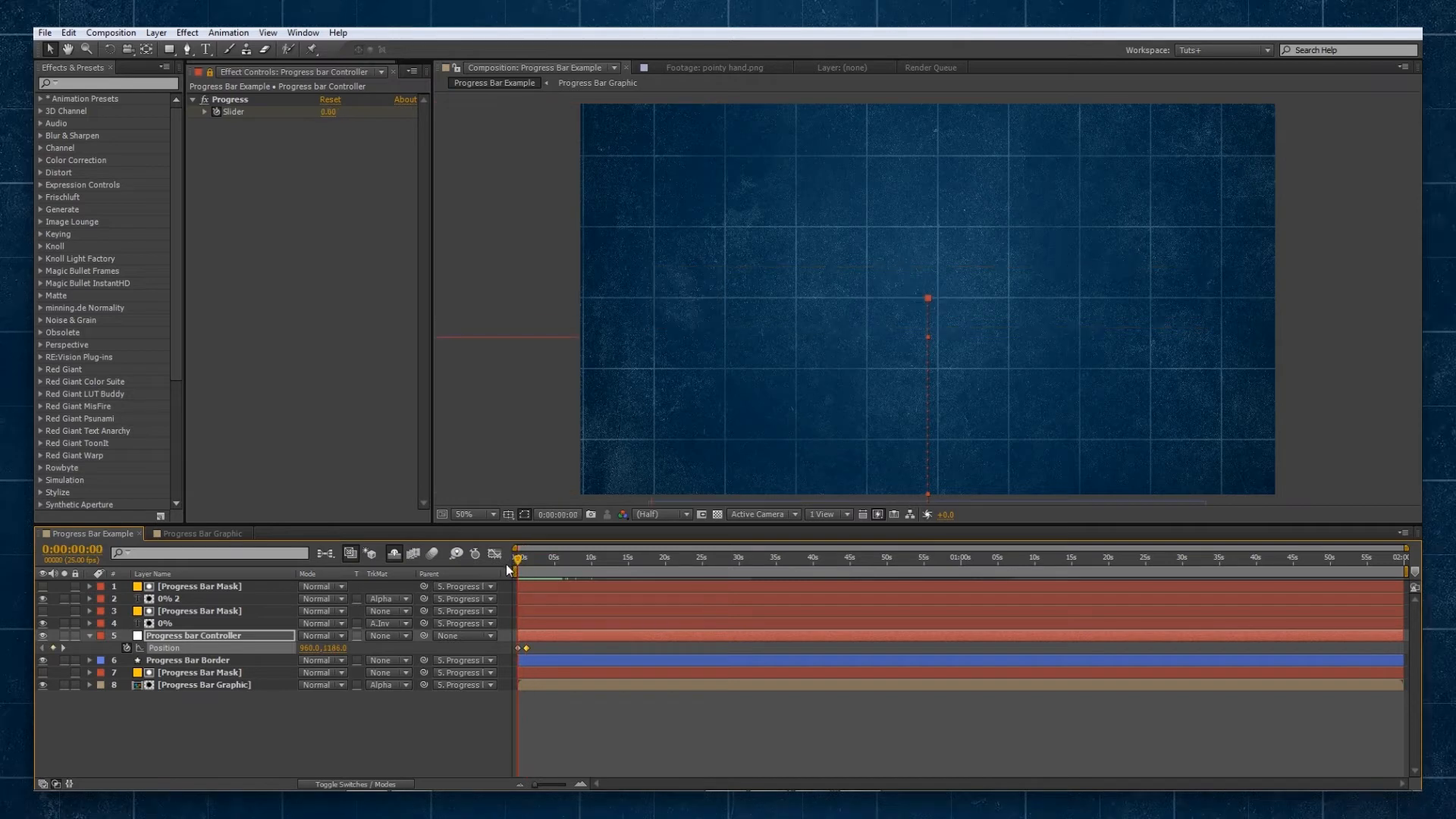